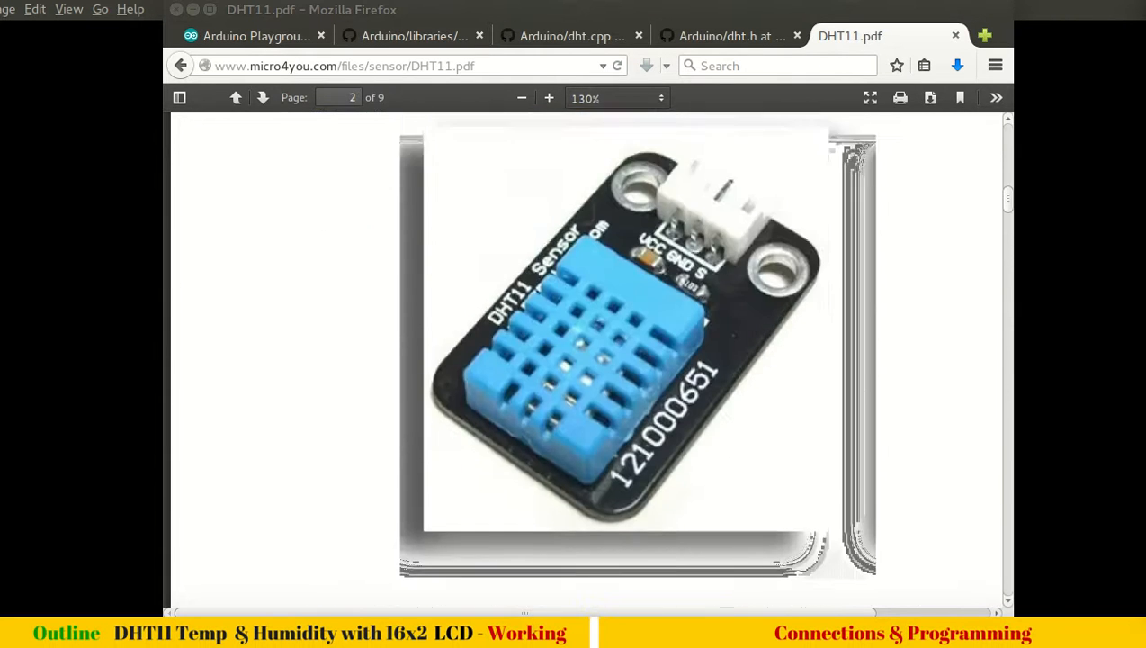
# Read the DHT11 datasheet from the title page down to the Detailed Specifications table on page 4
pyautogui.click(236, 97)
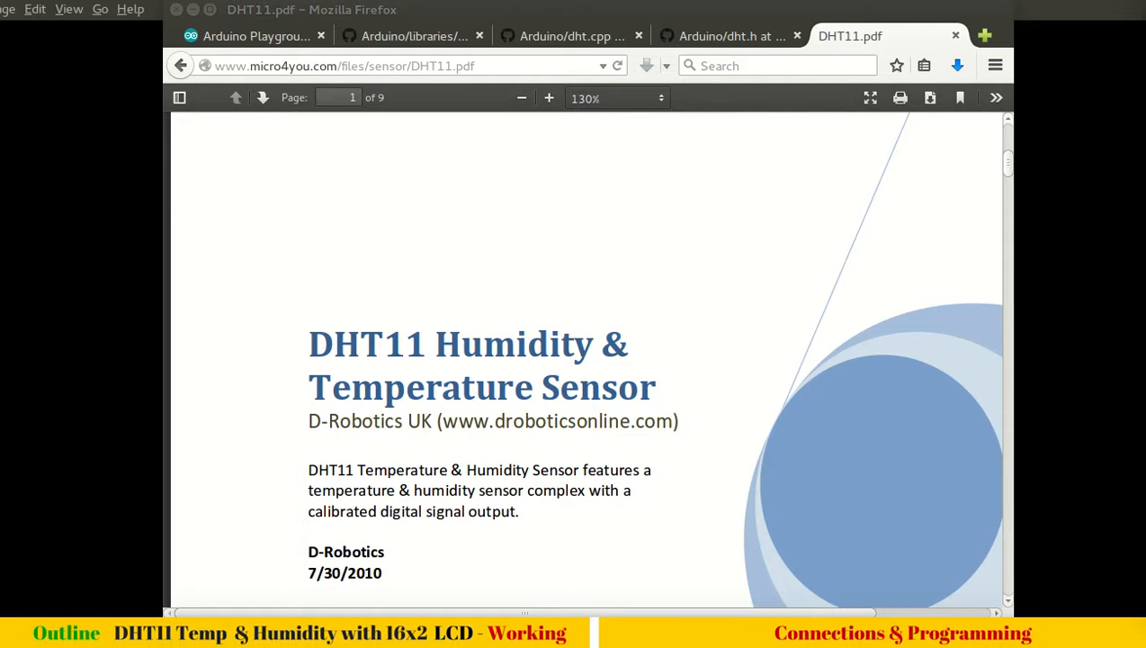
pyautogui.scroll(-3)
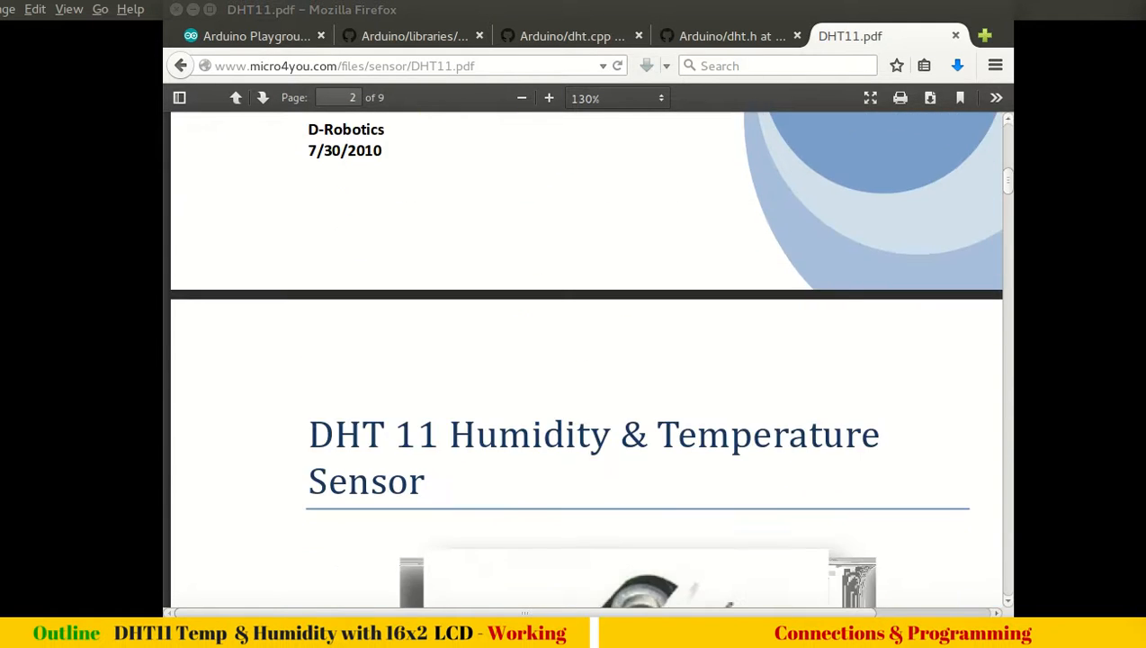
pyautogui.scroll(-3)
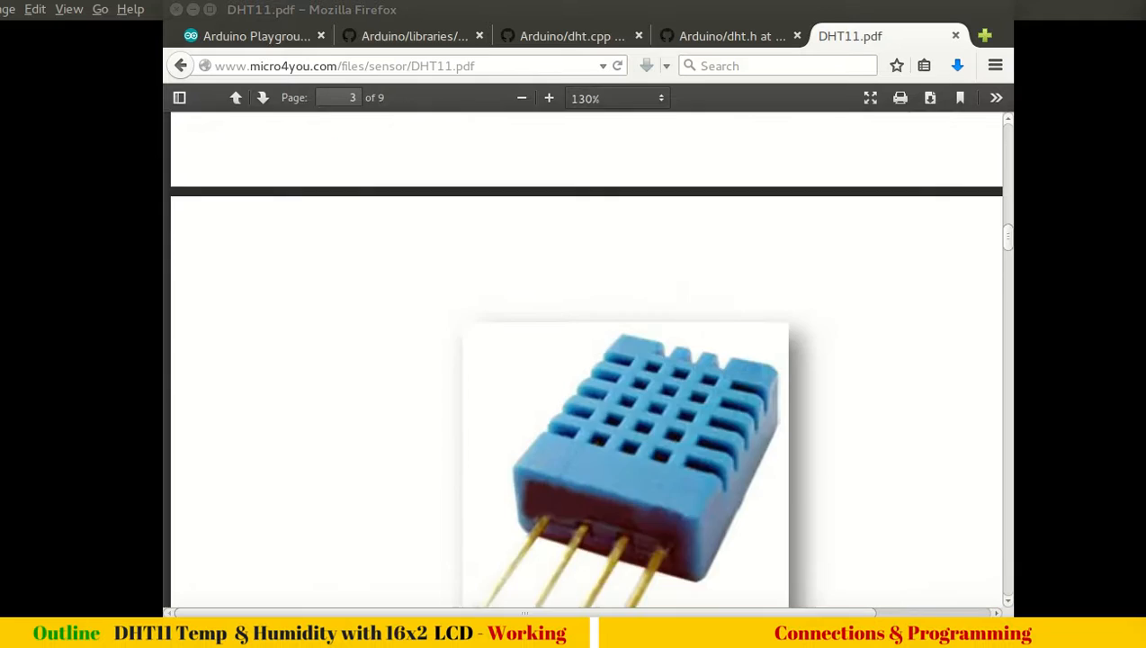
pyautogui.scroll(-3)
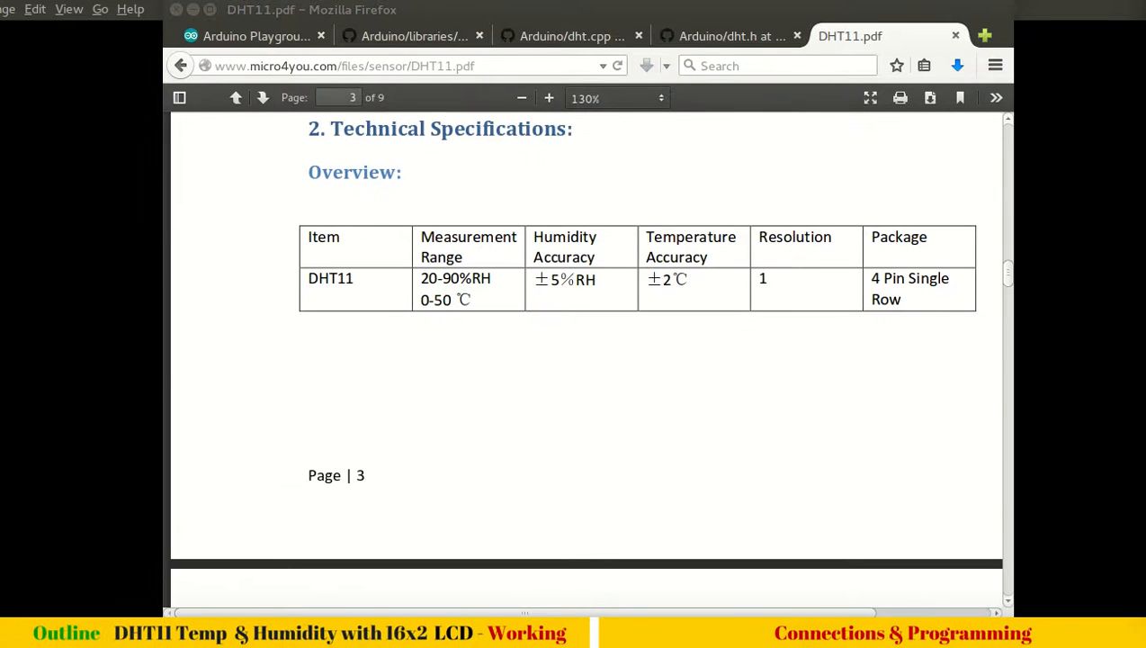
pyautogui.scroll(-3)
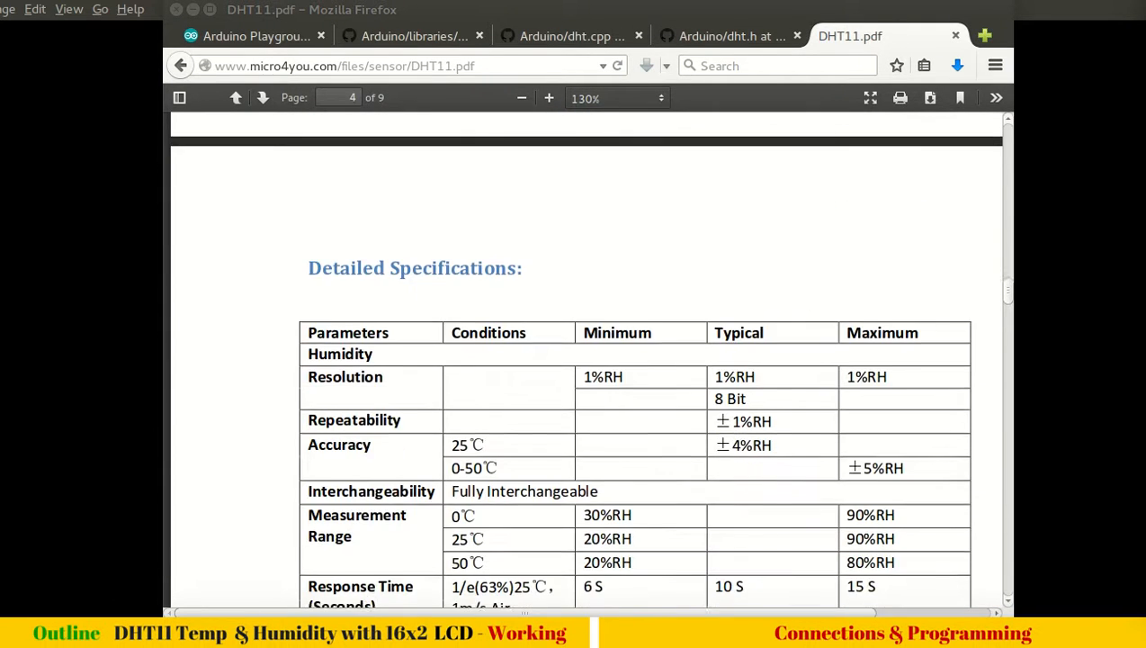
pyautogui.scroll(-3)
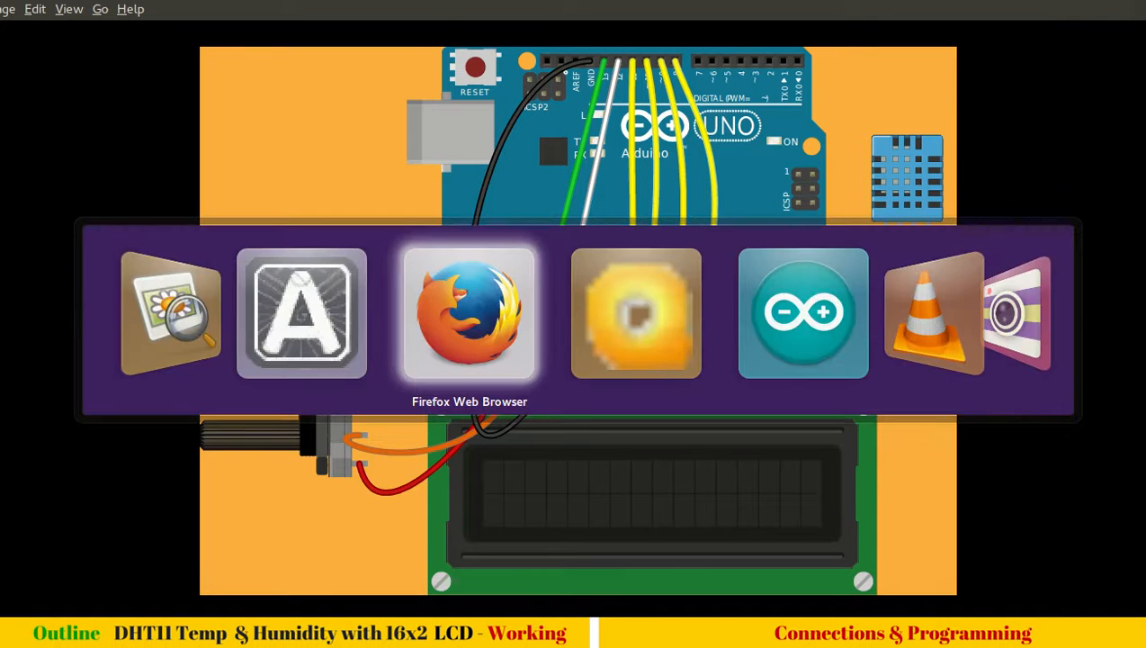
# Bring Firefox forward and switch to the Arduino Playground DHTLib page
pyautogui.click(468, 313)
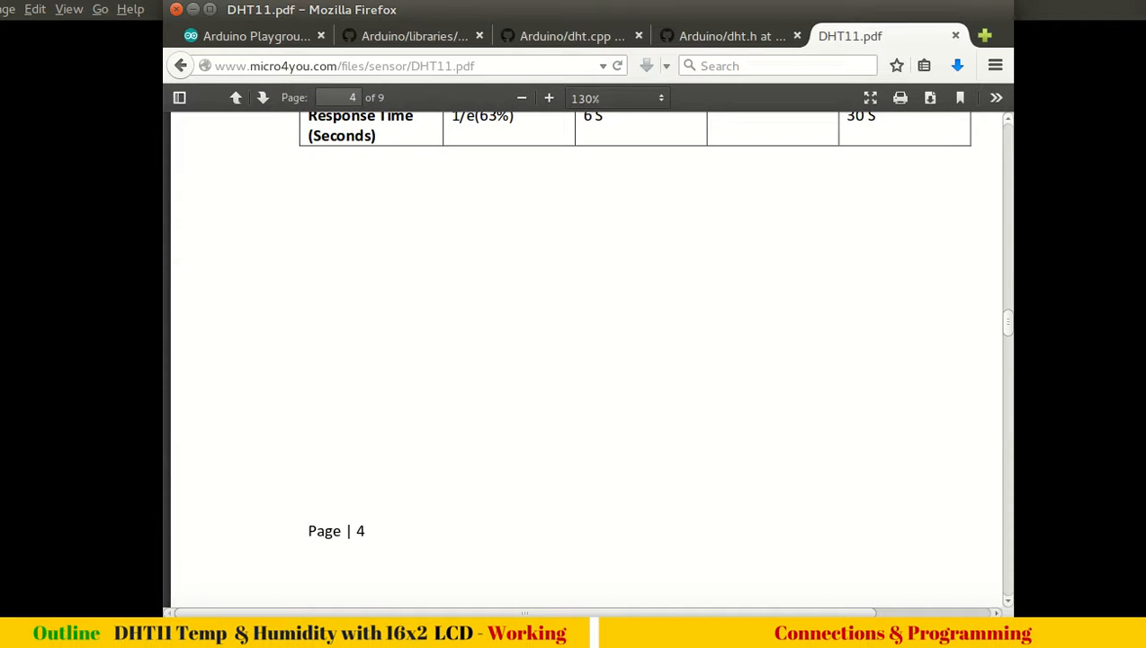
pyautogui.click(255, 36)
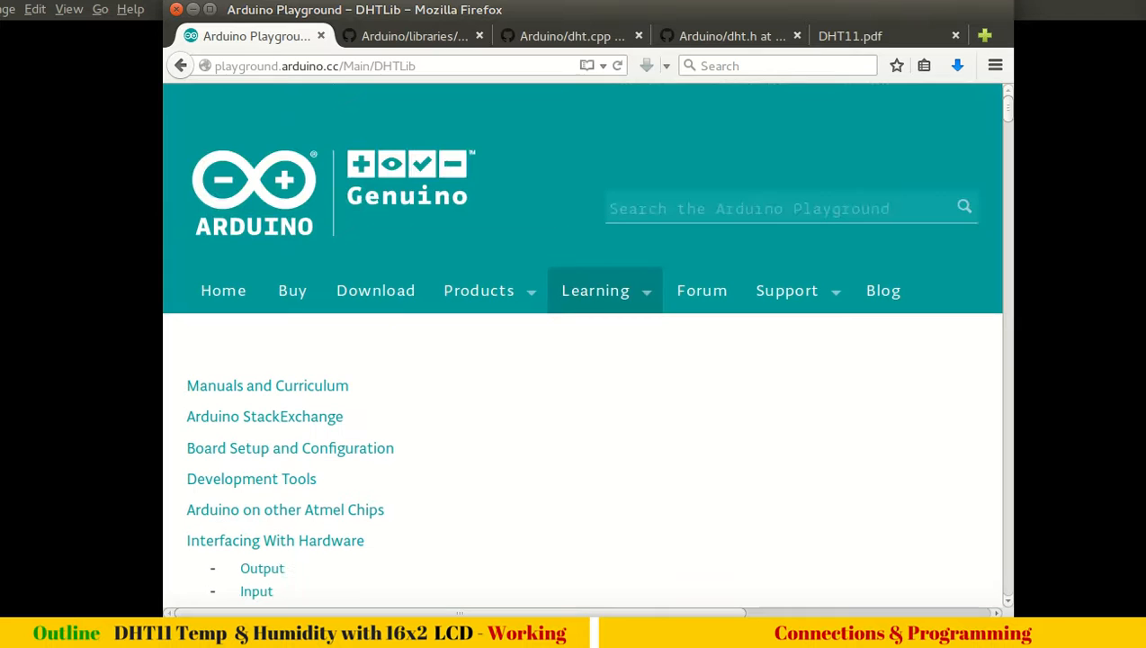
# Read the DHTLib intro and open the latest DHTlib version on GitHub
pyautogui.scroll(-3)
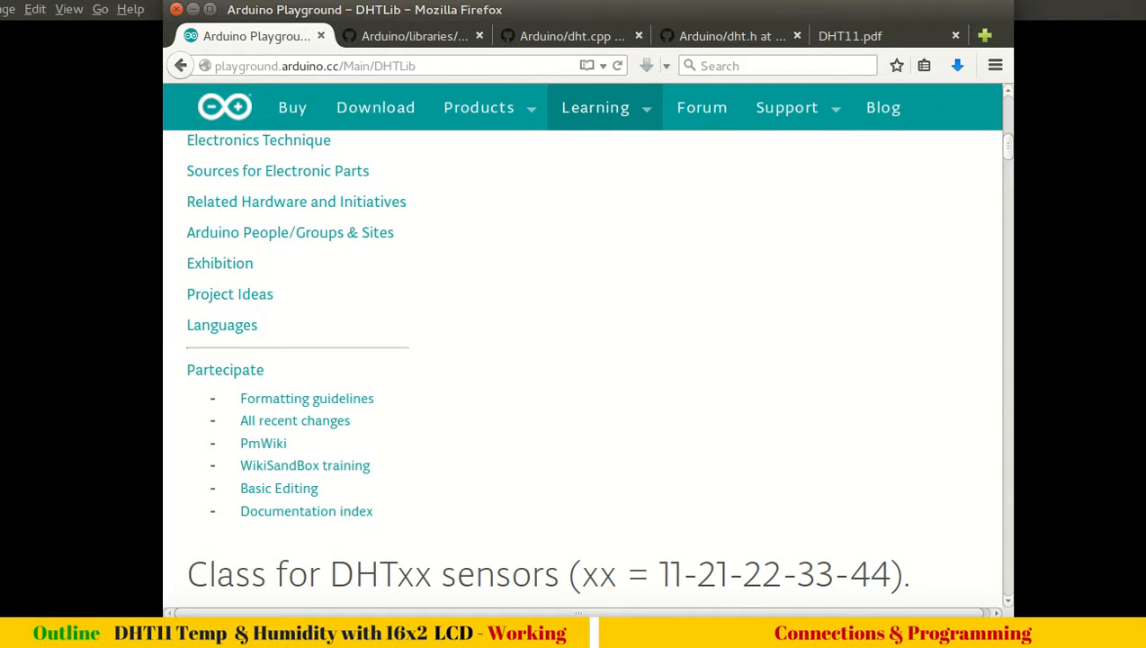
pyautogui.click(405, 65)
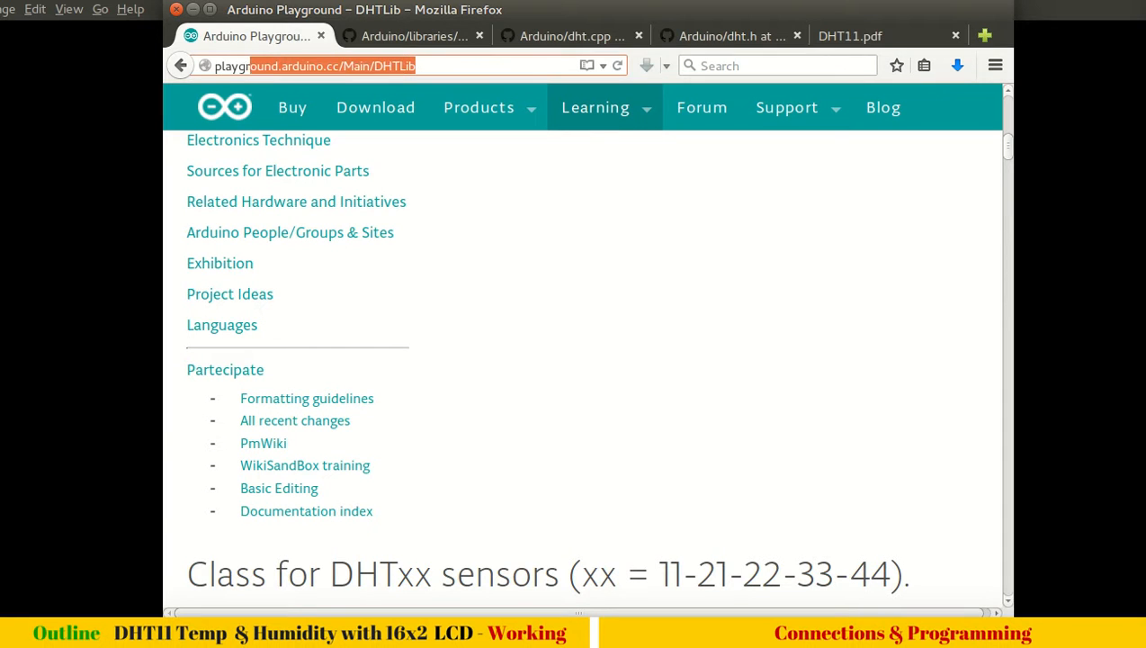
pyautogui.scroll(-3)
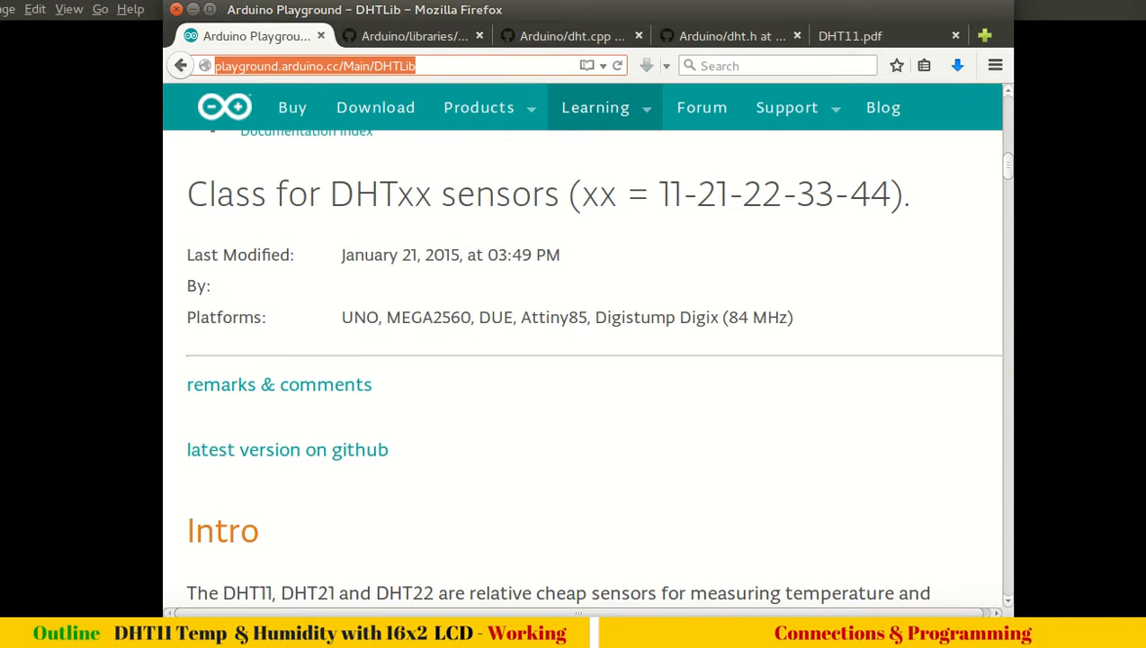
pyautogui.scroll(-3)
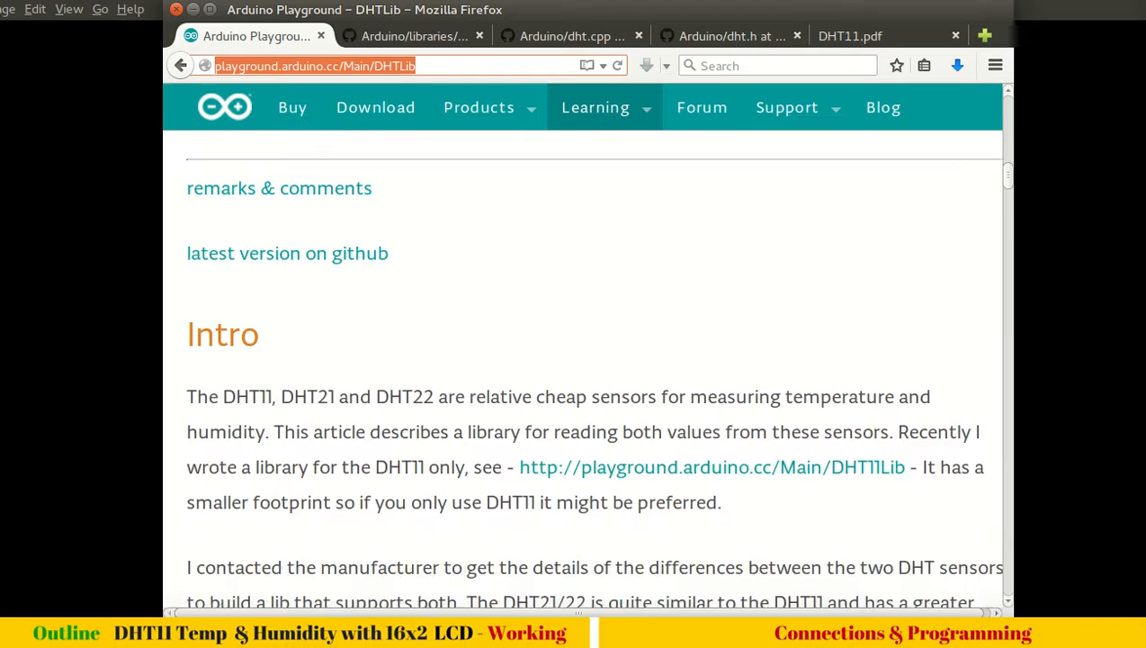
pyautogui.scroll(3)
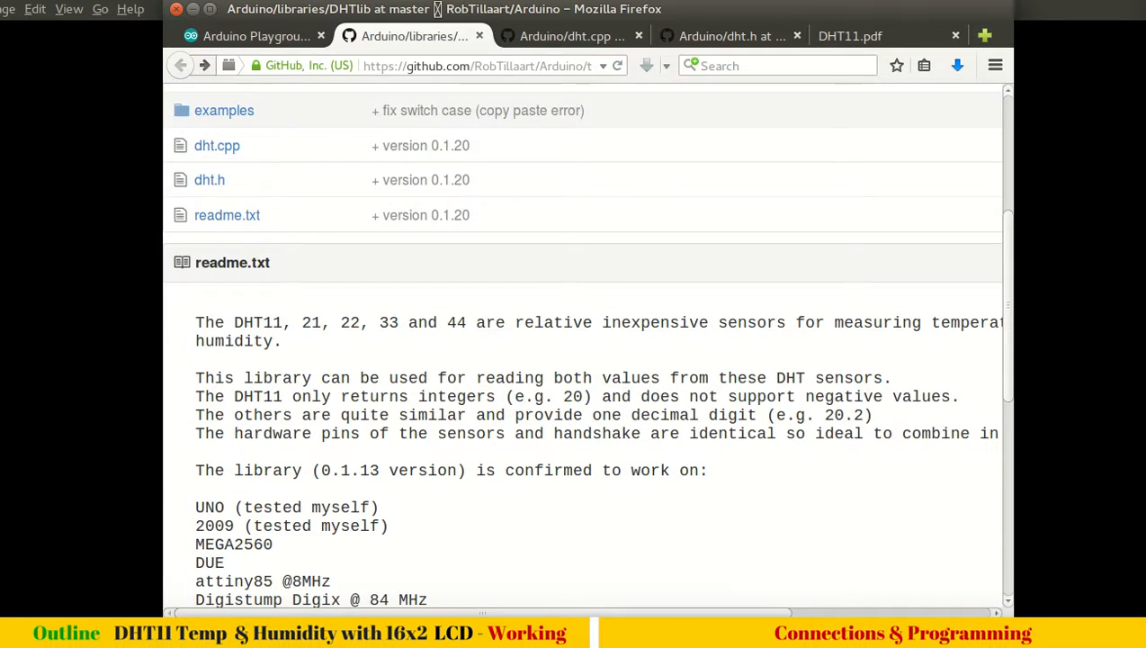
# Scroll the GitHub DHTlib folder listing and return to the Playground DHTLib page
pyautogui.scroll(3)
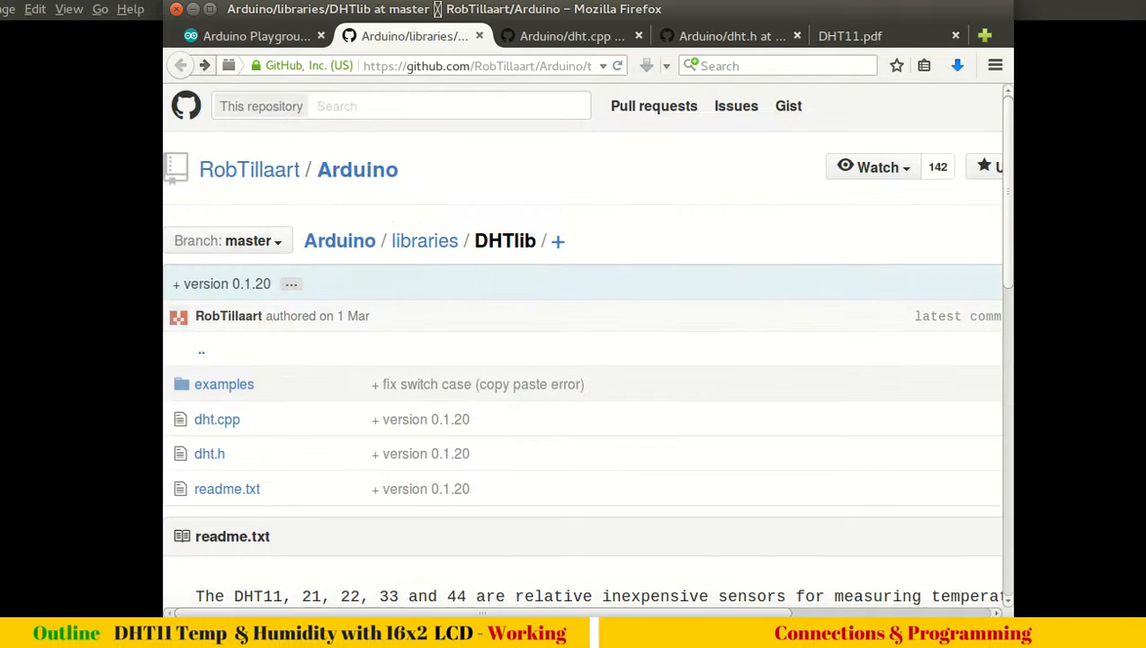
pyautogui.scroll(-3)
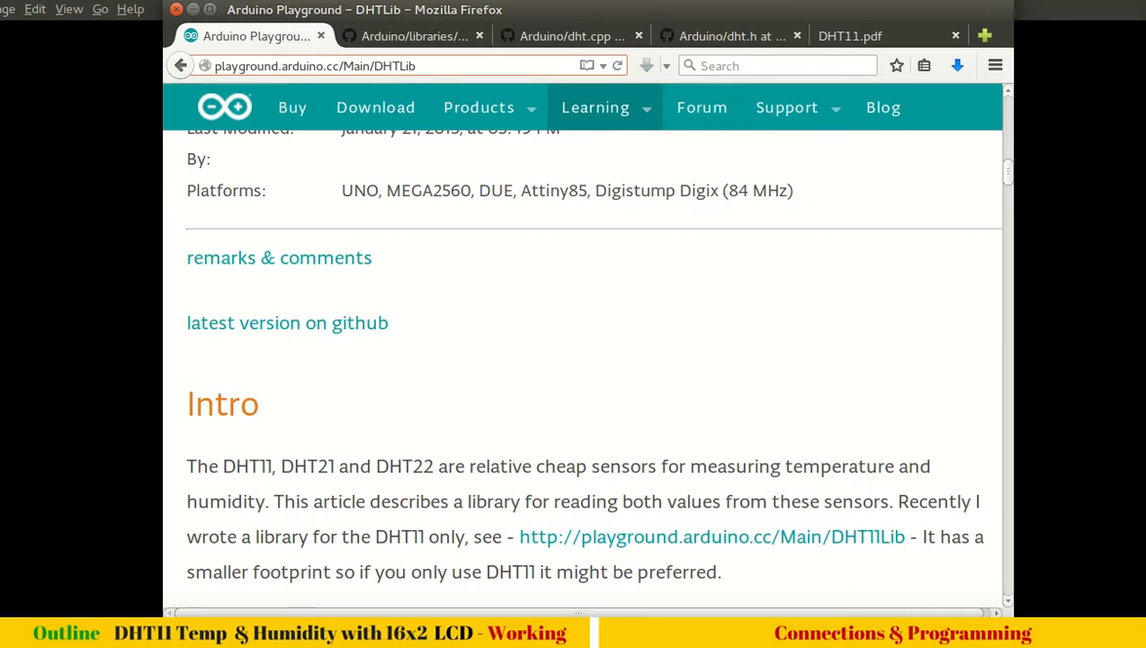
# Read the DHTLib return codes and usage sketch, selecting part of the example code
pyautogui.scroll(-3)
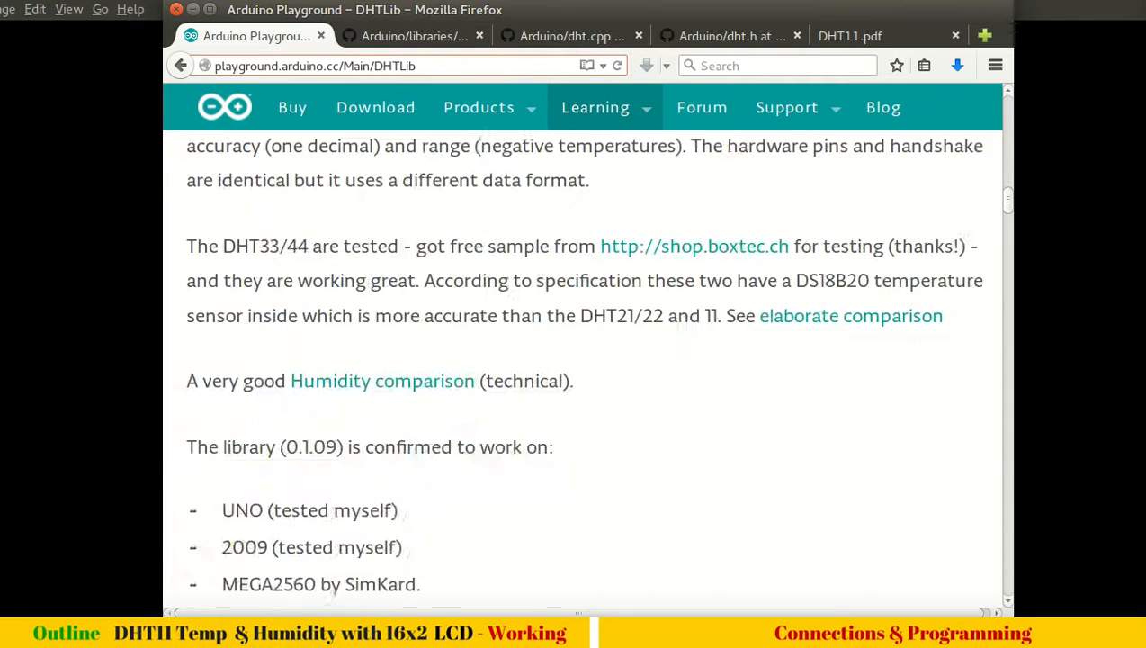
pyautogui.scroll(-3)
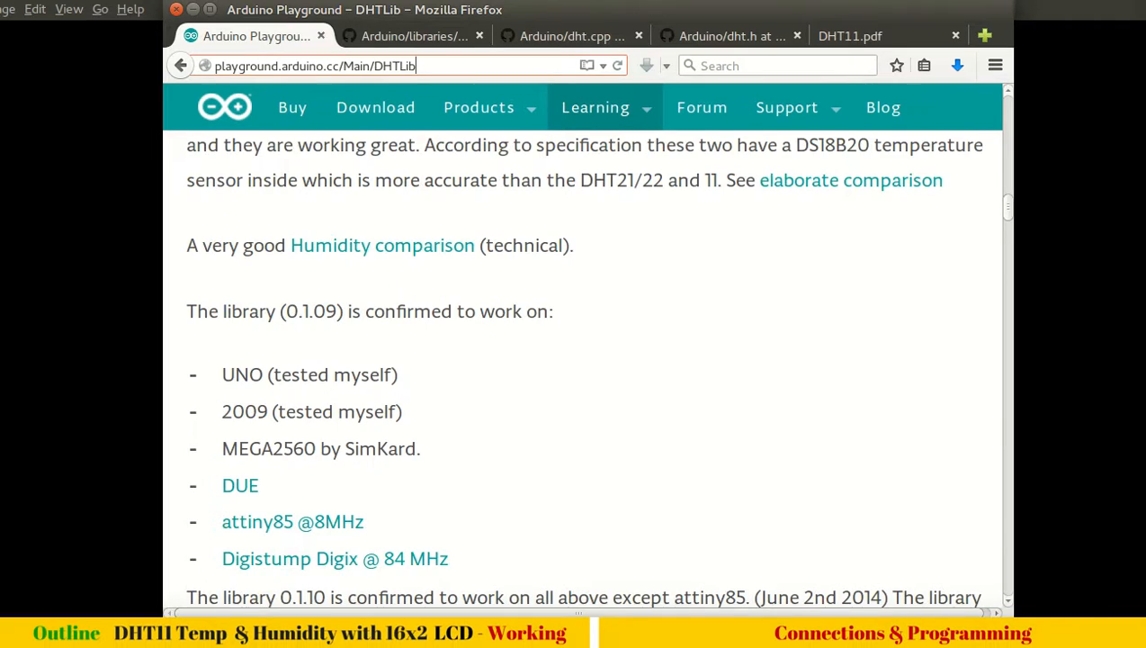
pyautogui.scroll(-3)
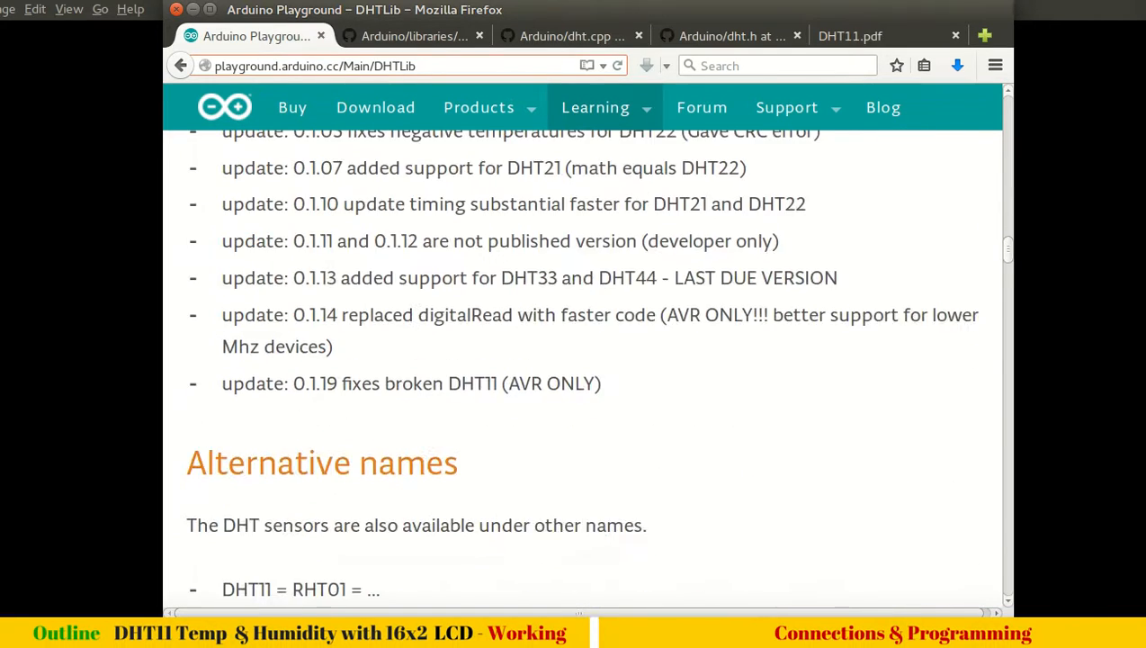
pyautogui.scroll(-3)
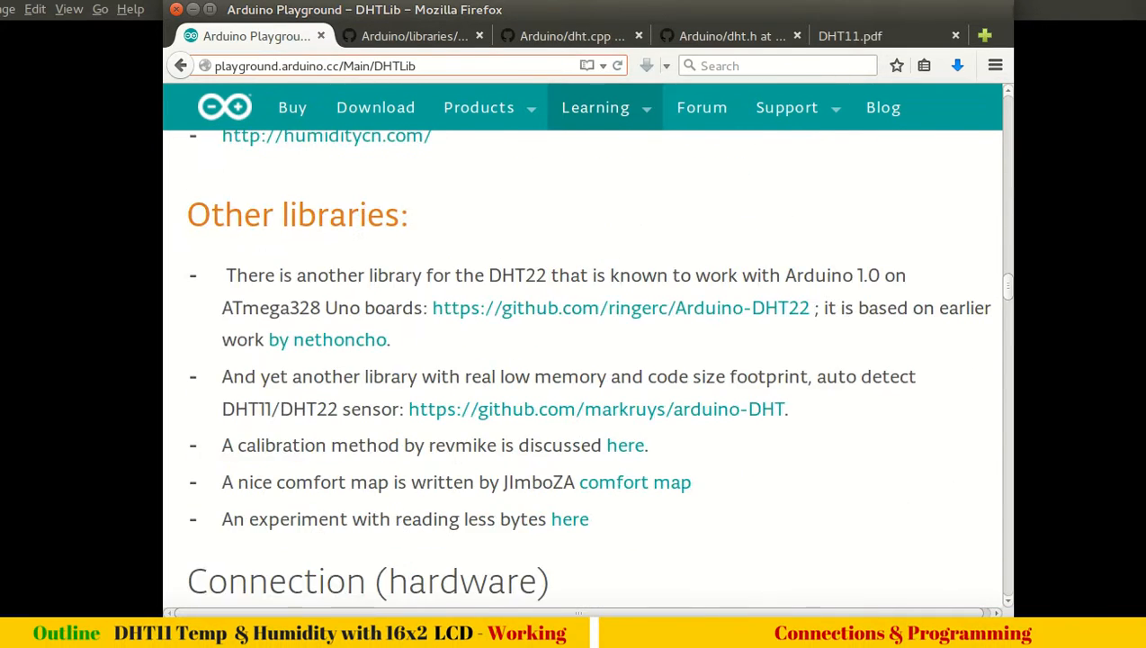
pyautogui.scroll(-3)
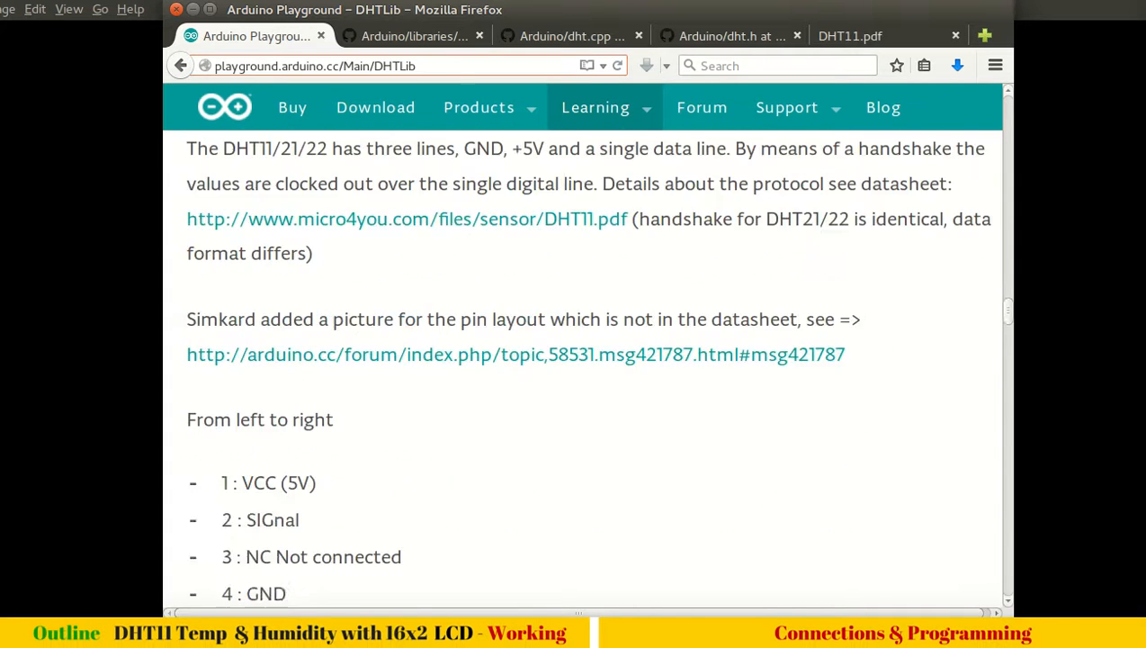
pyautogui.scroll(-3)
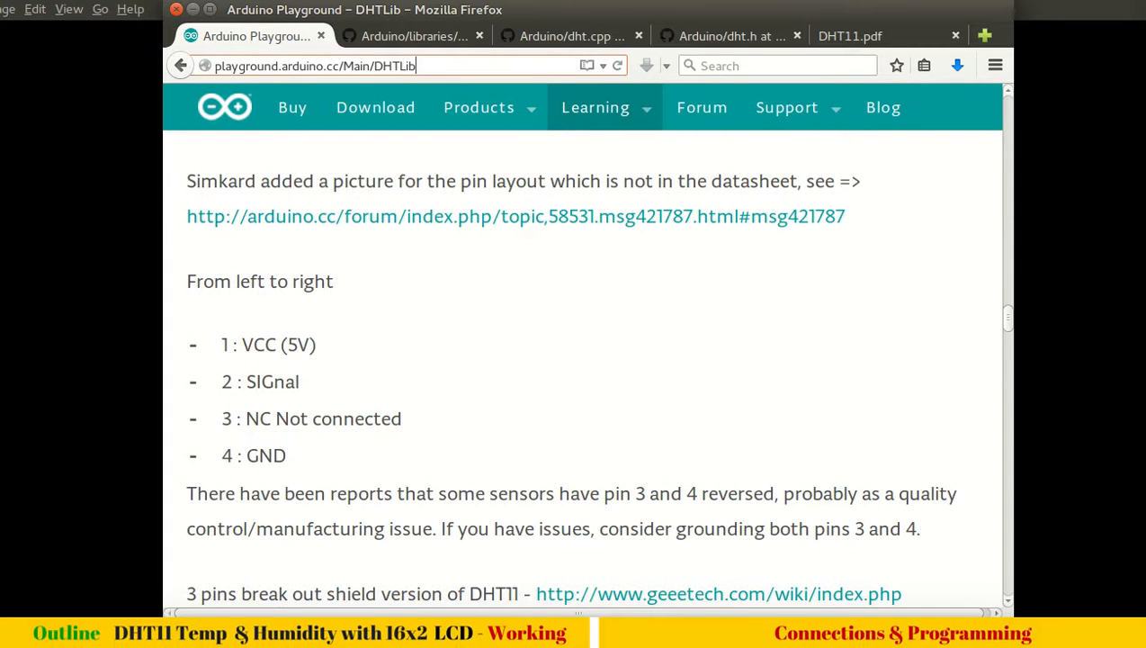
pyautogui.moveTo(241, 344); pyautogui.dragTo(288, 455)
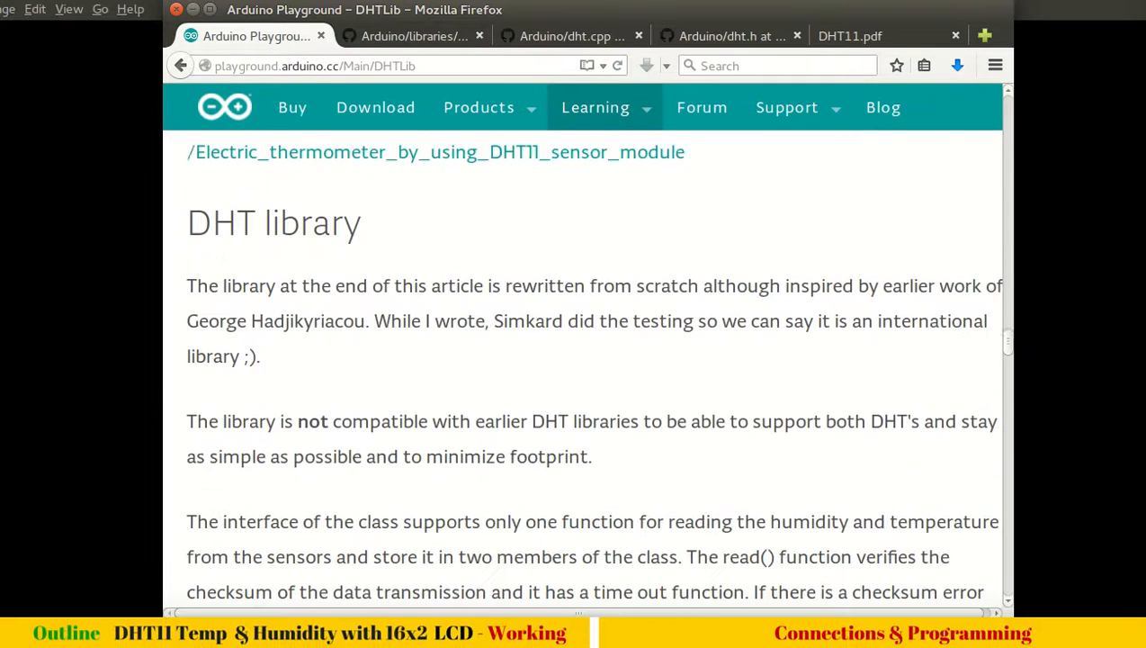
pyautogui.scroll(-3)
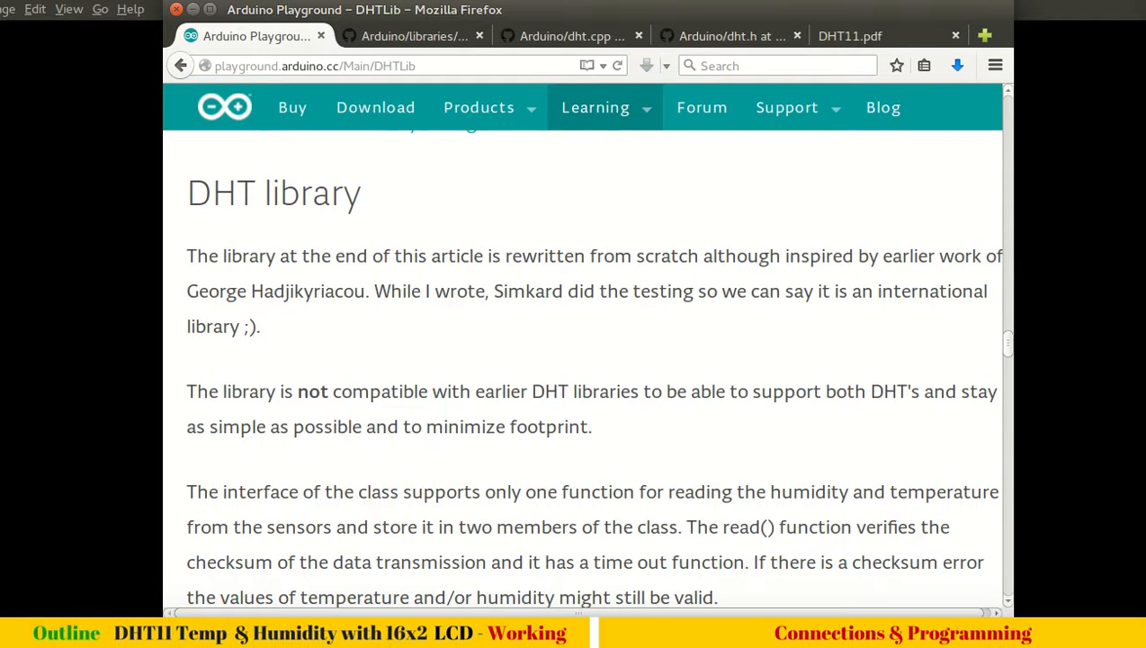
pyautogui.scroll(-3)
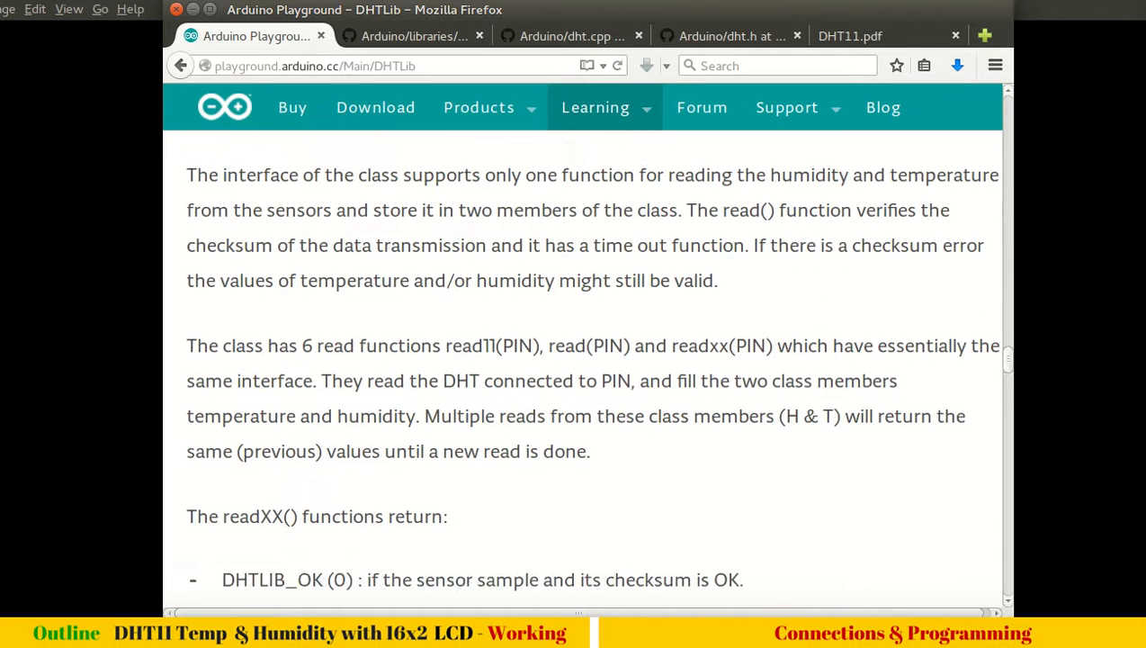
pyautogui.scroll(-3)
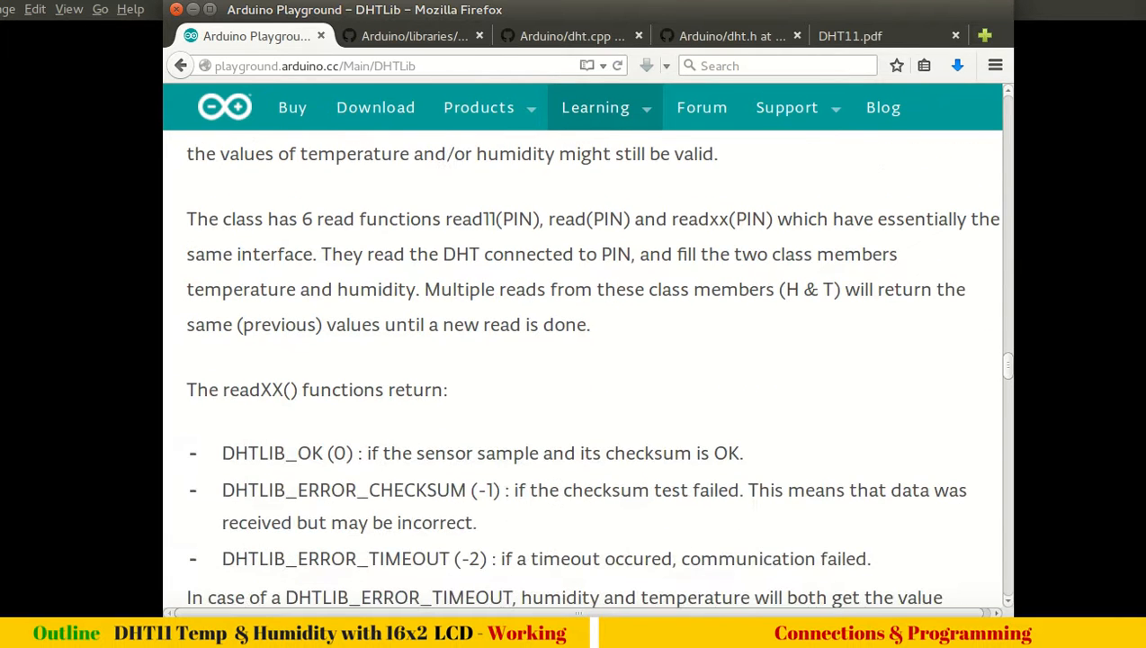
pyautogui.scroll(-3)
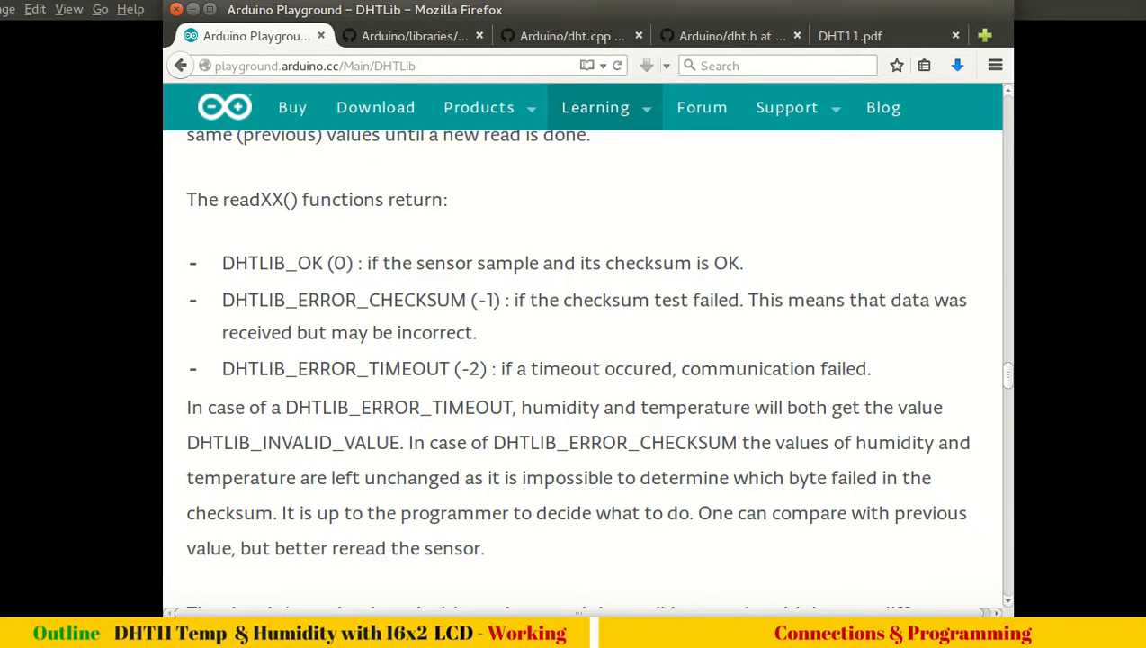
# Read the readXX() notes and Todo section, then switch to the GitHub DHTlib folder
pyautogui.doubleClick(260, 198)
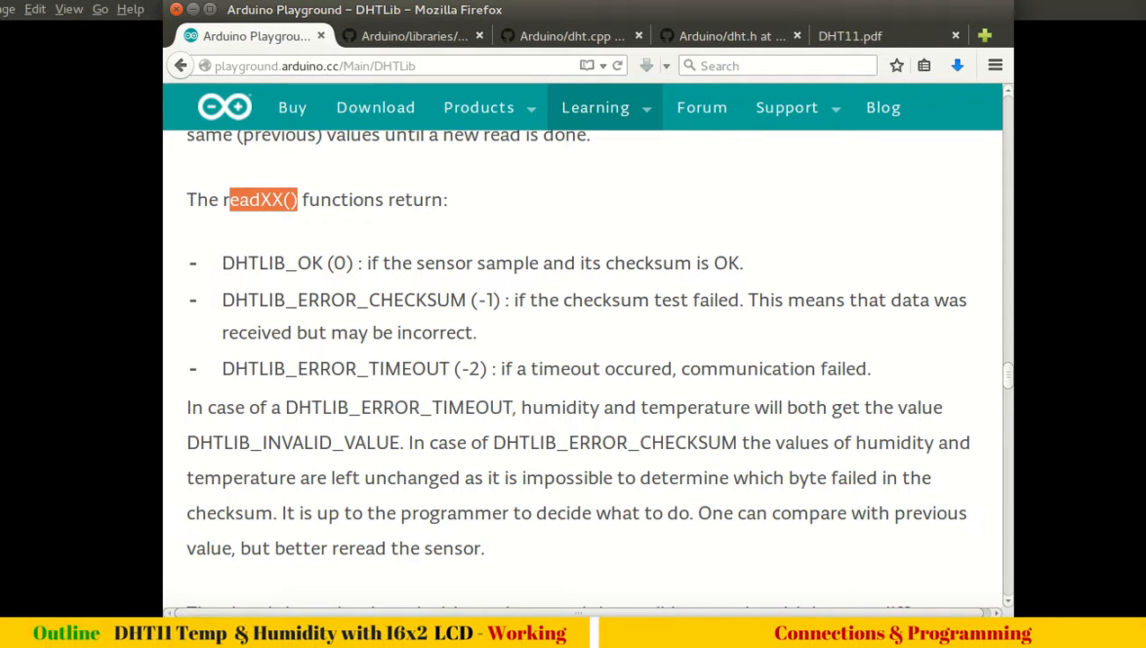
pyautogui.doubleClick(286, 262)
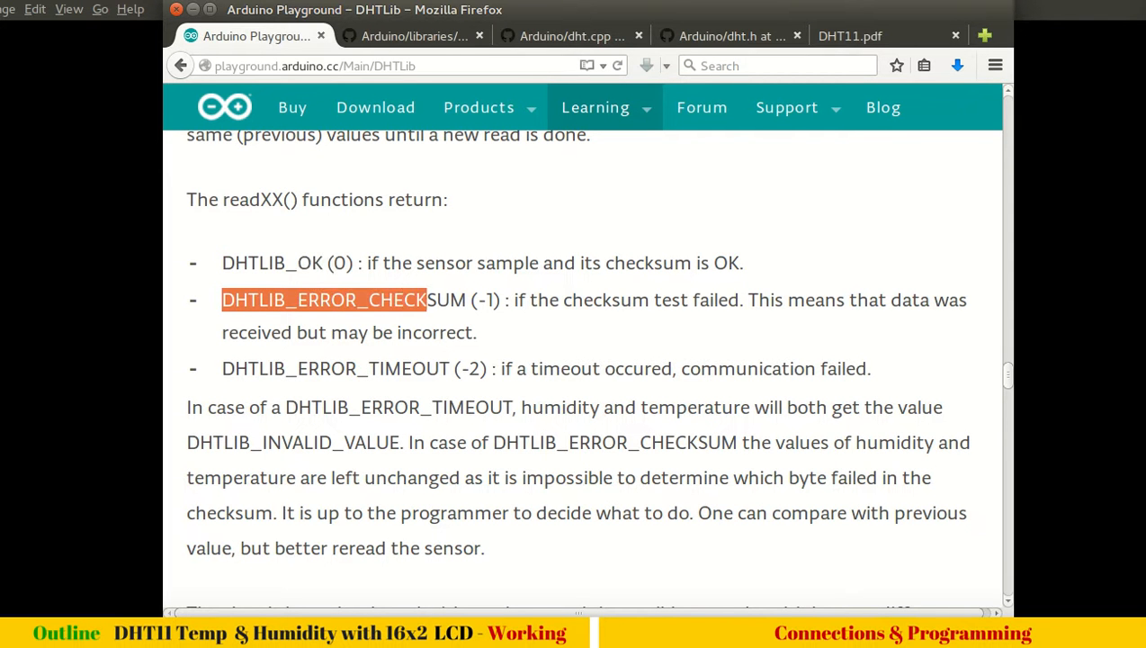
pyautogui.scroll(-3)
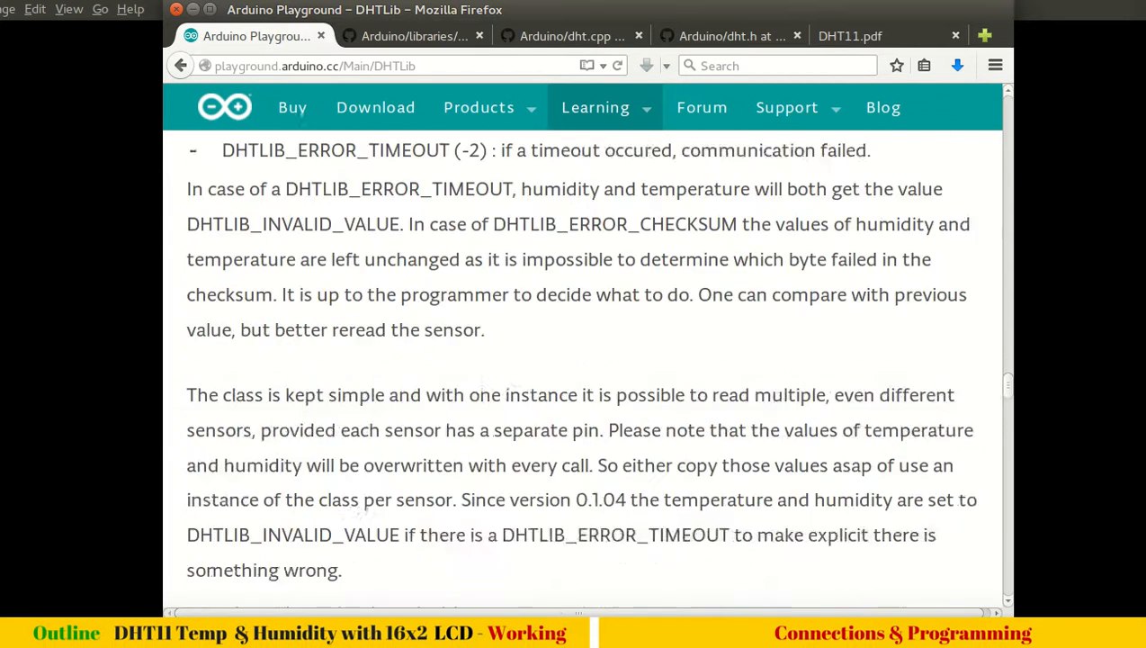
pyautogui.scroll(-3)
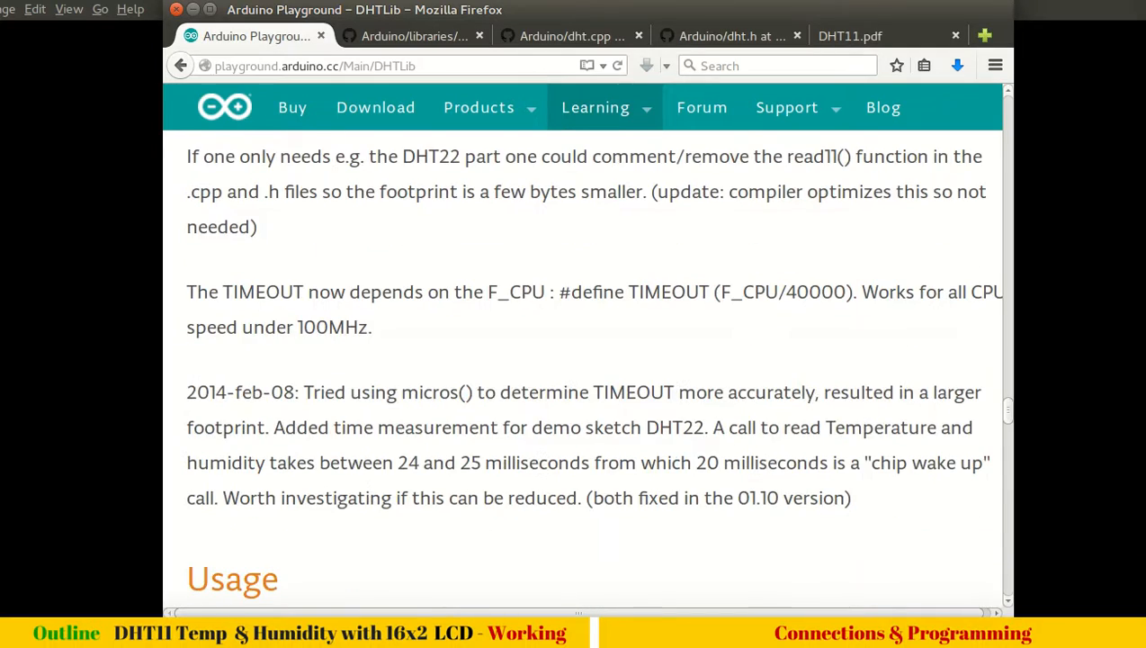
pyautogui.scroll(-3)
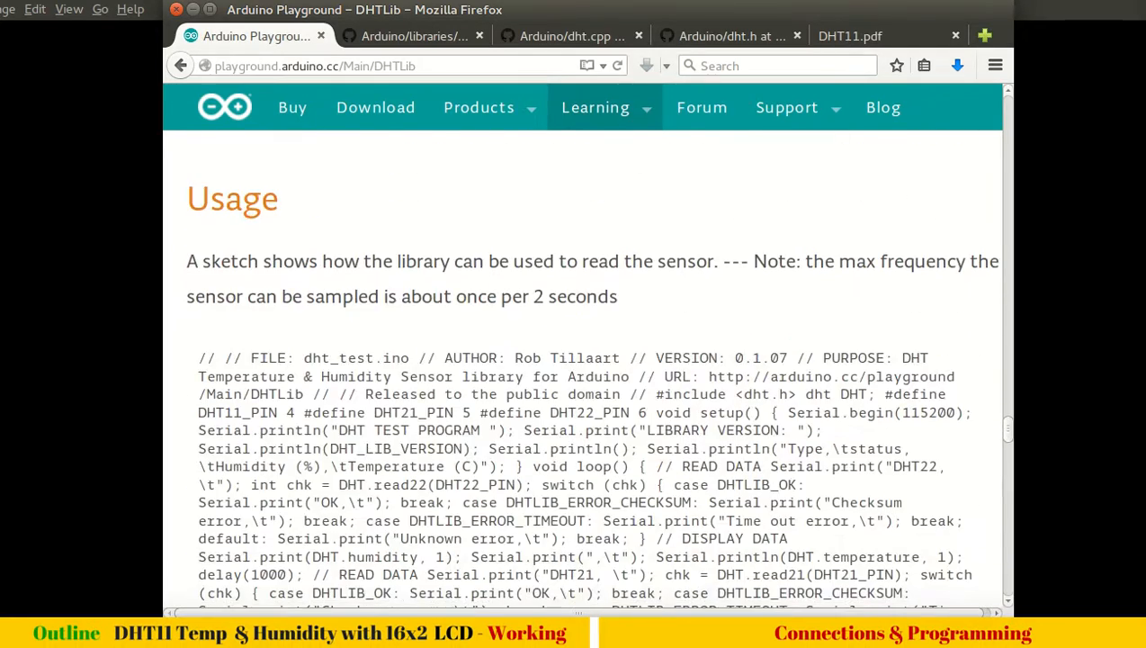
pyautogui.scroll(-3)
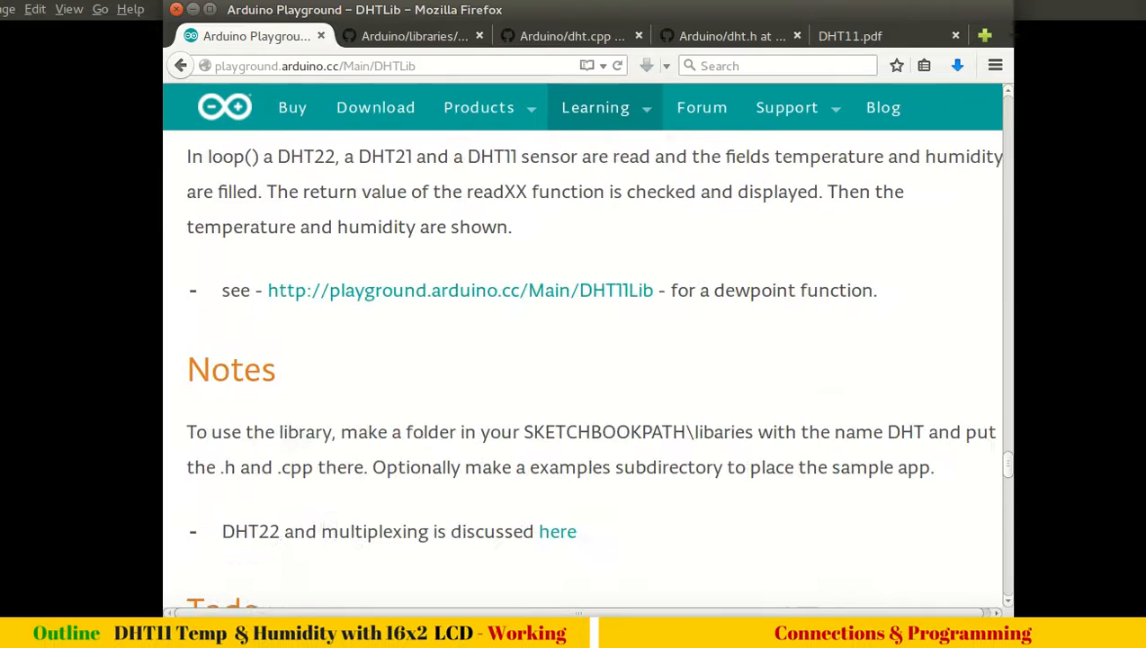
pyautogui.scroll(-3)
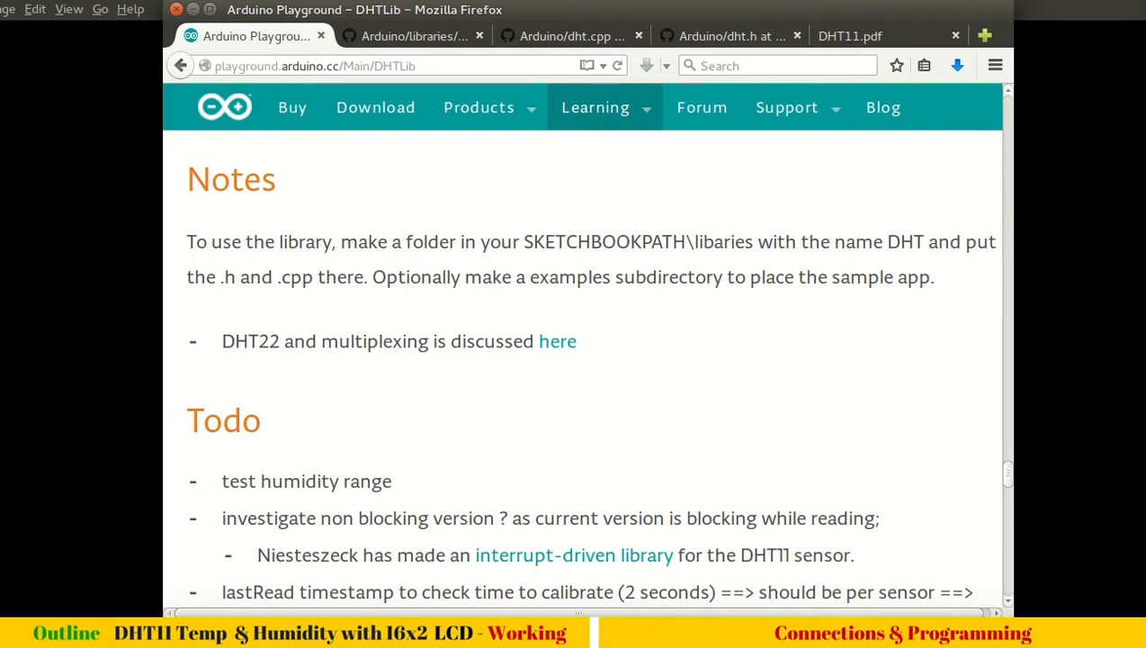
pyautogui.moveTo(525, 241); pyautogui.dragTo(772, 241)
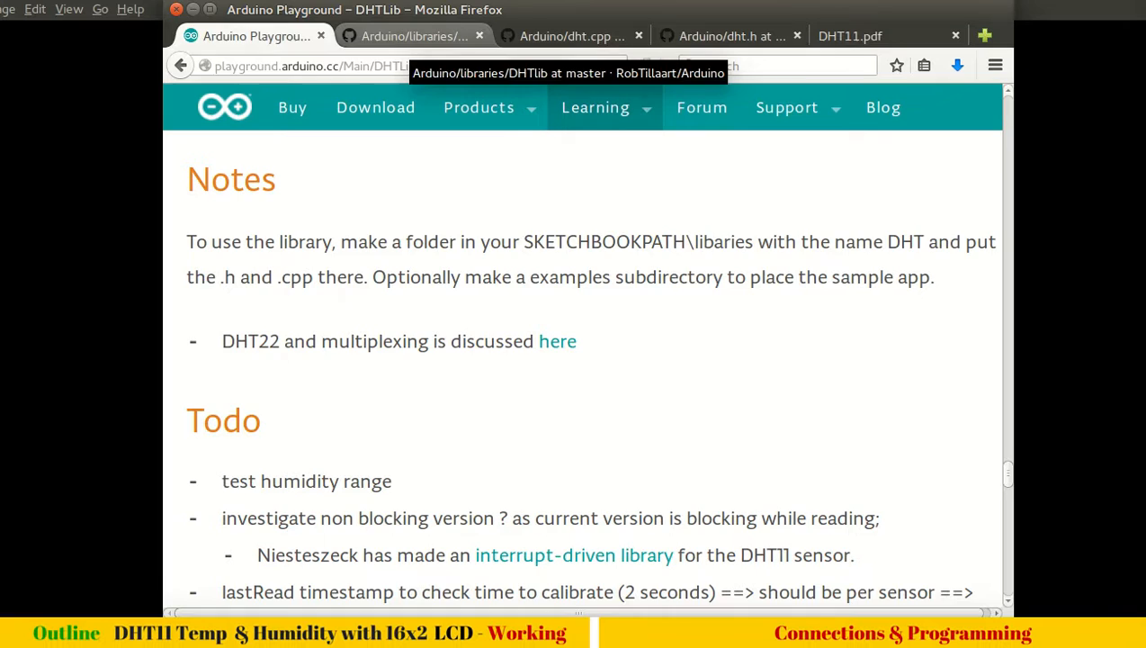
pyautogui.click(413, 36)
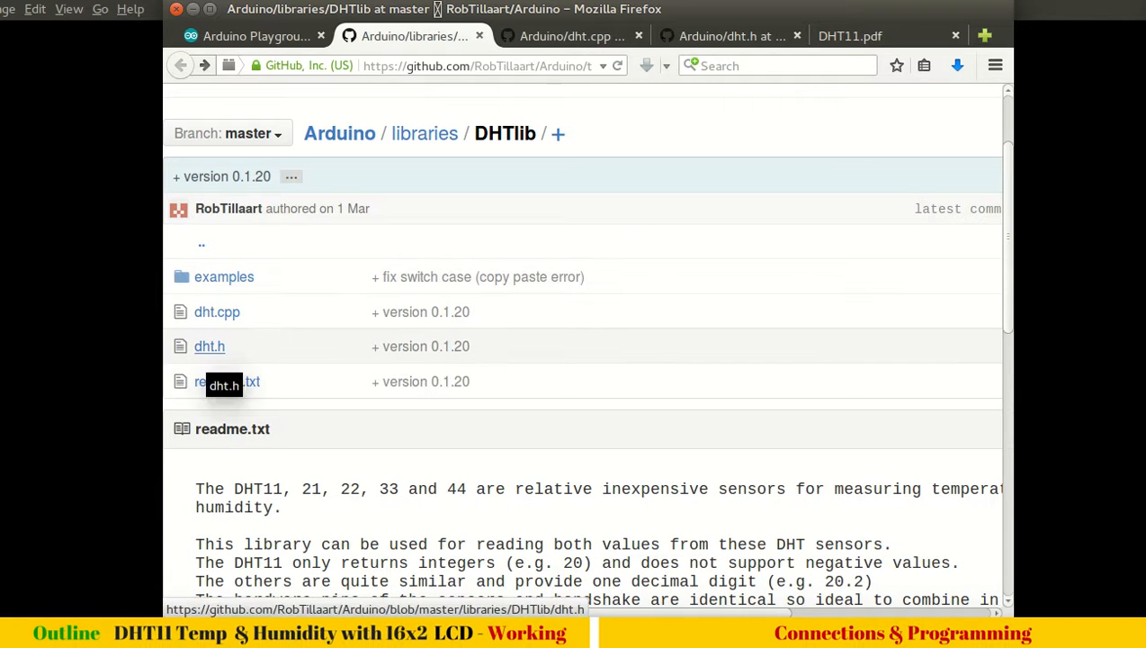
# View the raw source of dht.cpp and start Save Page As for it
pyautogui.click(216, 311)
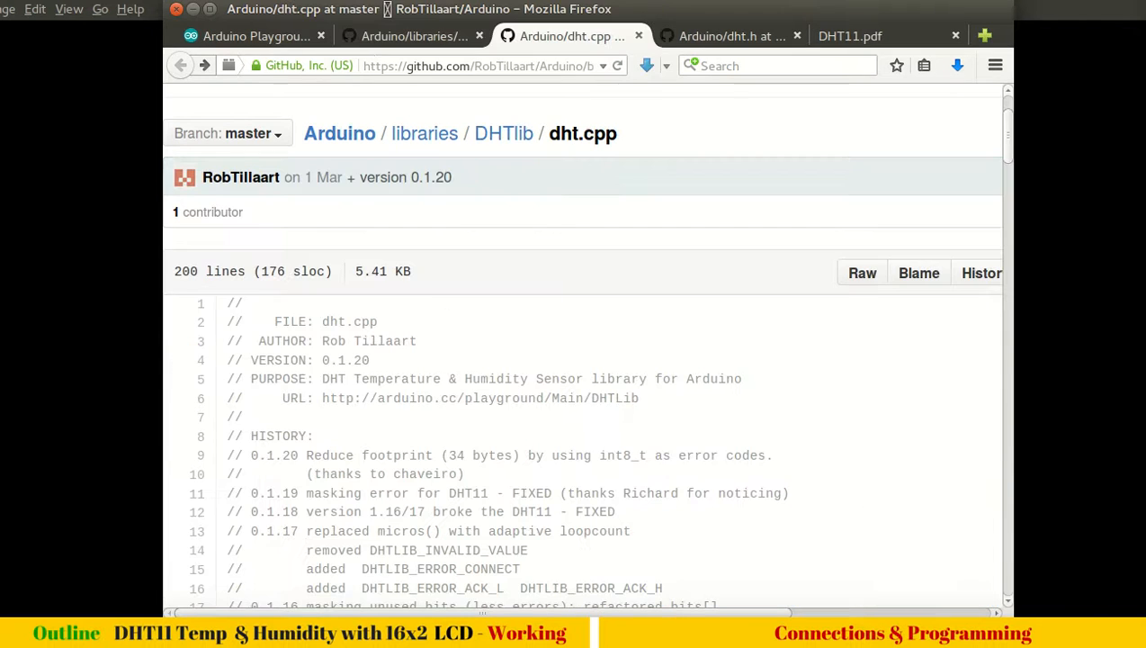
pyautogui.moveTo(861, 274)
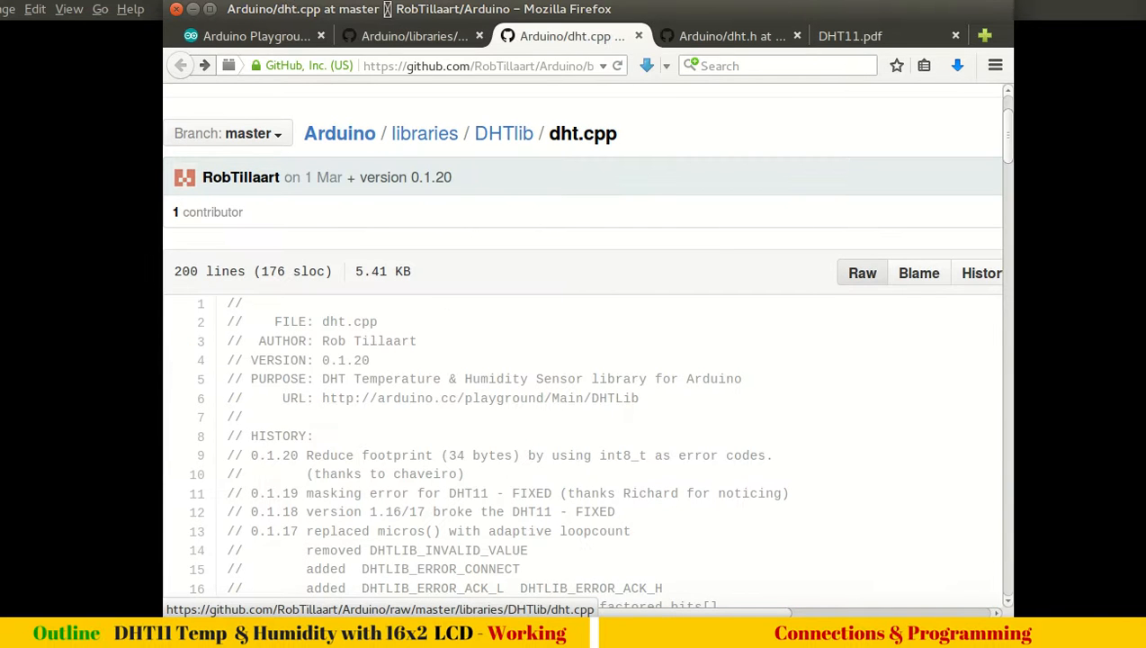
pyautogui.click(860, 273)
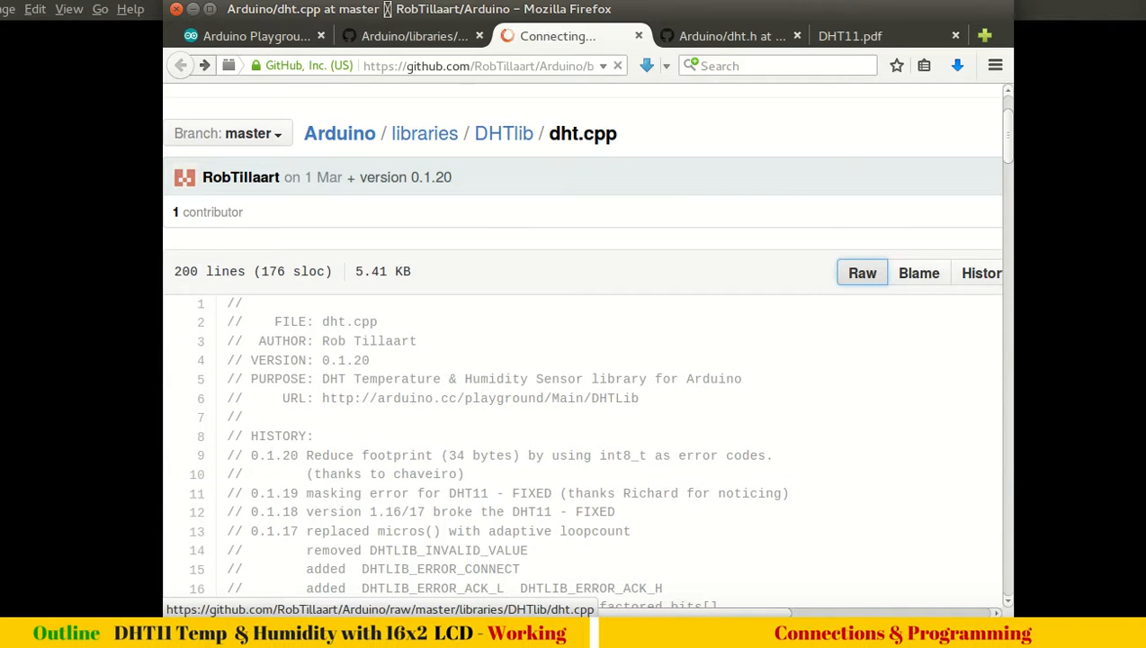
pyautogui.click(860, 273)
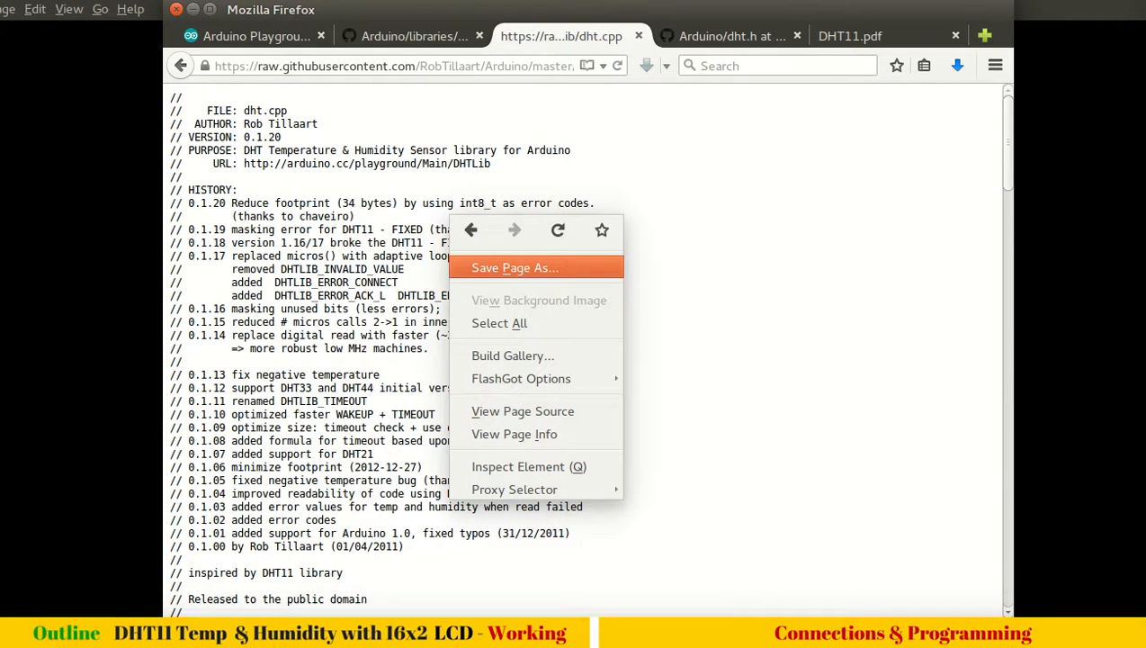
pyautogui.click(515, 266)
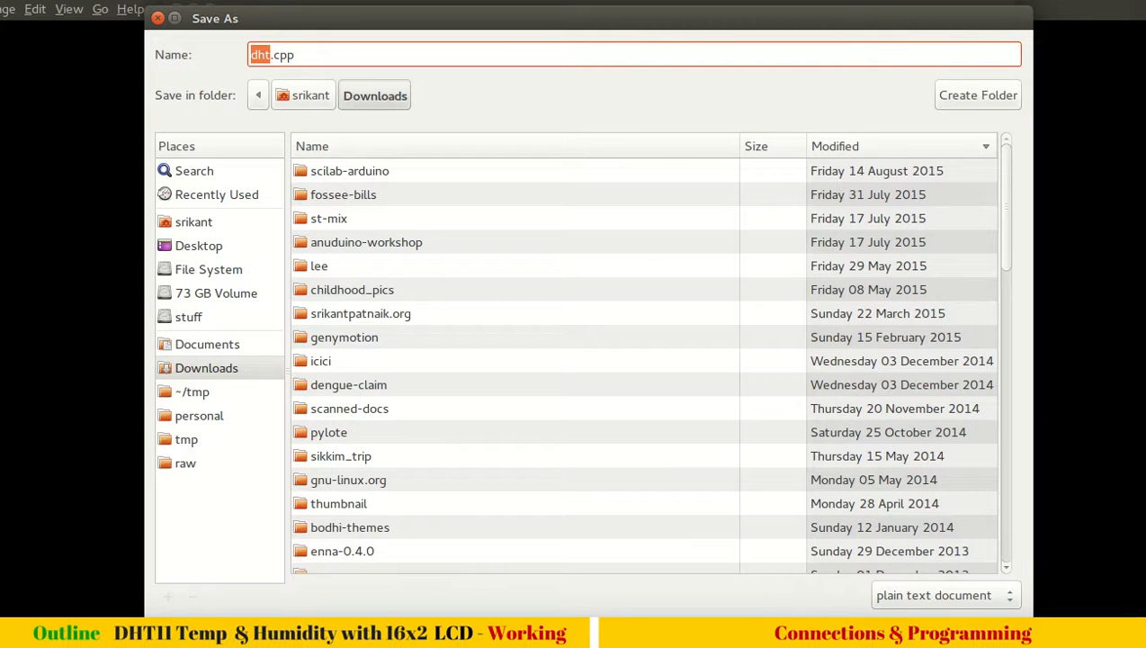
# Create a DHT folder under ~/Arduino/libraries and save dht.cpp into it
pyautogui.click(194, 221)
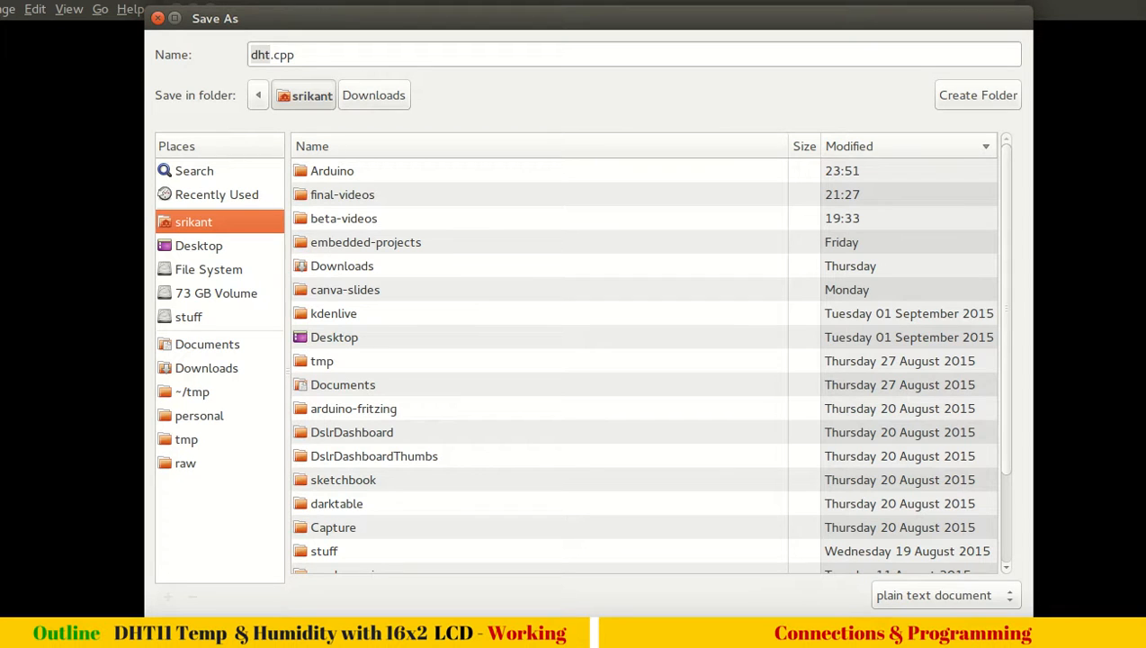
pyautogui.doubleClick(332, 169)
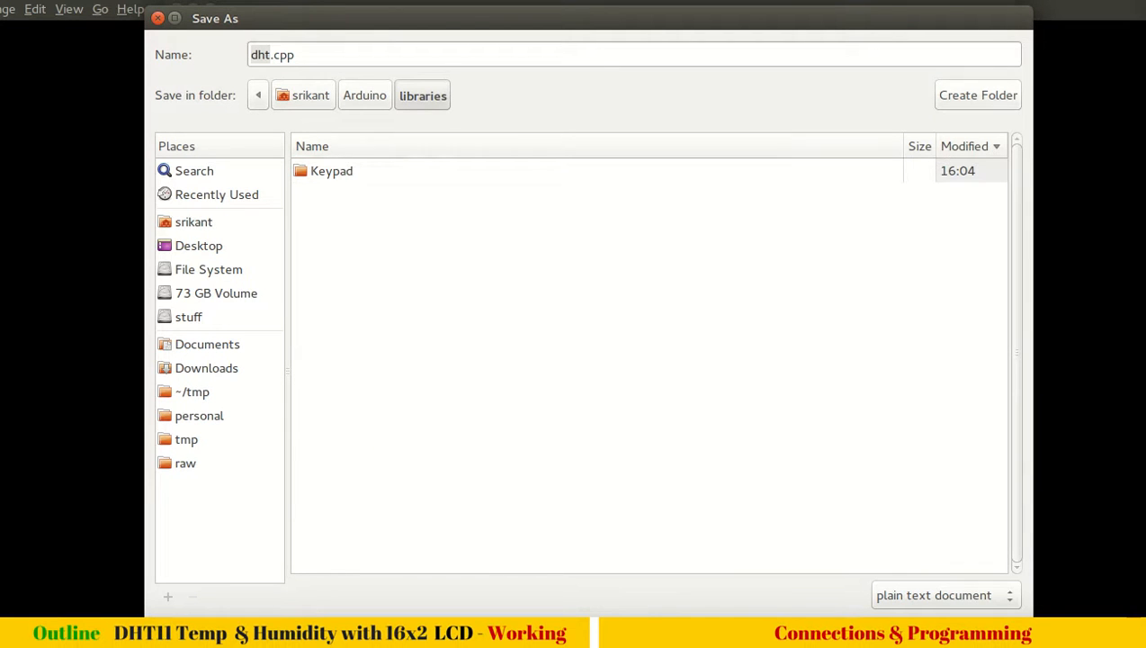
pyautogui.click(977, 94)
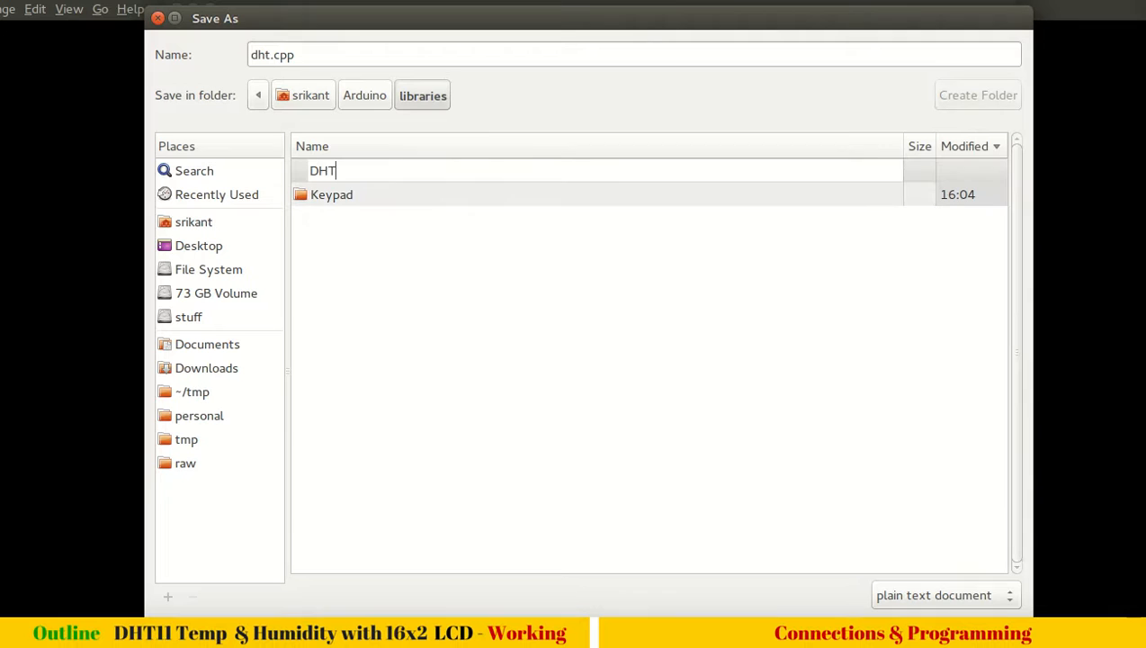
pyautogui.doubleClick(323, 171)
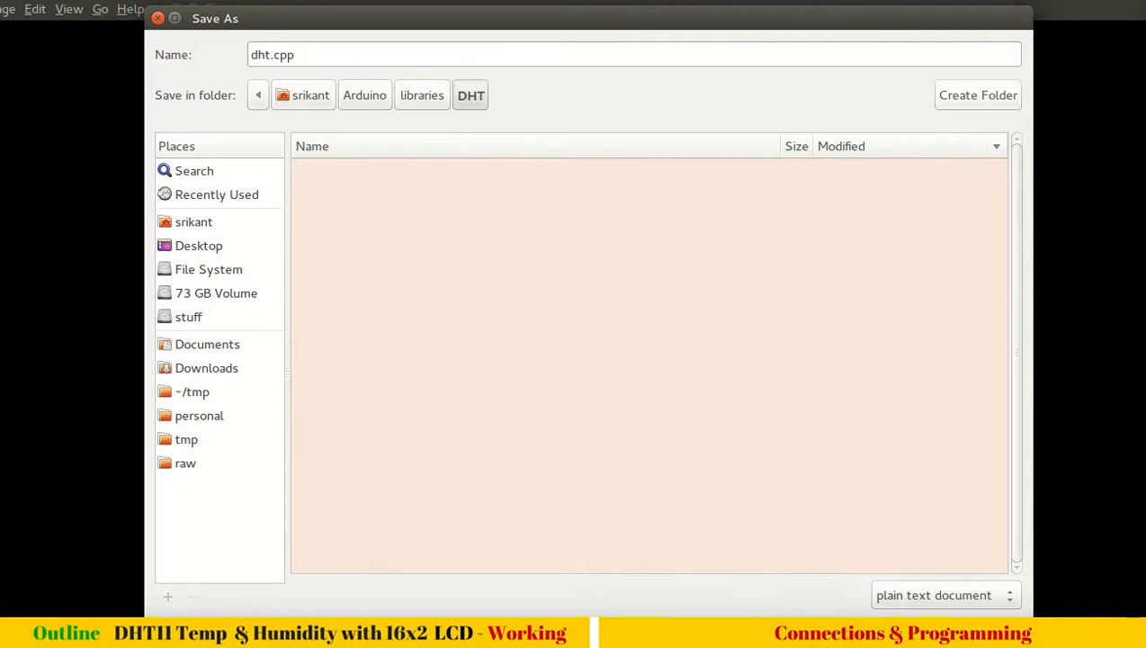
pyautogui.click(934, 594)
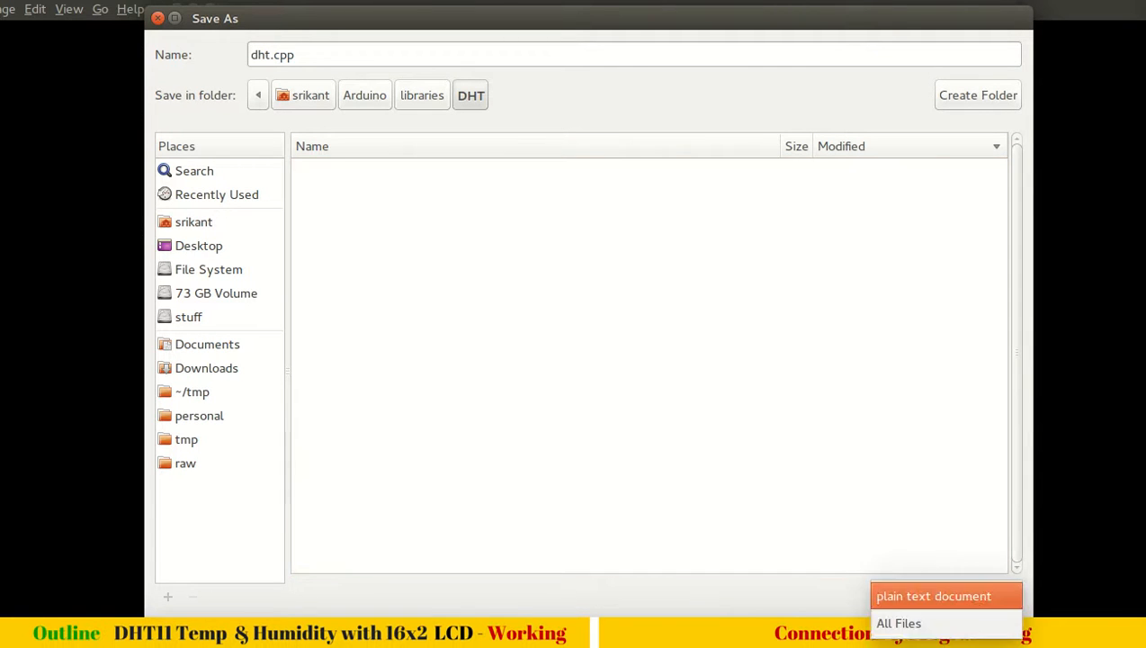
pyautogui.click(898, 622)
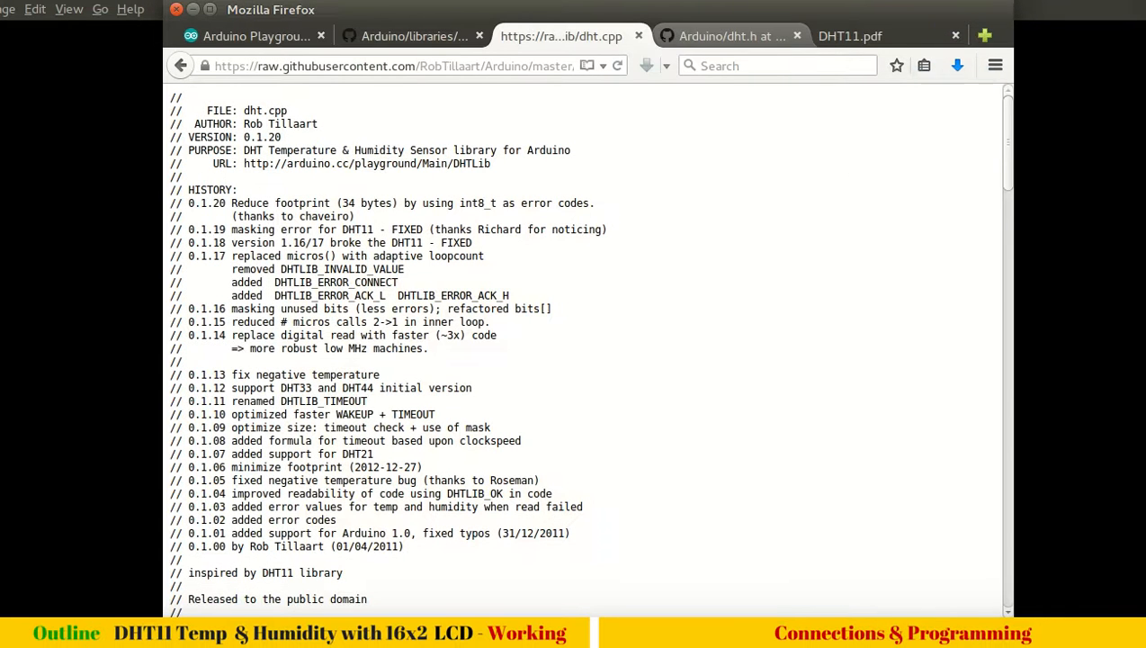
# Save the raw dht.h source into the same DHT folder
pyautogui.click(731, 36)
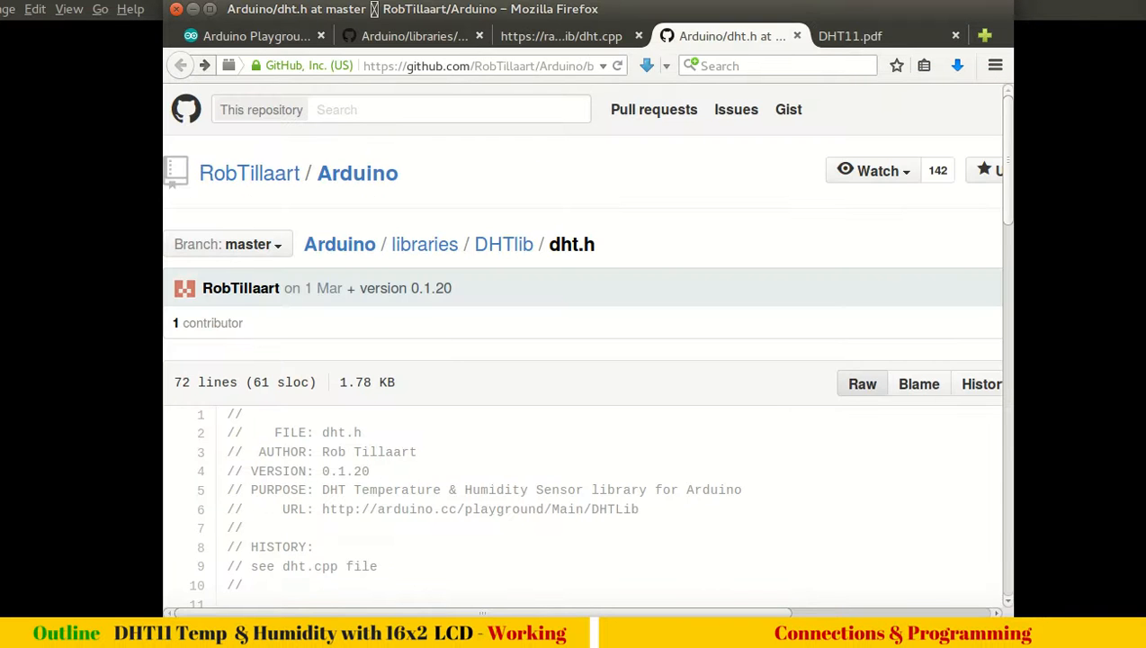
pyautogui.click(860, 385)
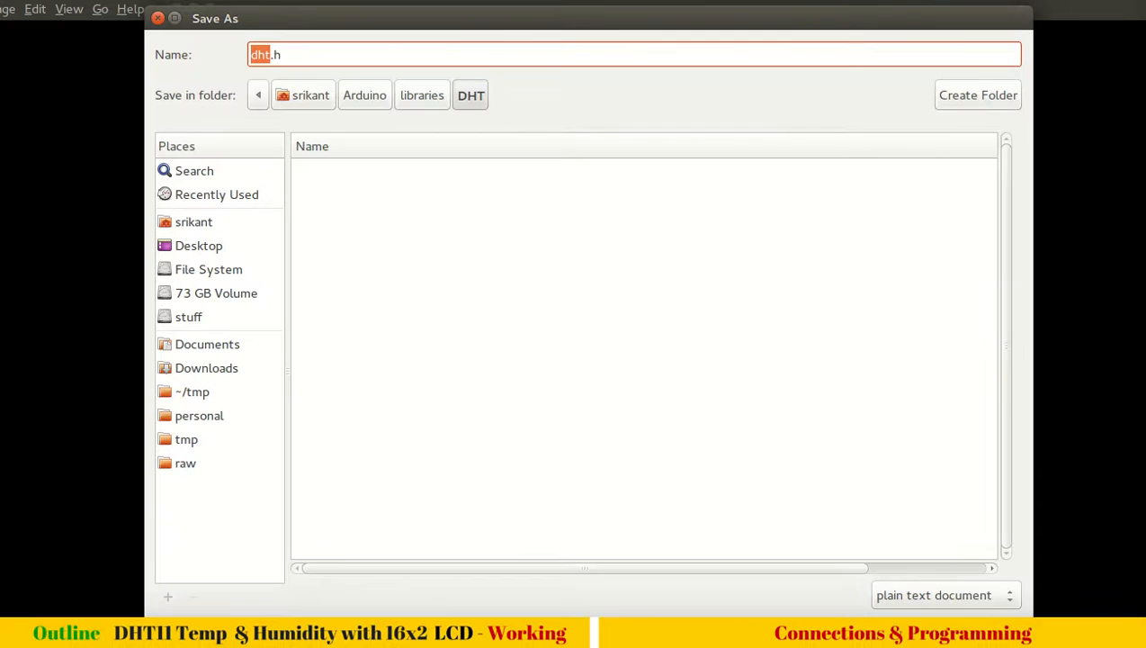
pyautogui.click(945, 594)
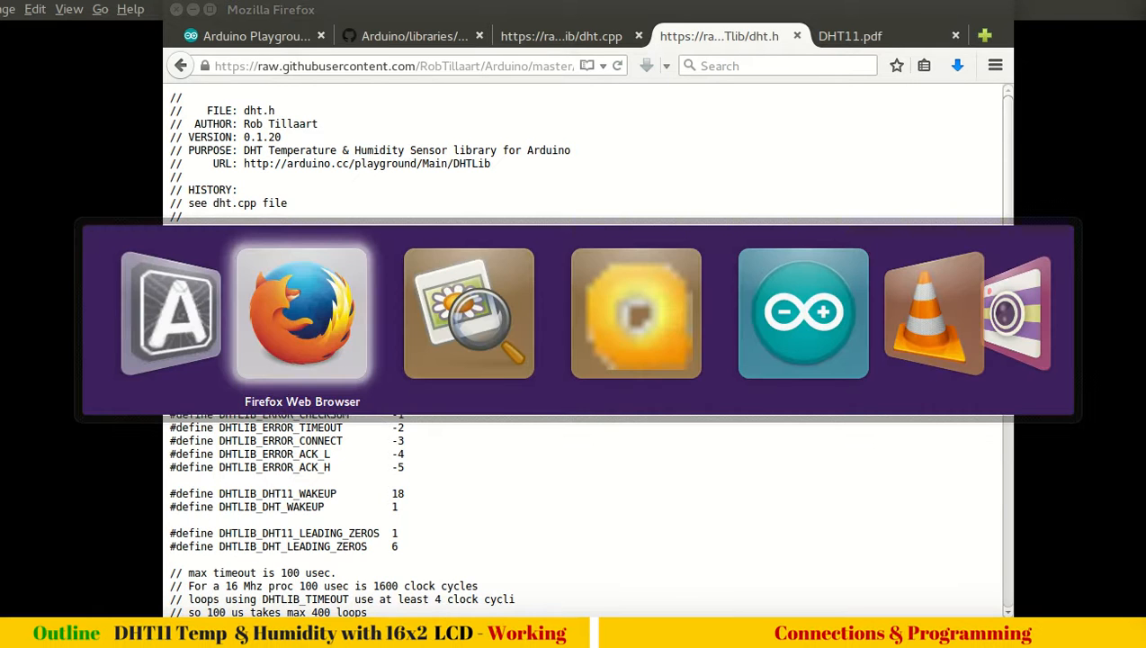
# Switch to Arduino IDE and browse the Include Library list without choosing one
pyautogui.click(802, 313)
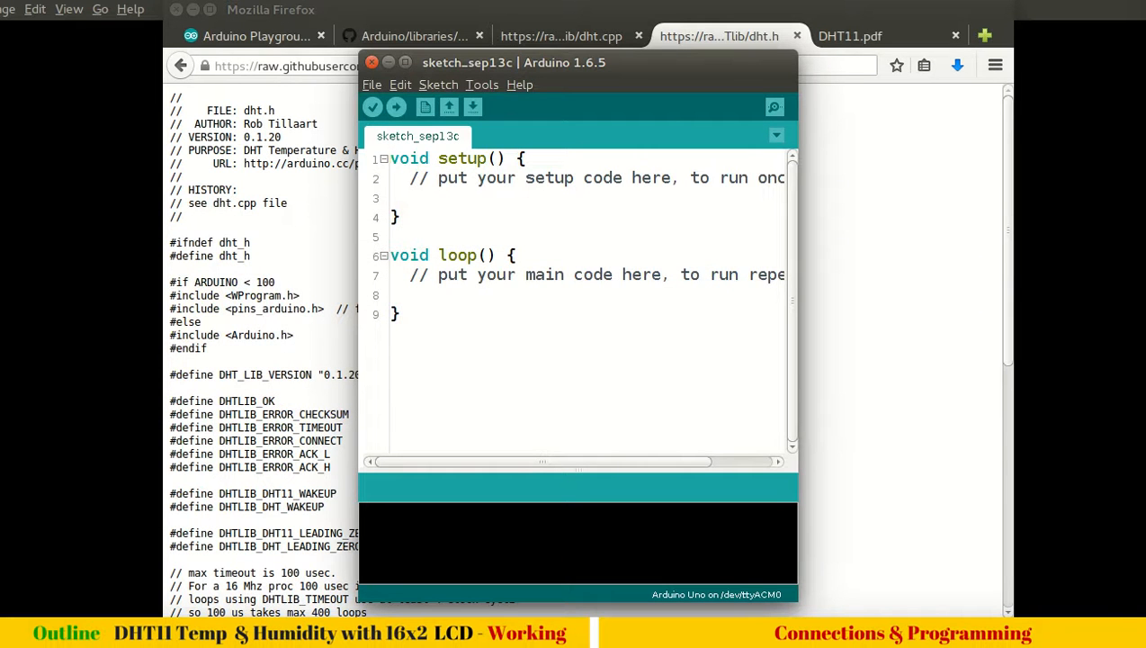
pyautogui.click(439, 84)
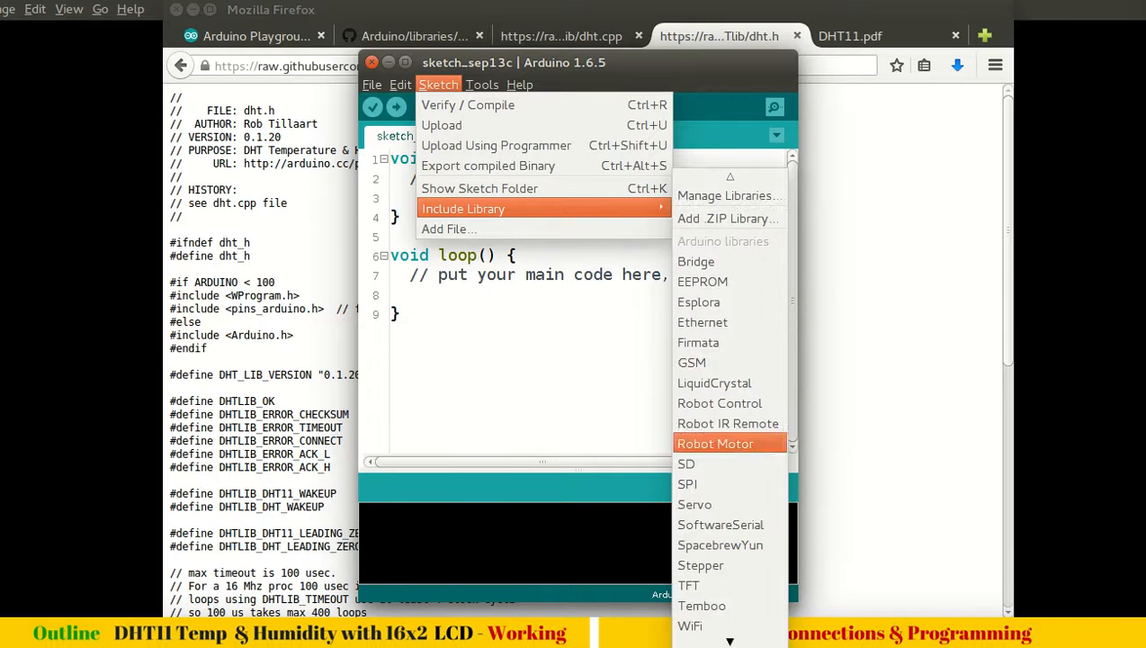
pyautogui.scroll(-3)
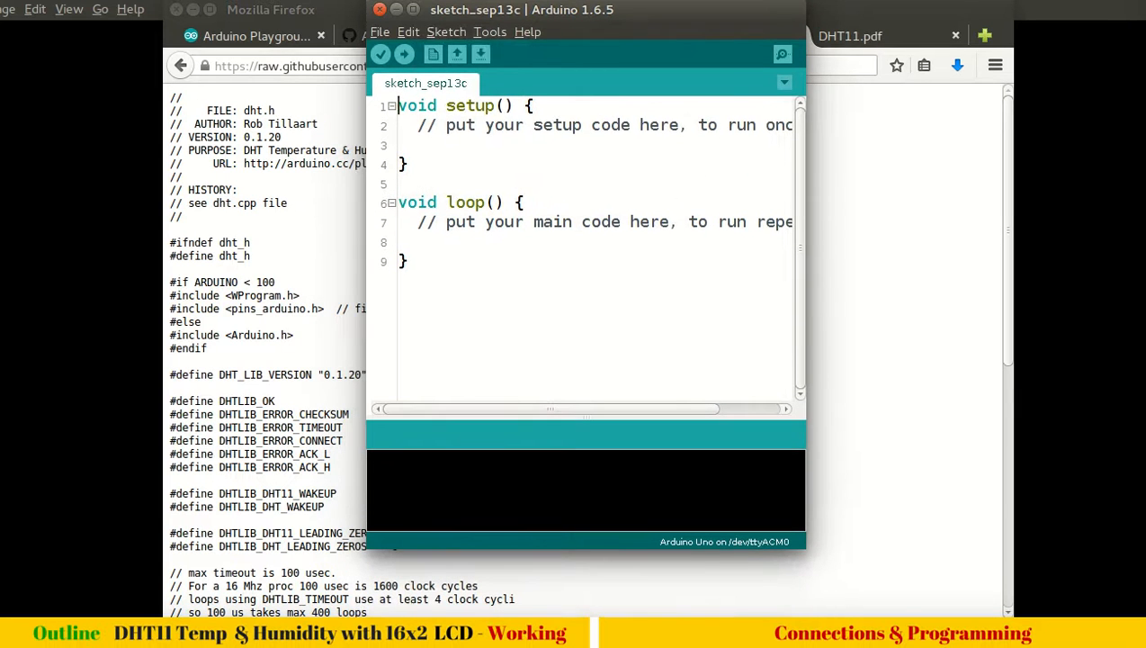
pyautogui.click(447, 32)
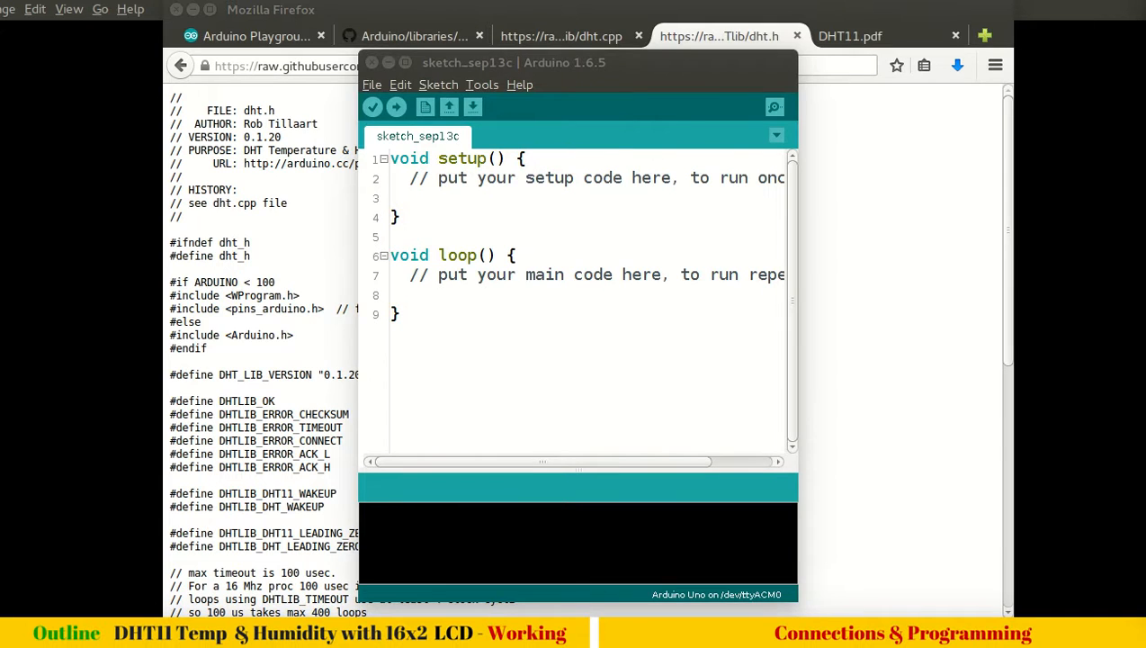
# Insert #include <dht.h> from the contributed DHT library and clear the placeholder comments
pyautogui.click(439, 85)
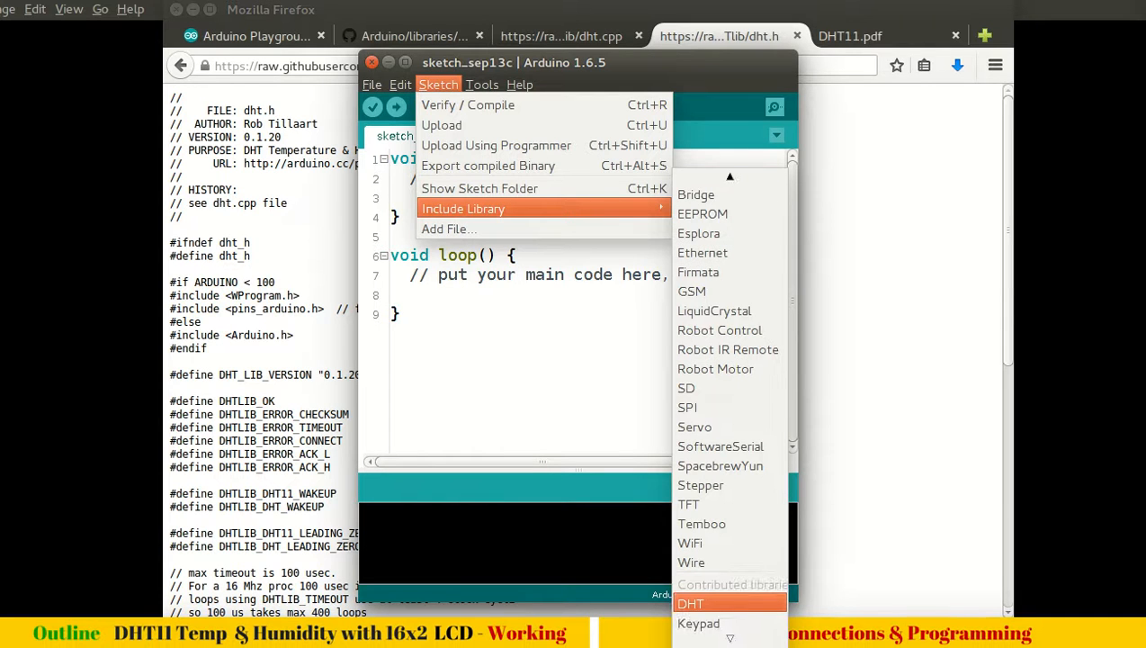
pyautogui.click(691, 603)
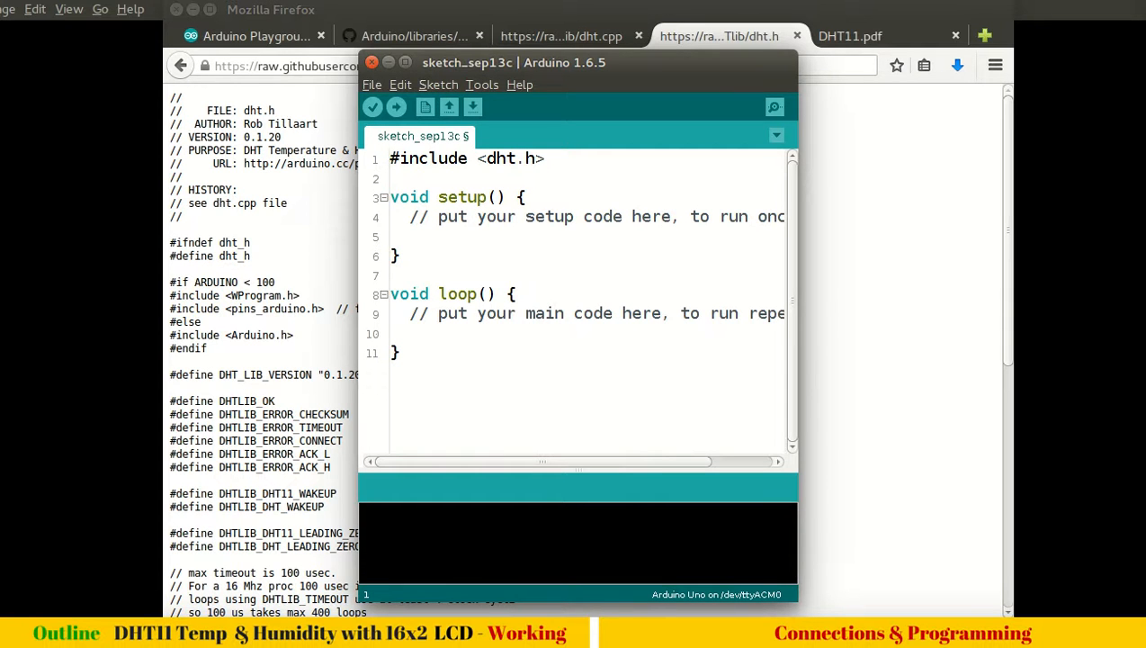
pyautogui.moveTo(515, 61); pyautogui.dragTo(669, 58)
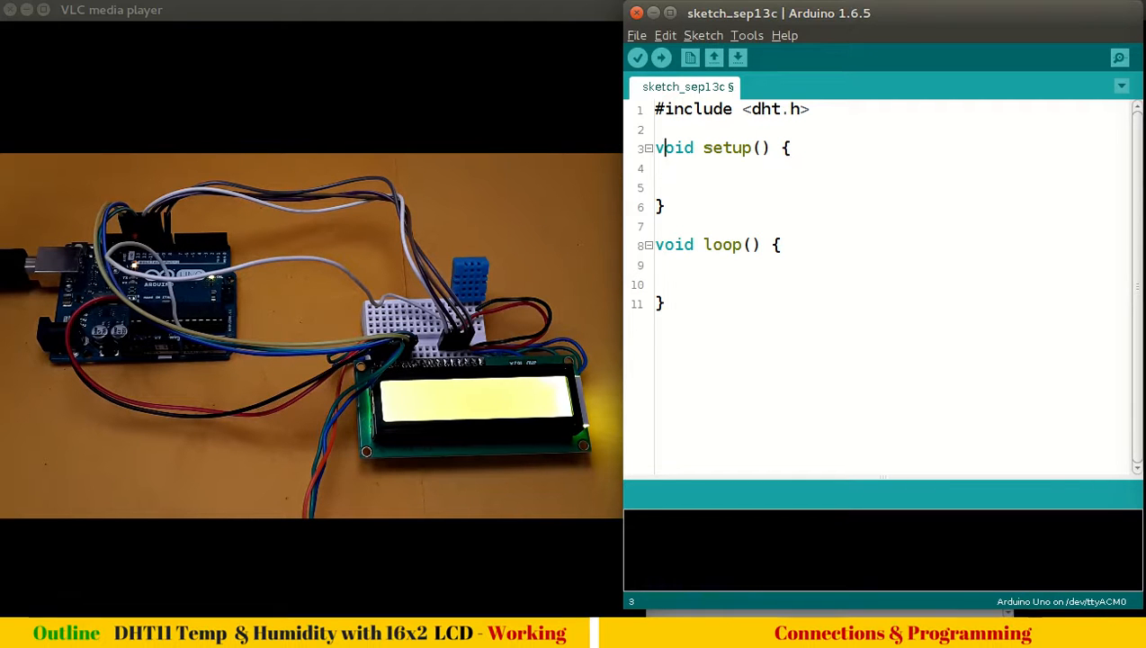
# Add #include <LiquidCrystal.h> on line 2 of the sketch
pyautogui.write('#')
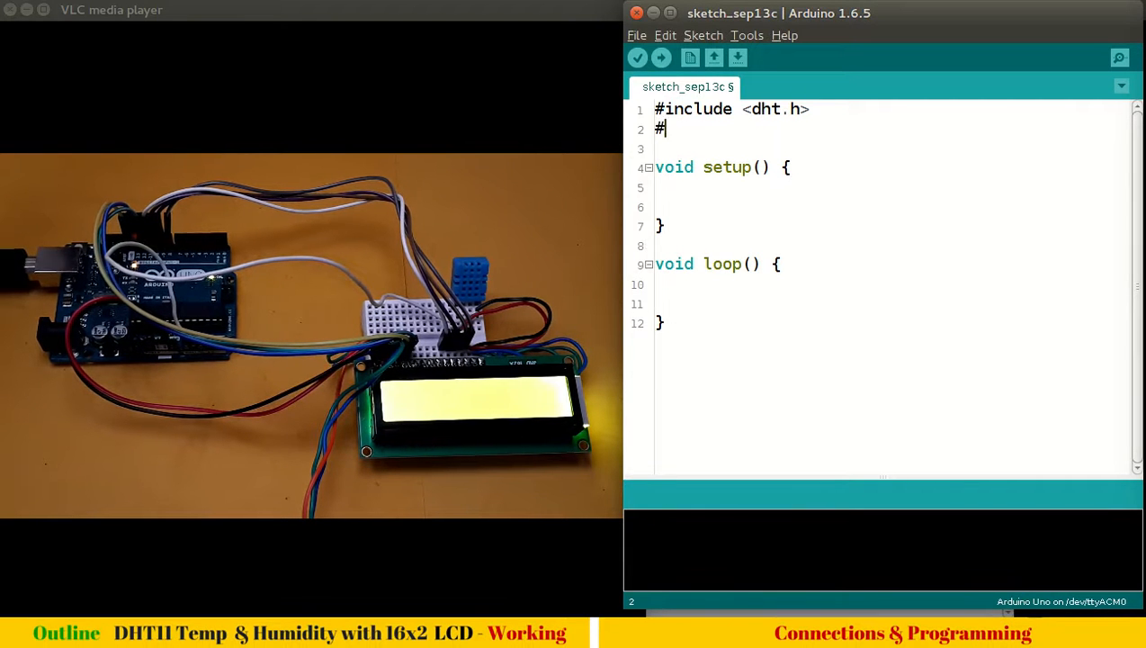
pyautogui.write('include')
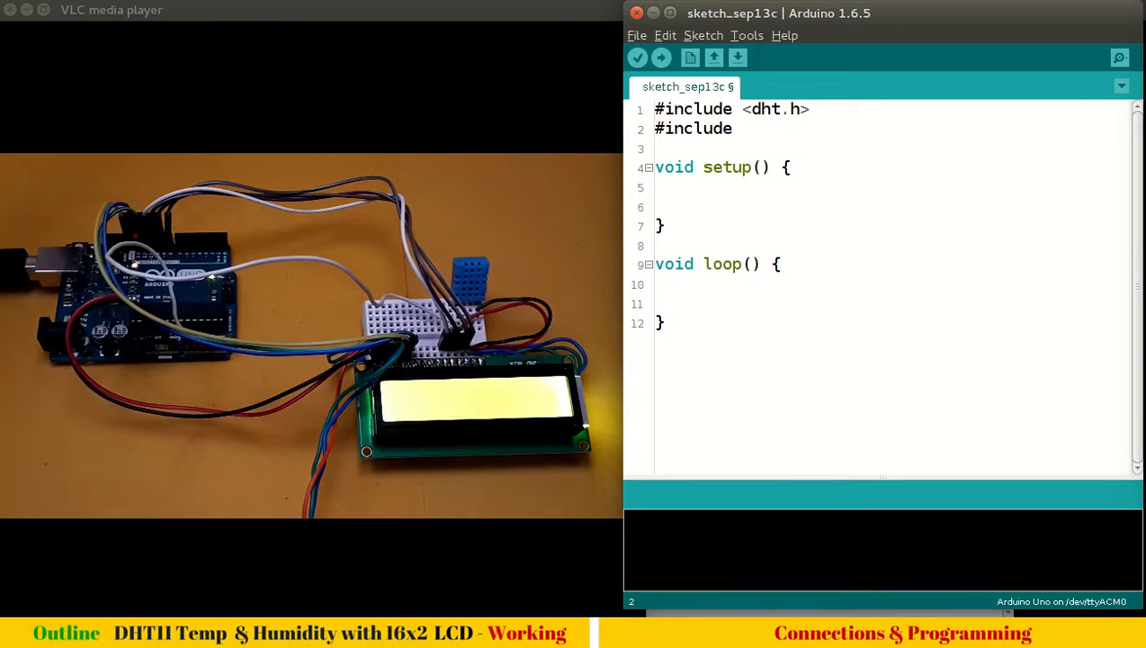
pyautogui.write('<Liq')
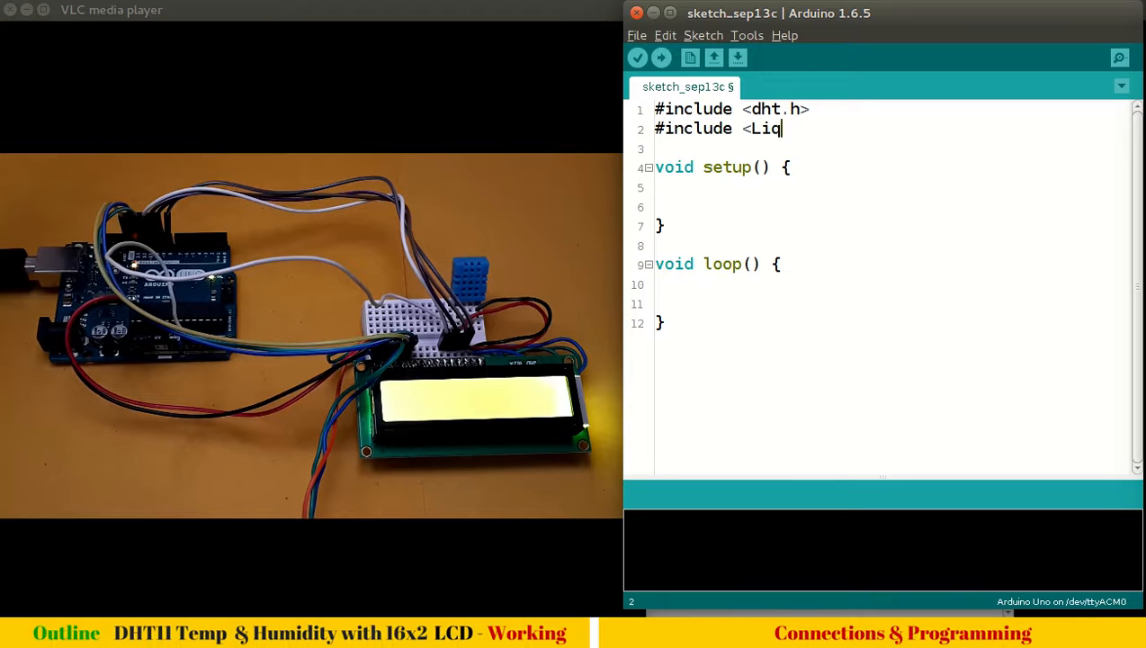
pyautogui.write('uidCry')
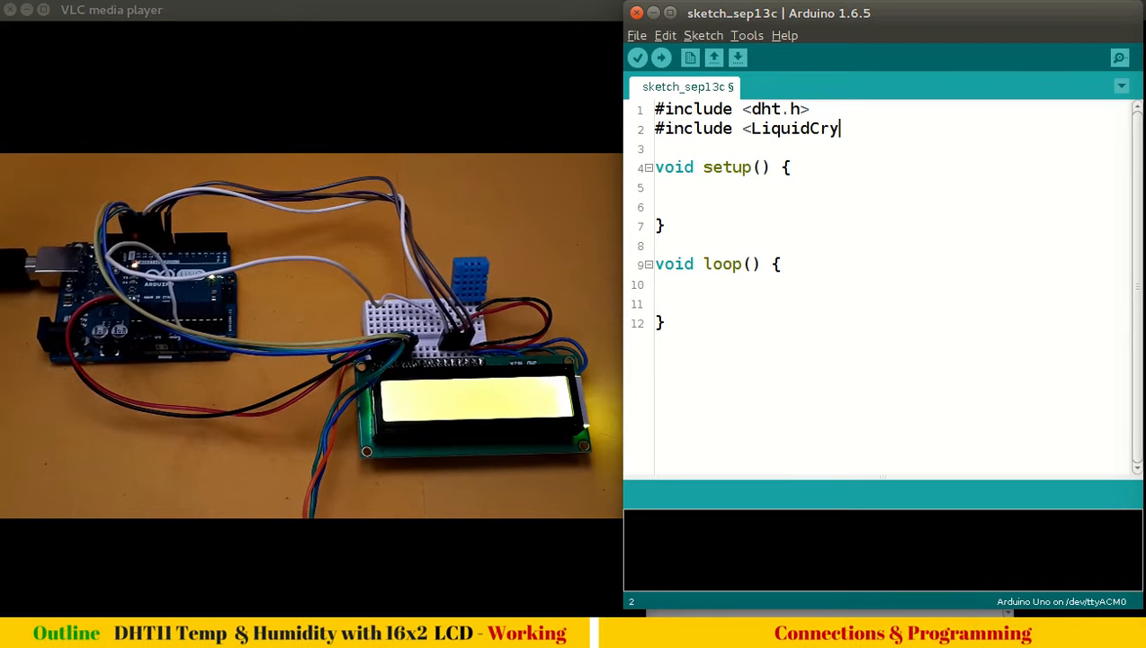
pyautogui.write('stal.h?')
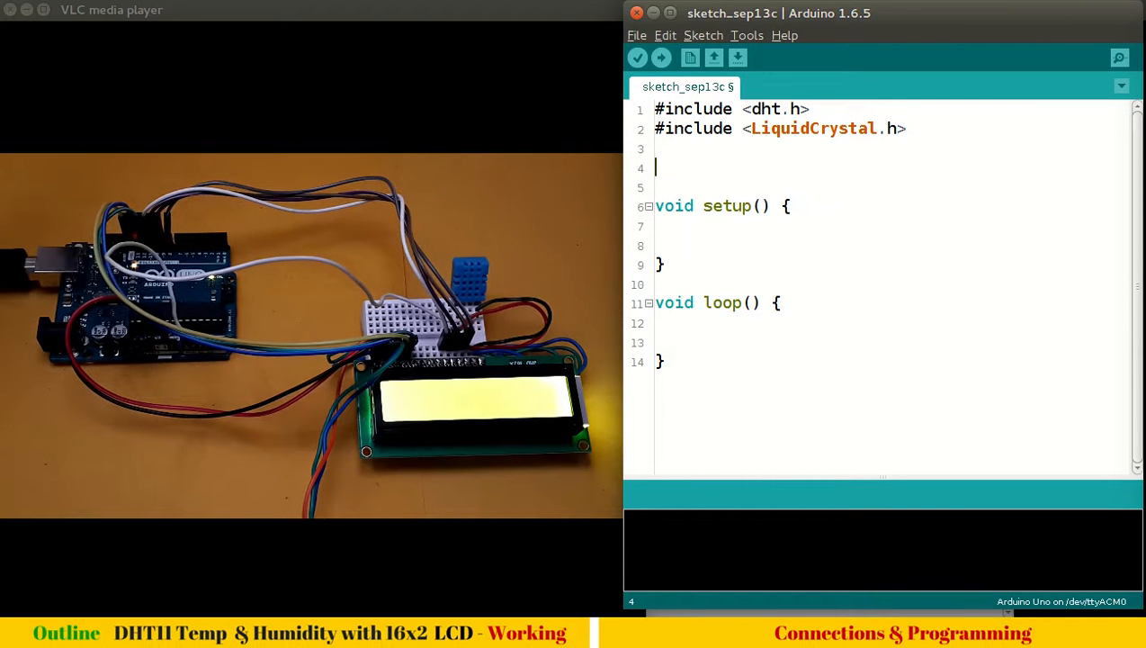
# Declare LiquidCrystal lcd(13,12,11,10,9,8); above setup()
pyautogui.write('Liqu')
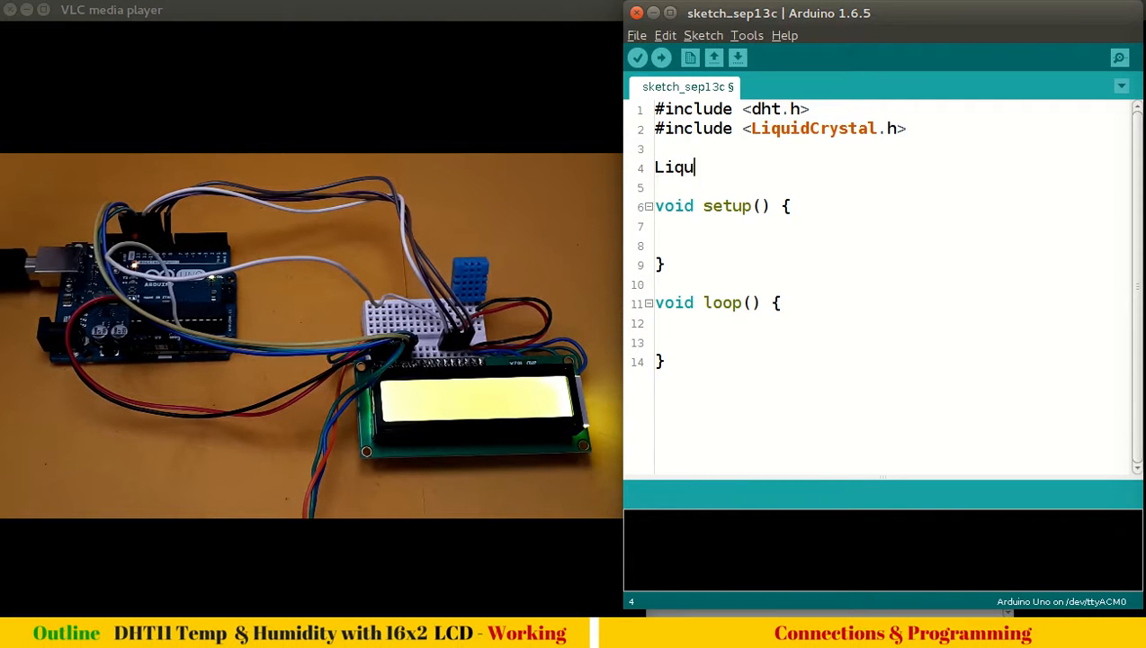
pyautogui.write('dCrystal')
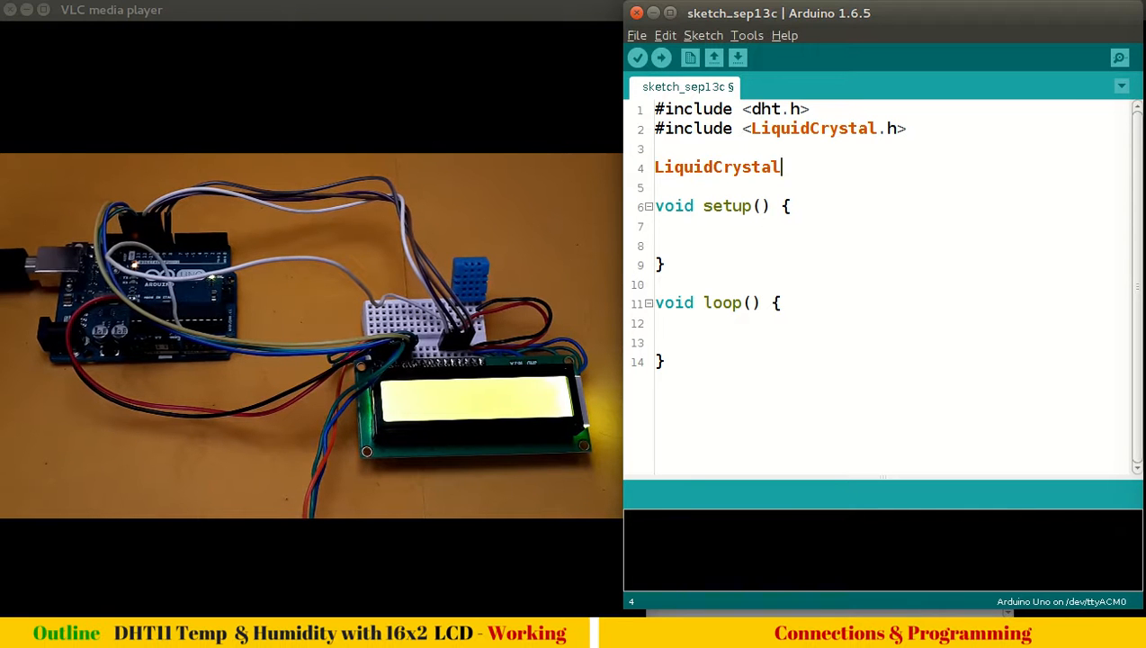
pyautogui.write('lcd')
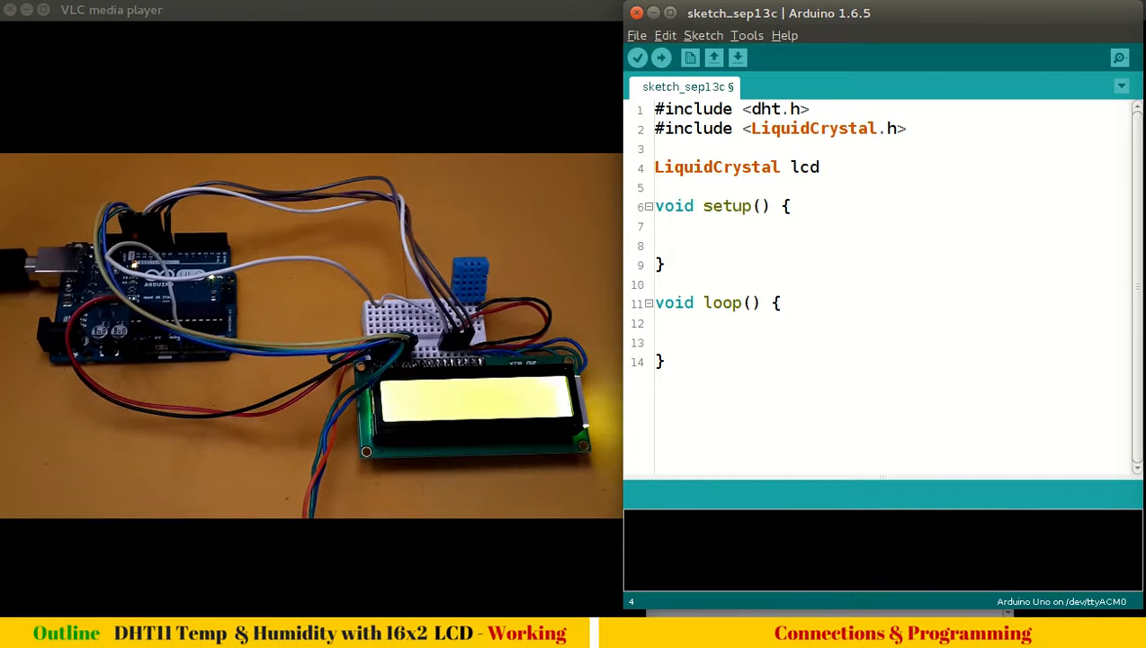
pyautogui.write('(13')
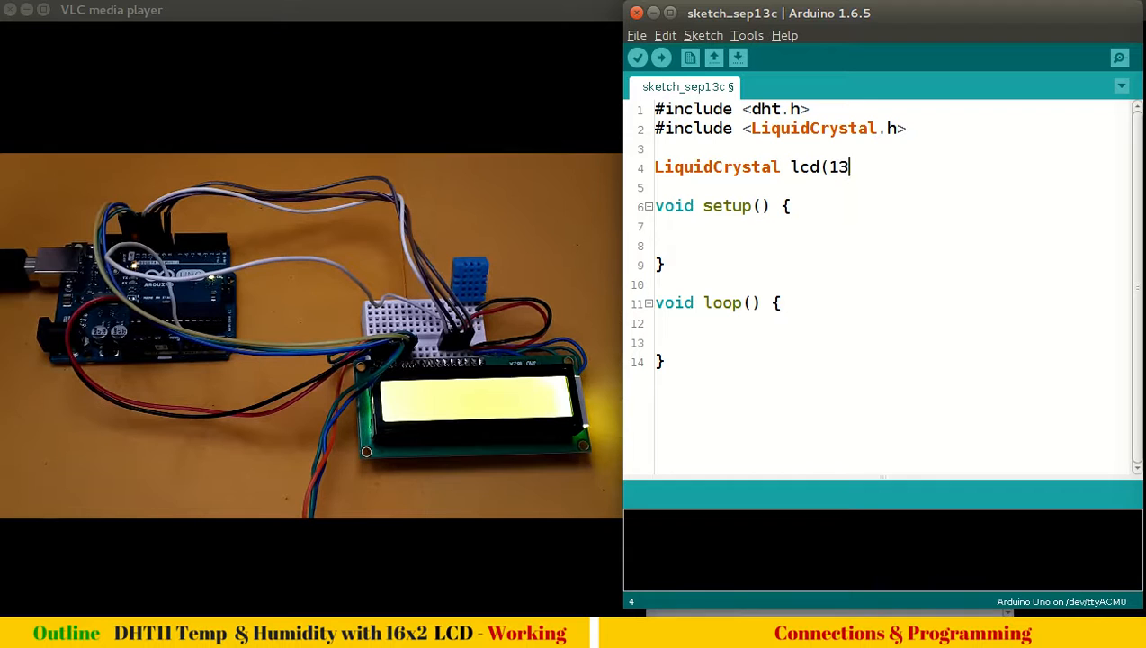
pyautogui.write(',1')
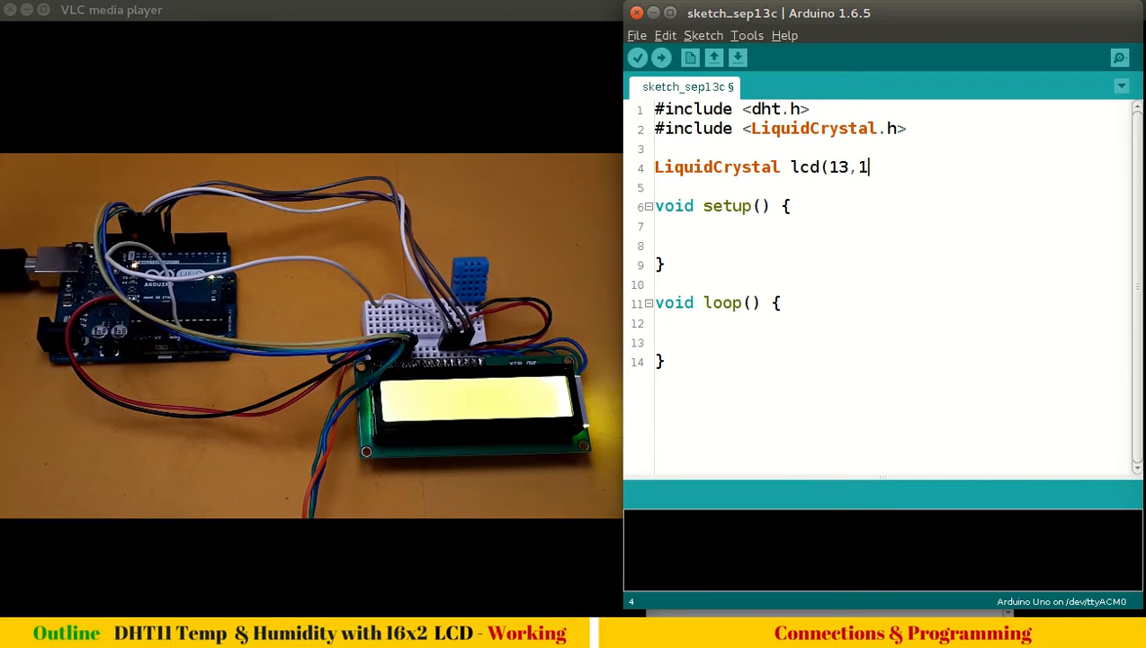
pyautogui.write('2')
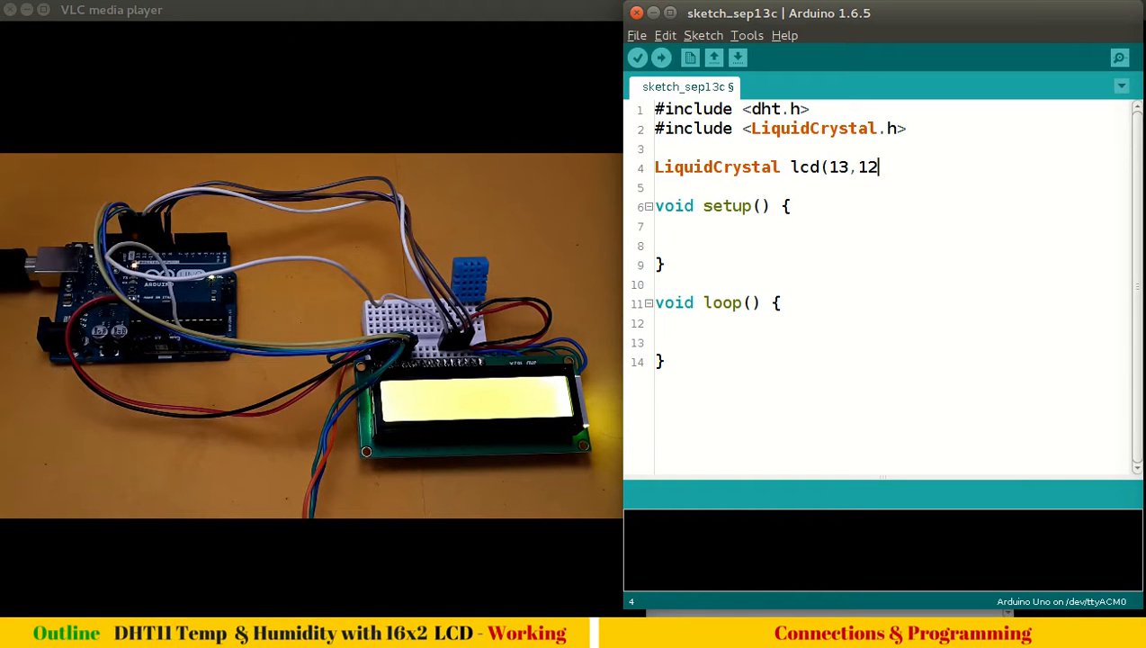
pyautogui.write(',')
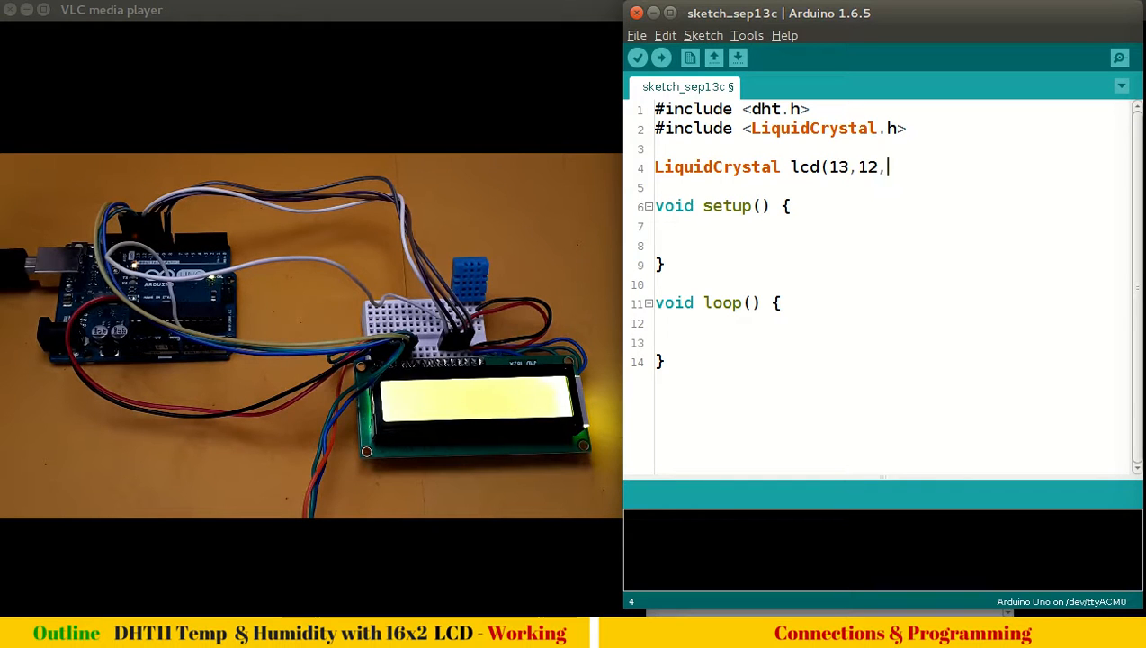
pyautogui.write('11,')
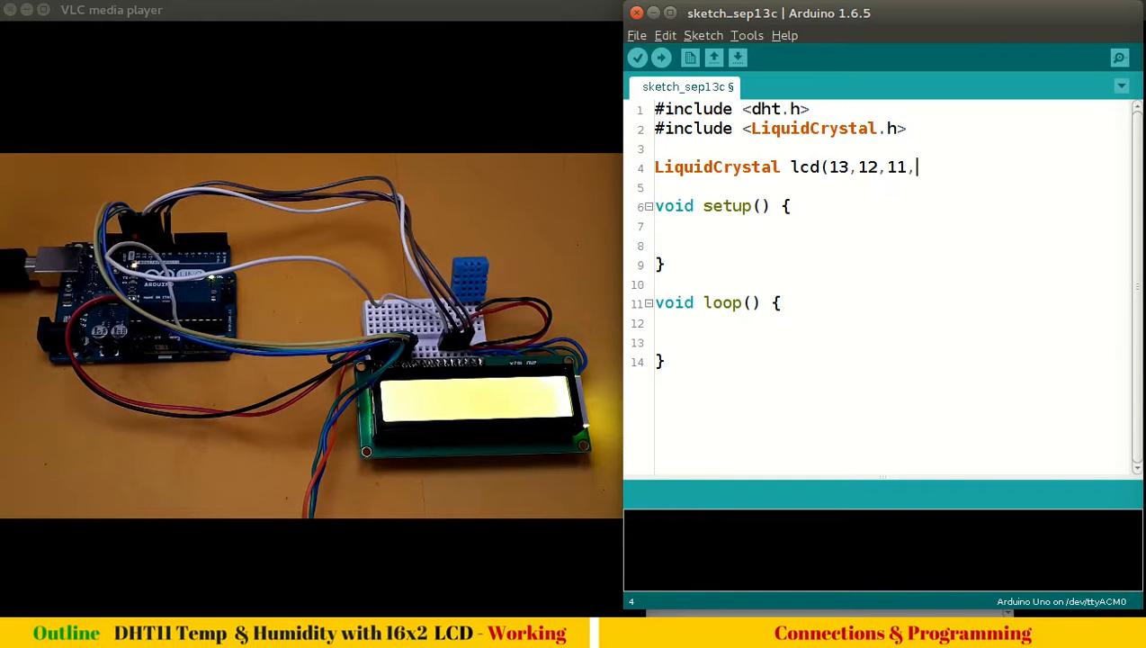
pyautogui.write('10,')
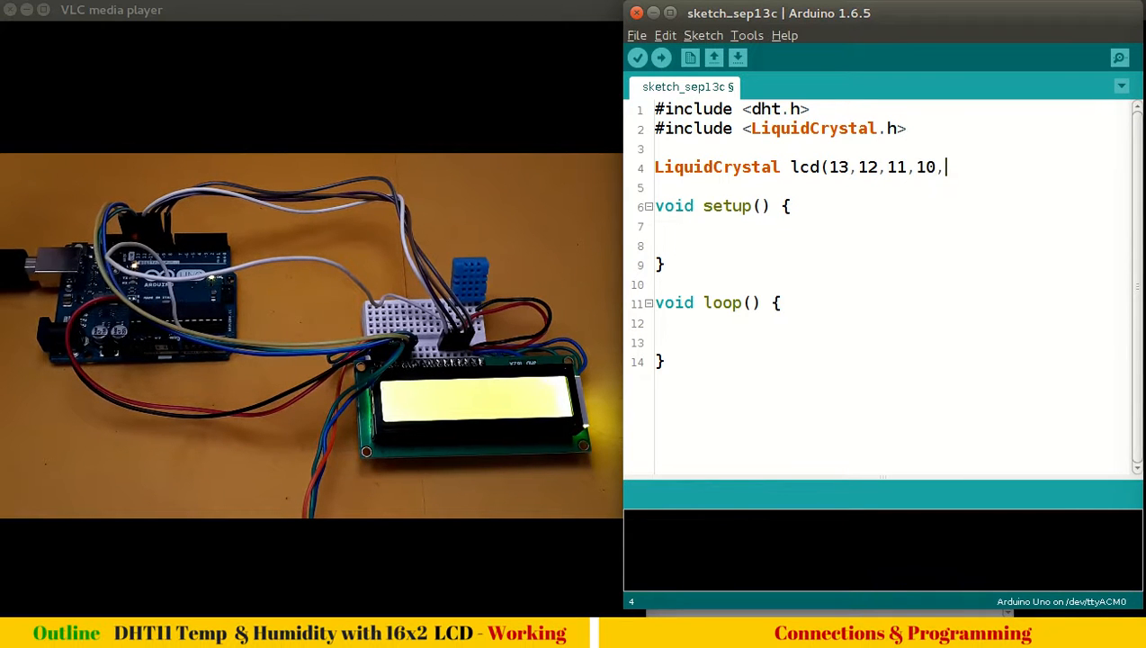
pyautogui.write('9,8)')
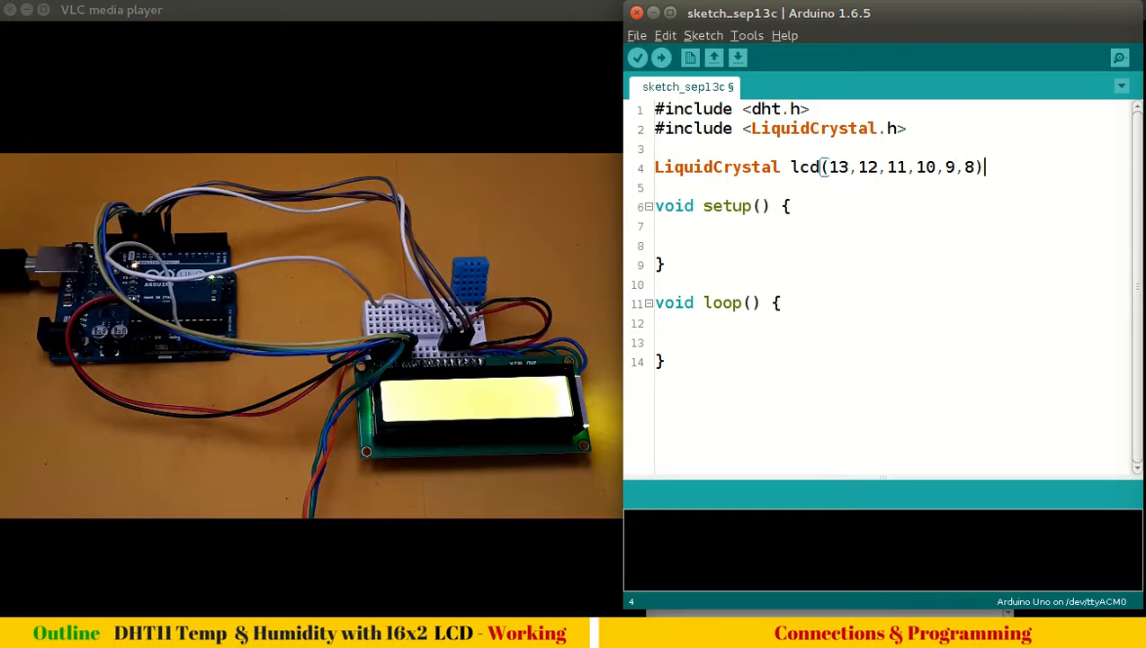
pyautogui.write(';')
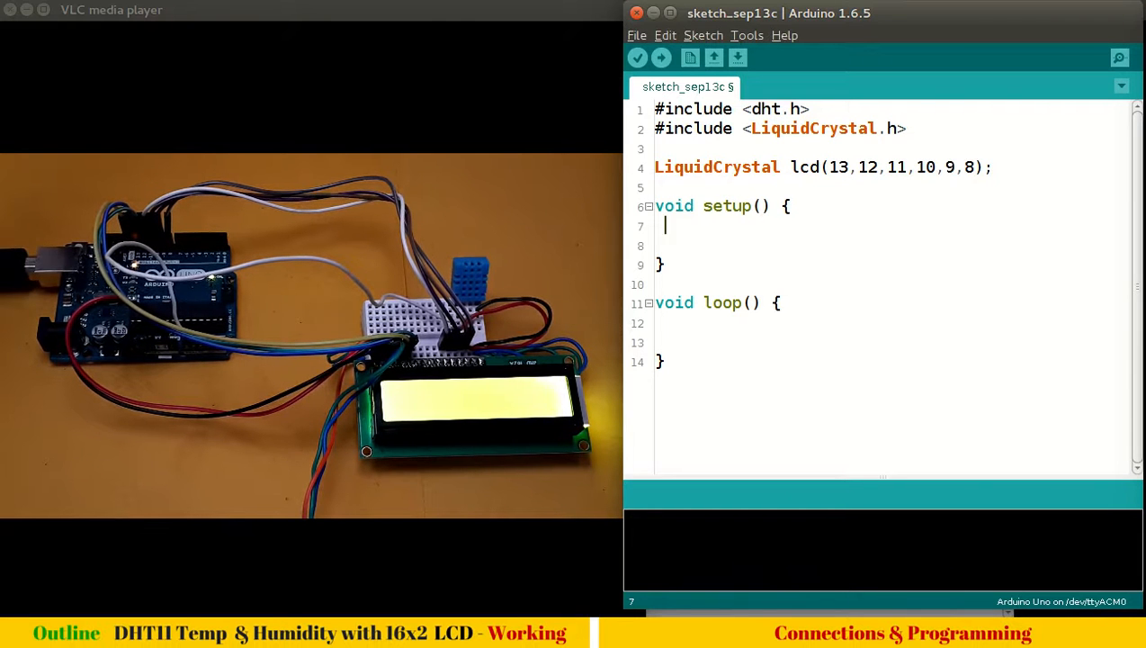
# Fill setup() with pinMode(A0, INPUT); and lcd.begin(16,2);
pyautogui.write('pinMode')
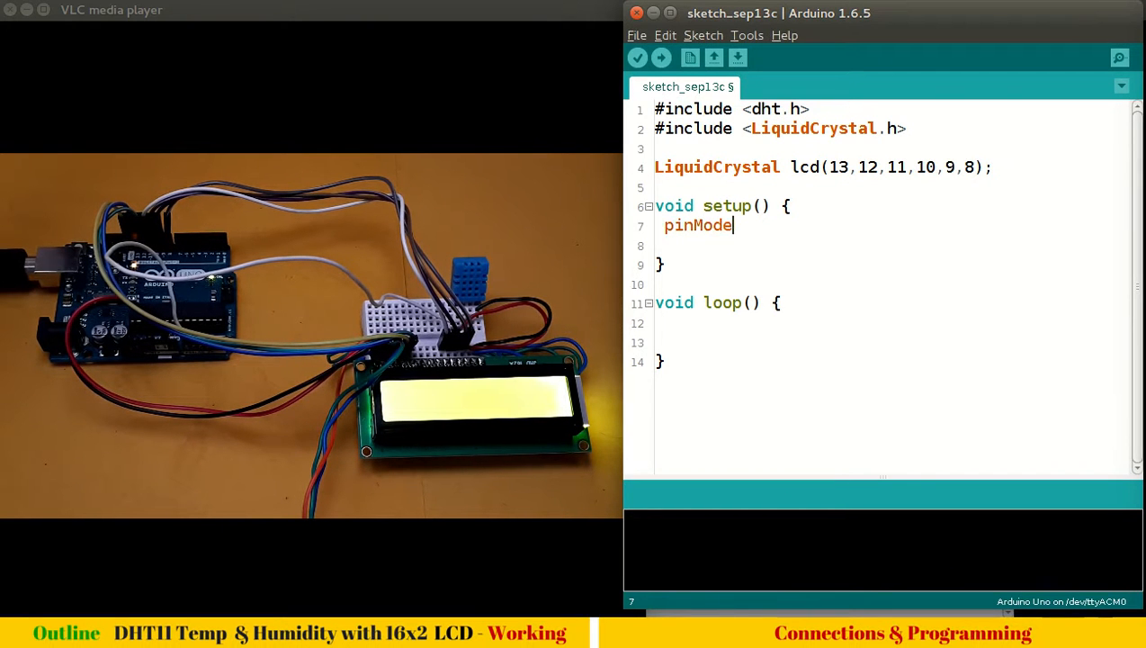
pyautogui.write('(A0')
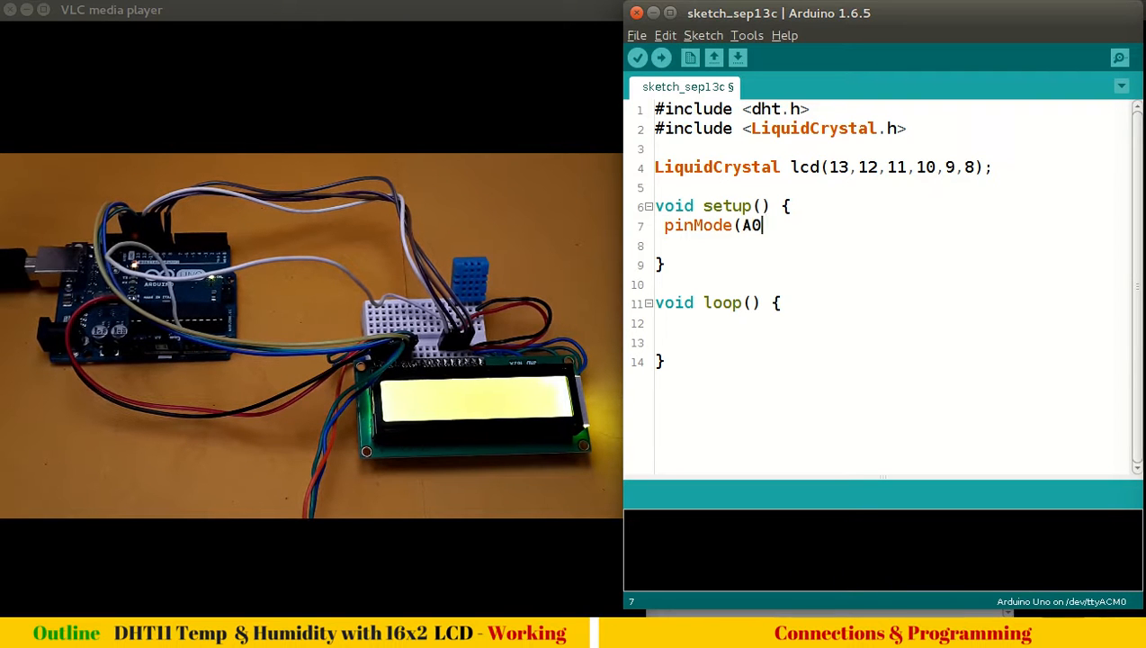
pyautogui.write(', INPUT)')
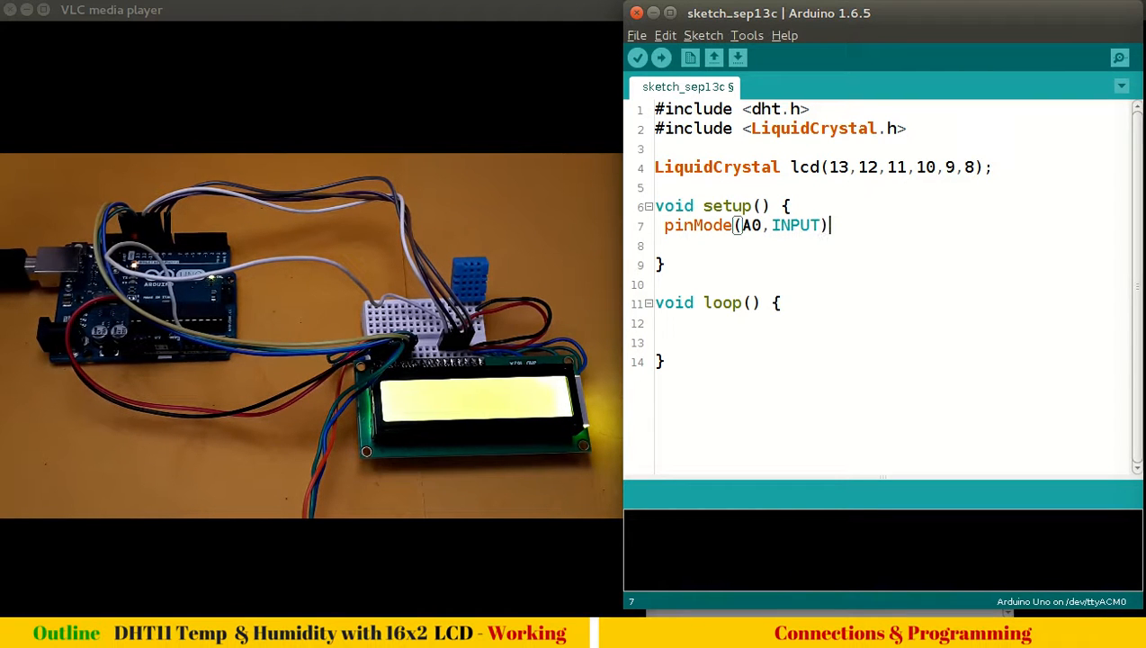
pyautogui.write(';')
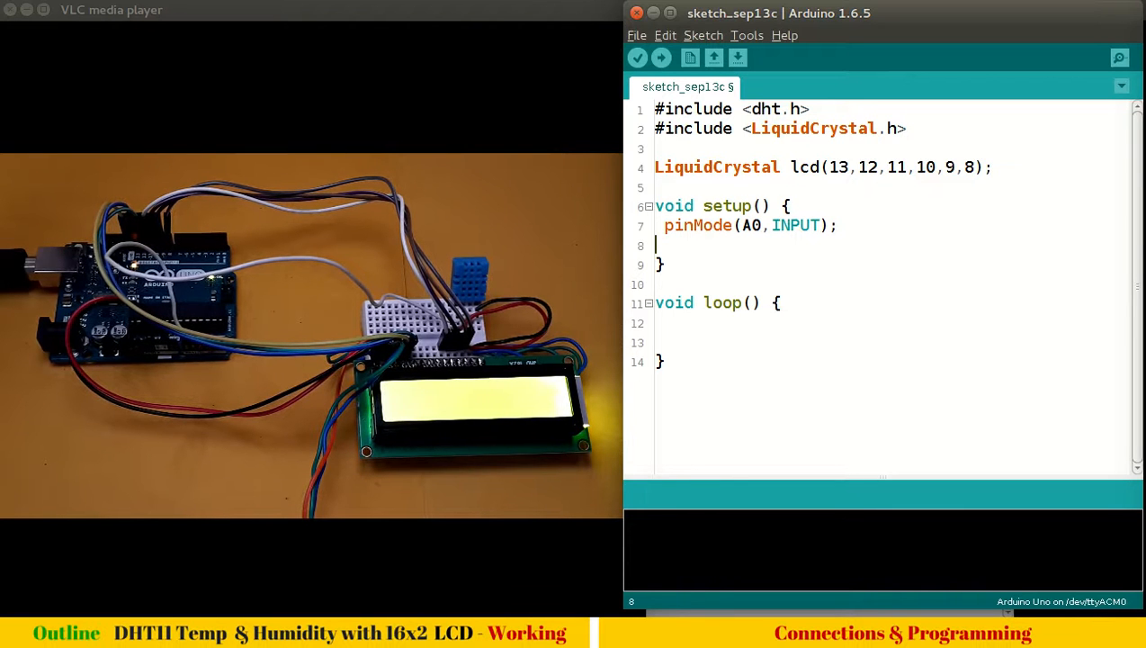
pyautogui.write('lc')
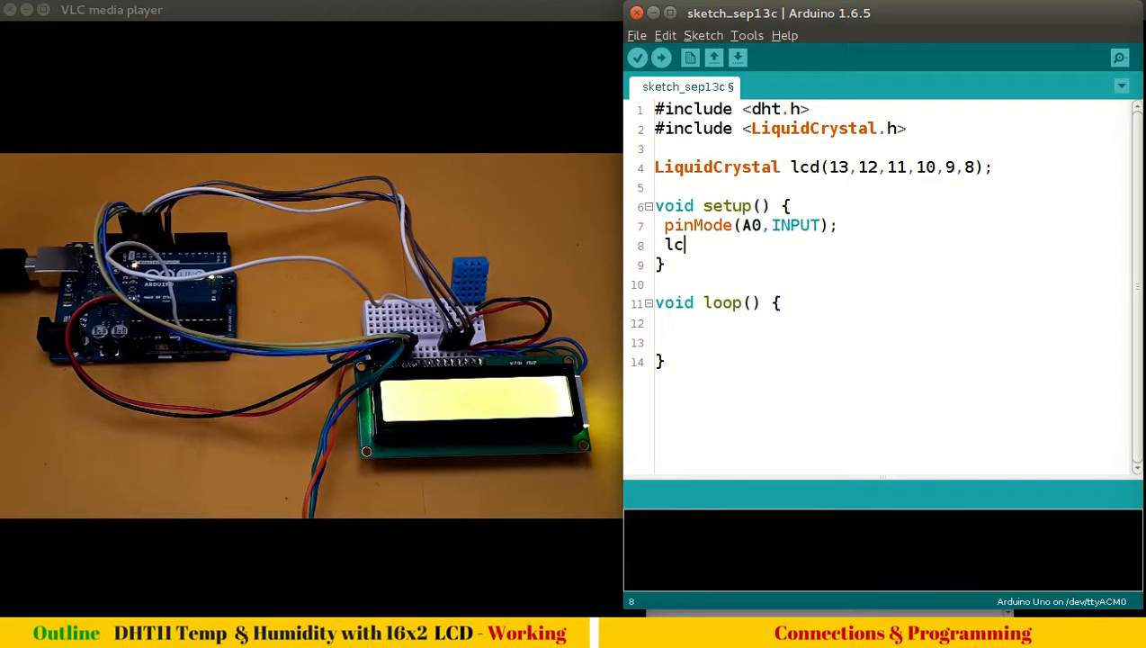
pyautogui.write('d.begin')
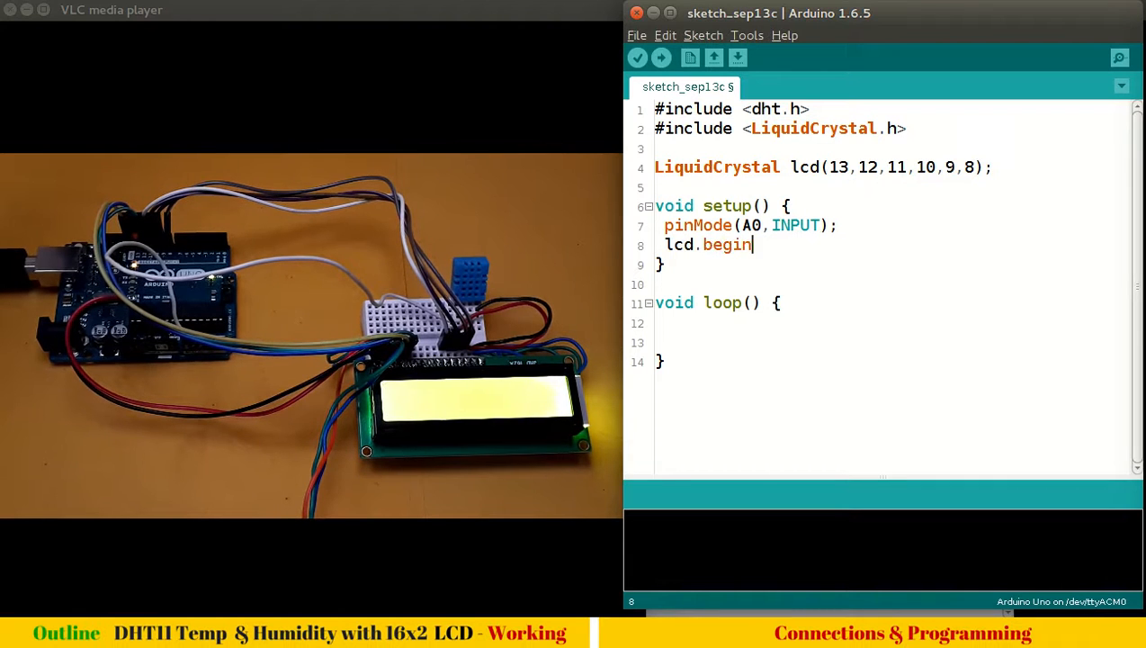
pyautogui.write('(16,2);')
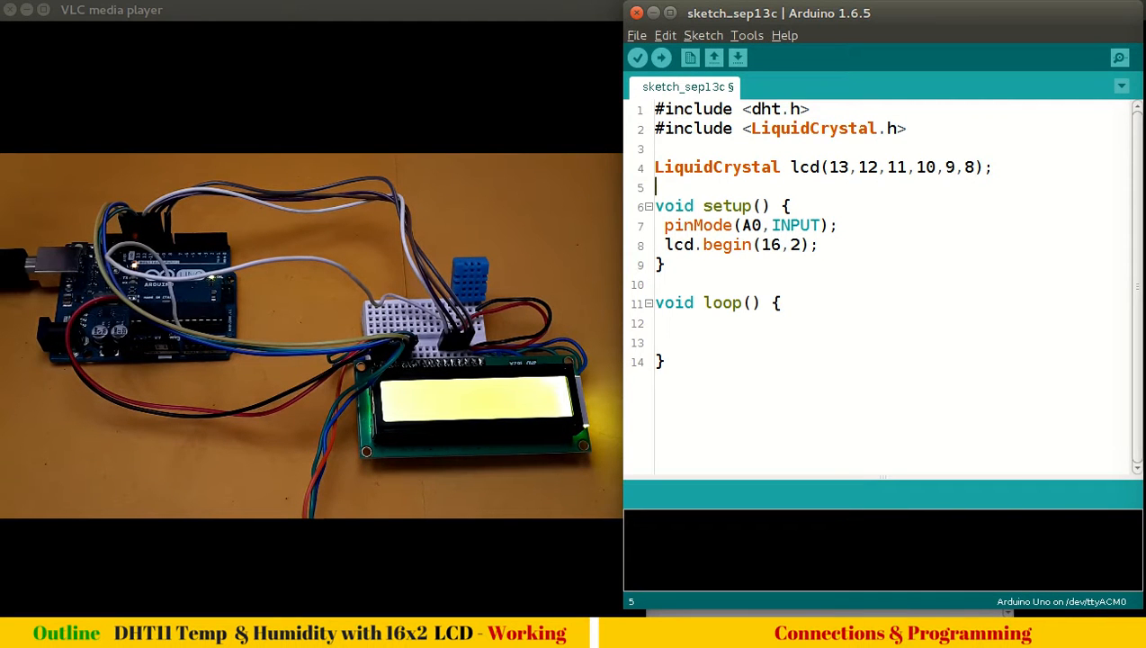
# Declare the sensor object 'dht DHT' on a new line above setup()
pyautogui.write('d')
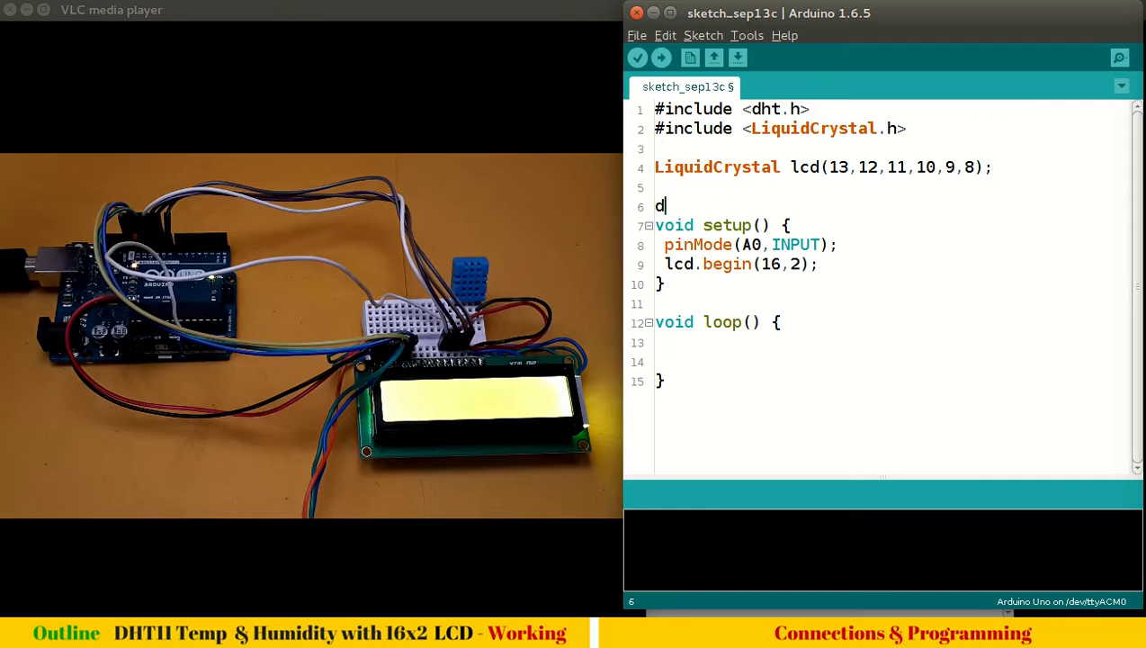
pyautogui.write('ht DHT')
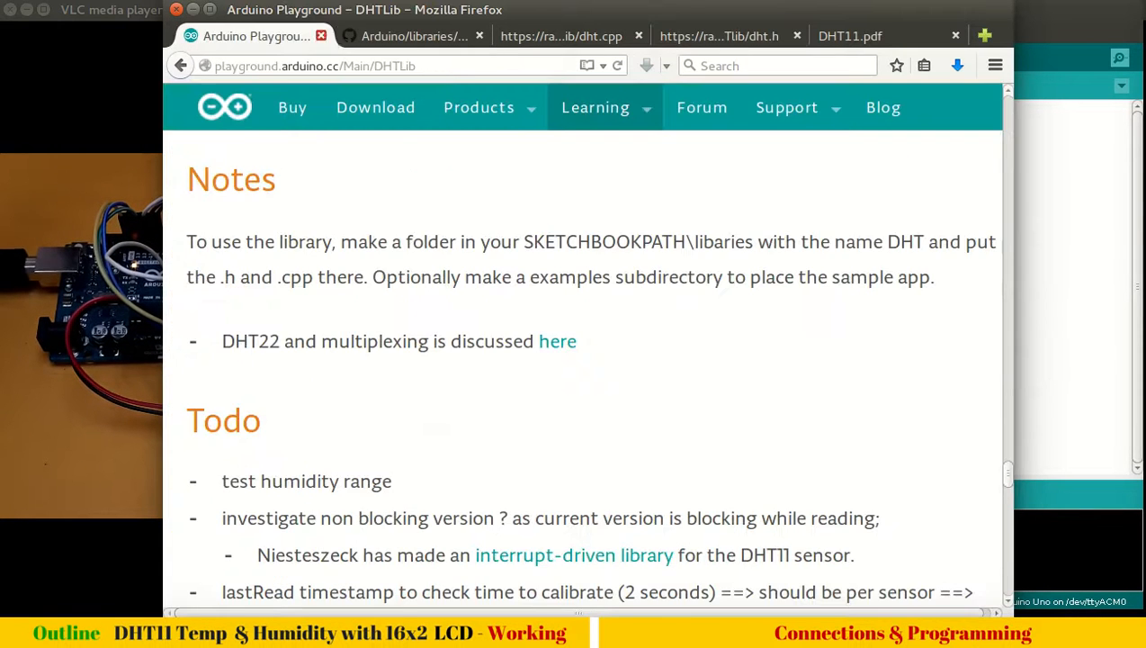
# Navigate the DHTlib GitHub repo to examples/dht11_test and load dht11_test.ino
pyautogui.click(414, 36)
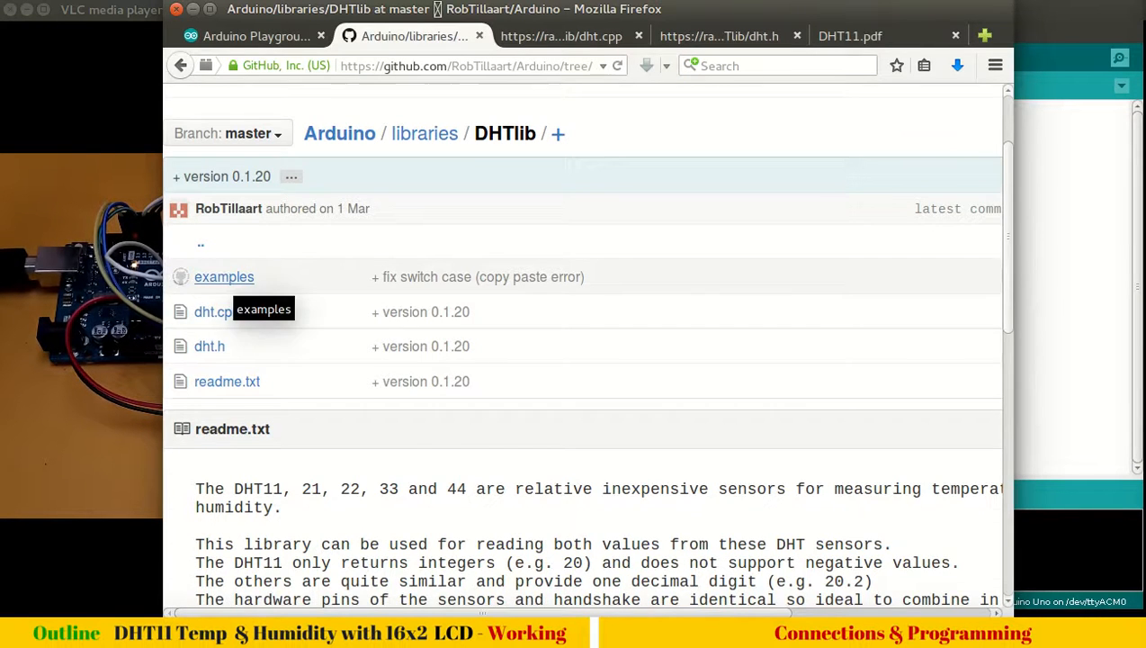
pyautogui.click(223, 277)
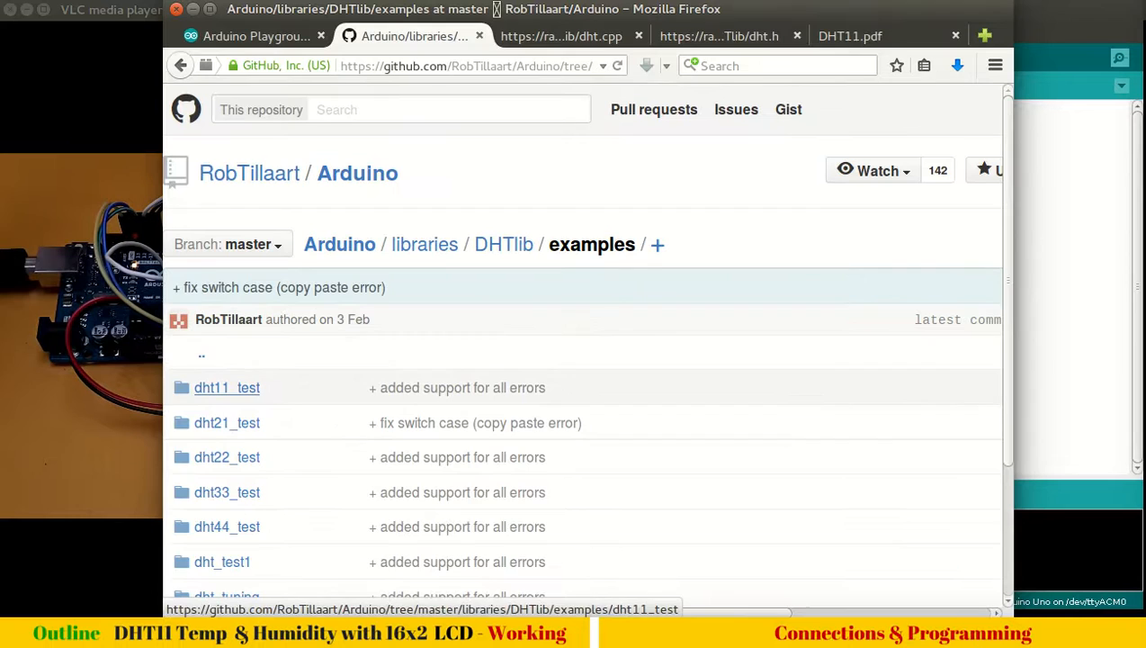
pyautogui.click(227, 387)
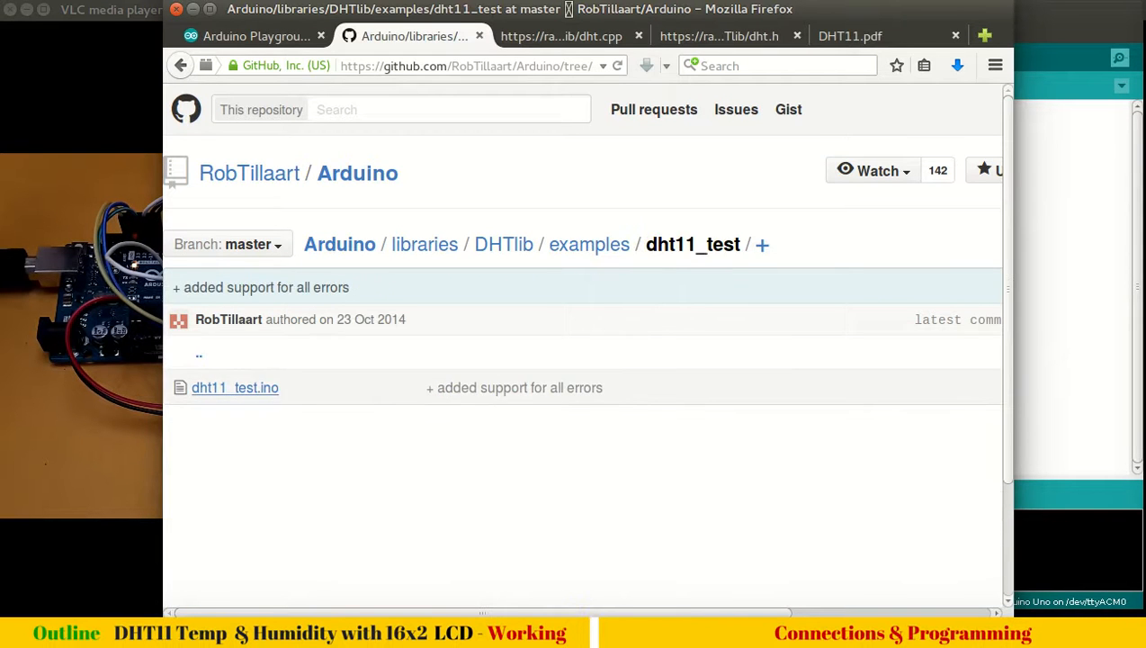
pyautogui.click(234, 387)
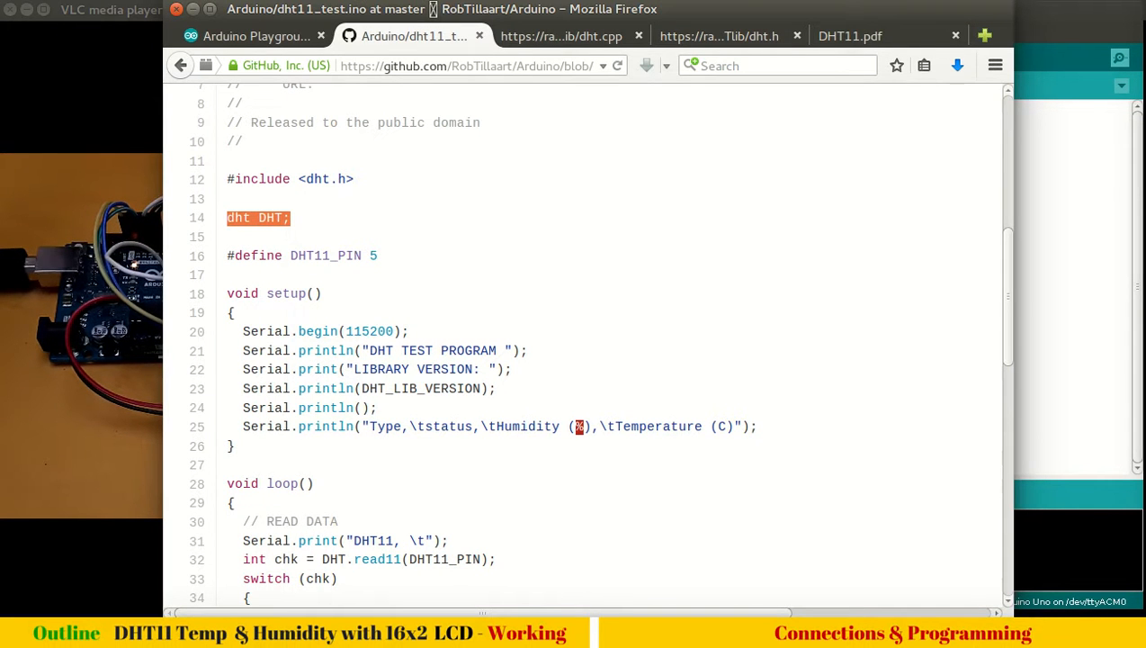
# Read through the example code, highlighting the DHT.read11 call
pyautogui.scroll(-3)
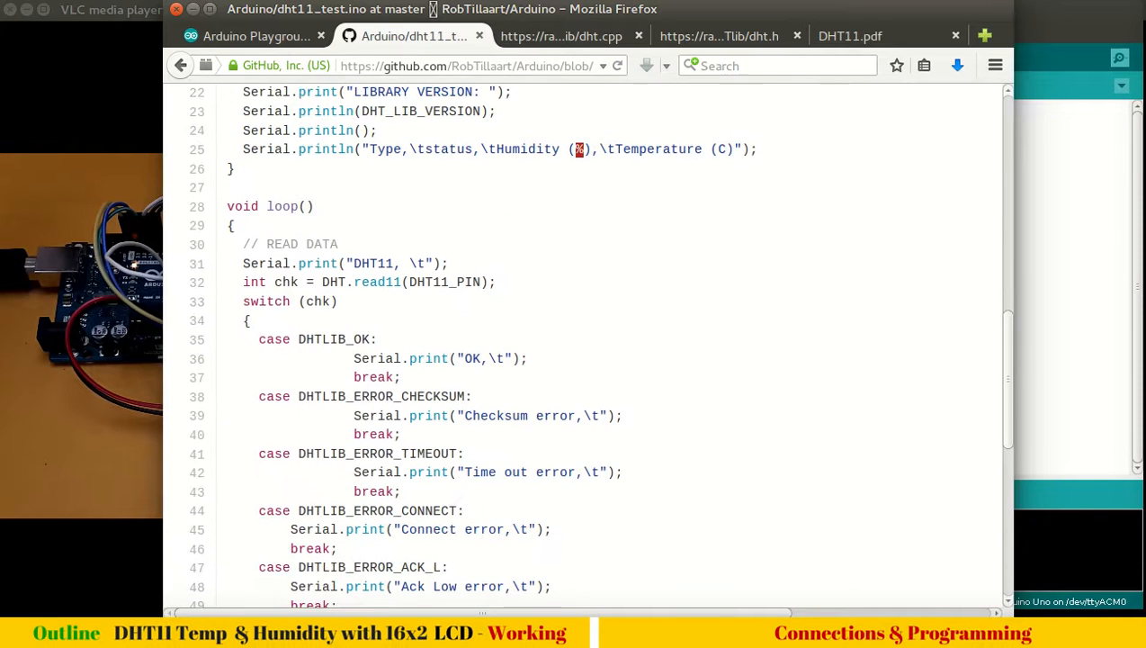
pyautogui.scroll(-3)
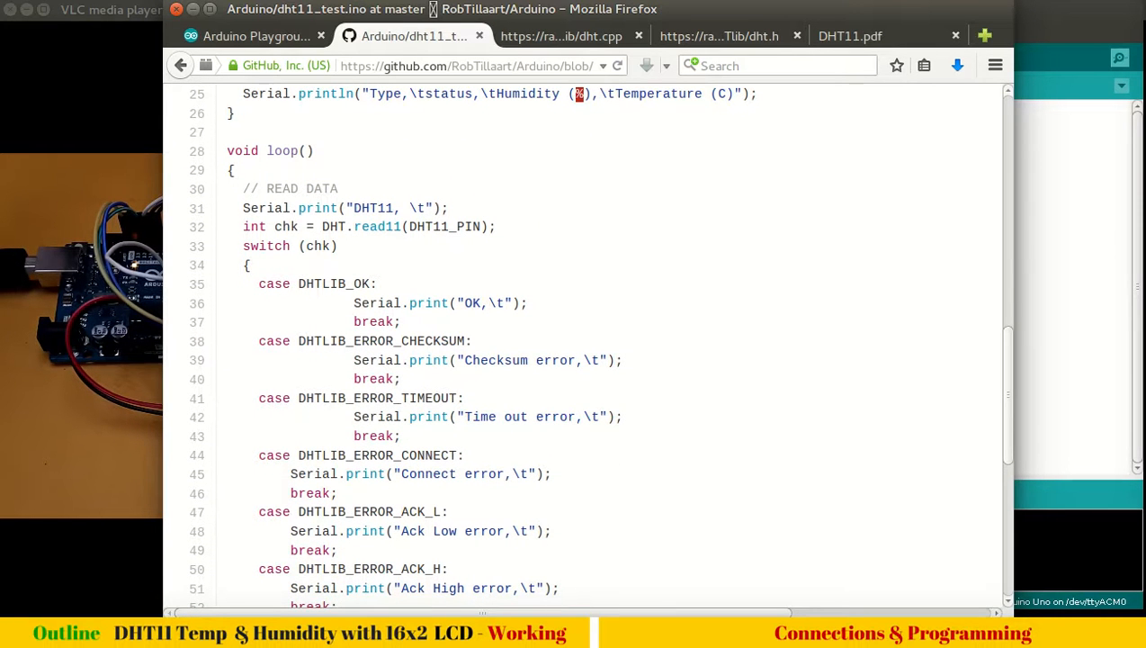
pyautogui.doubleClick(360, 226)
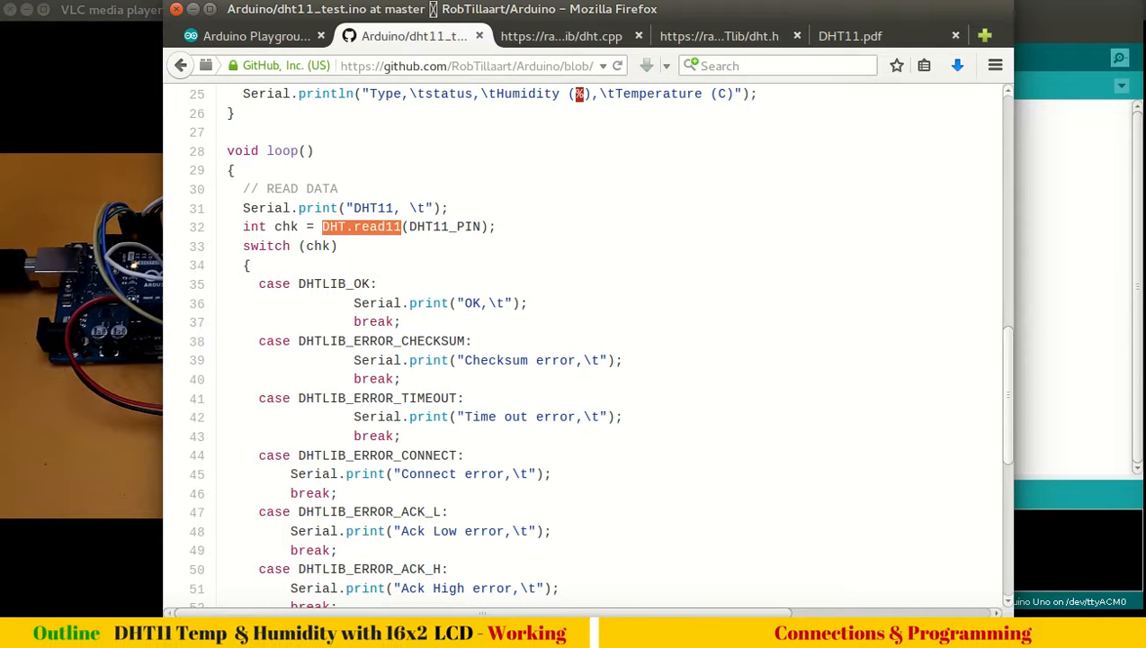
pyautogui.scroll(-3)
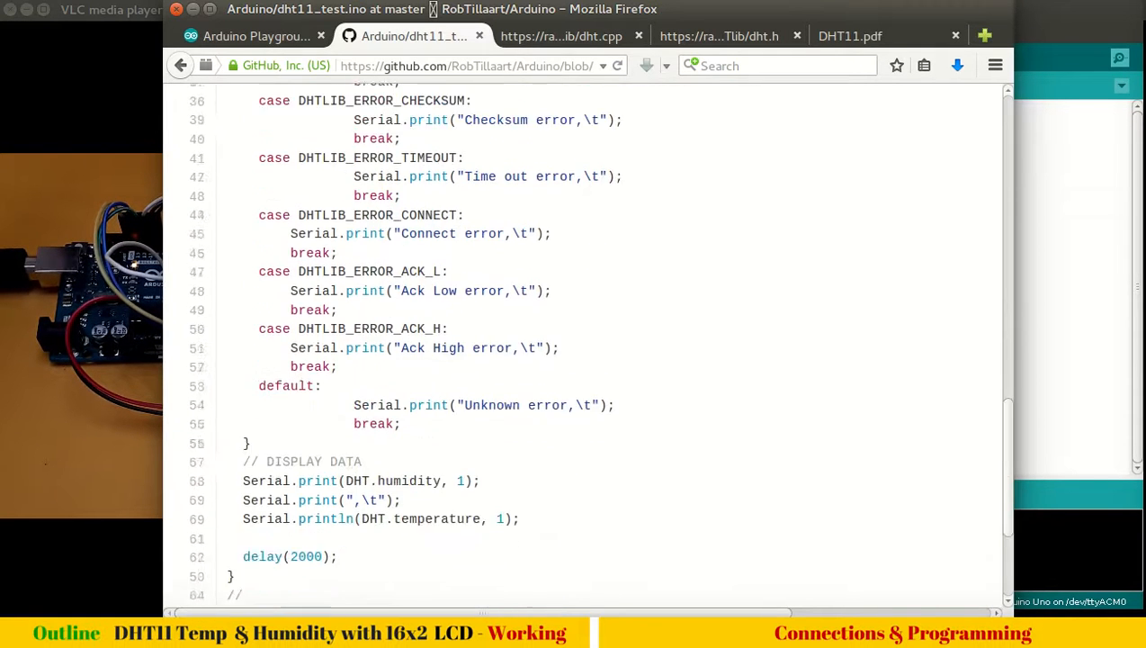
pyautogui.scroll(-3)
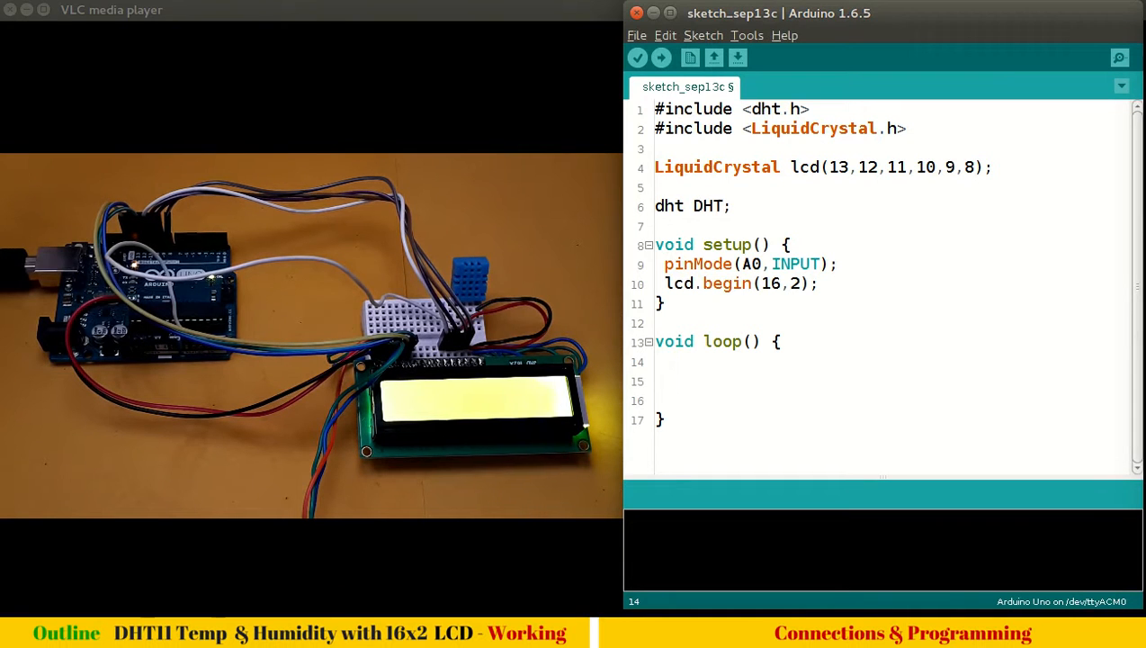
# Start loop() with DHT.read11(A0); to read the sensor on pin A0
pyautogui.write('DHT.')
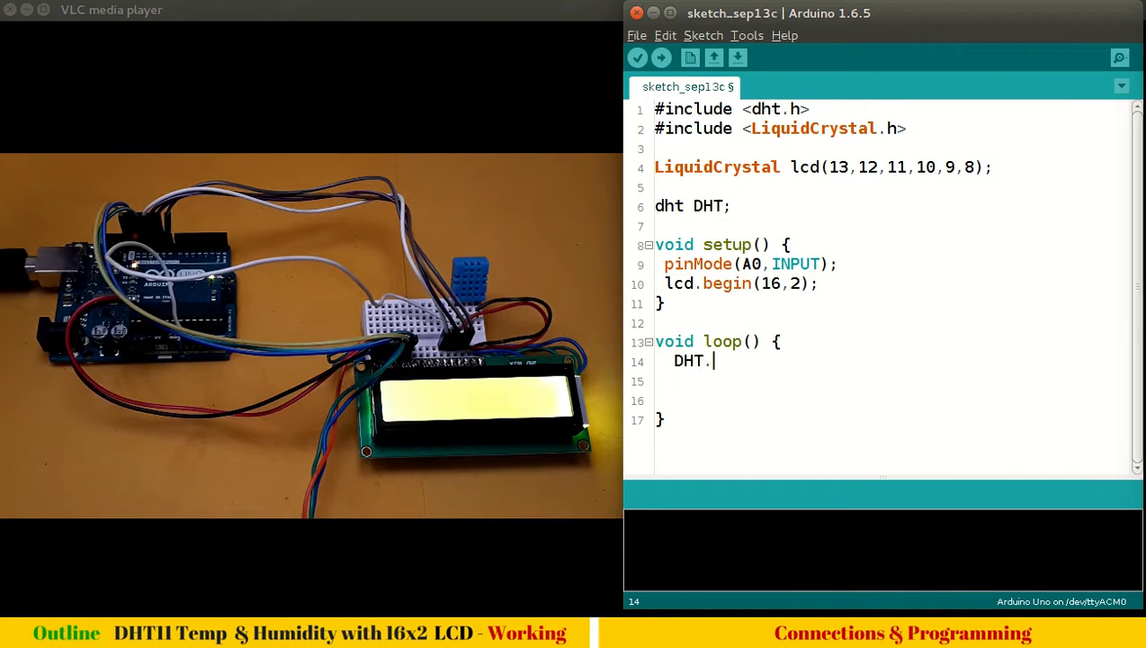
pyautogui.write('read1')
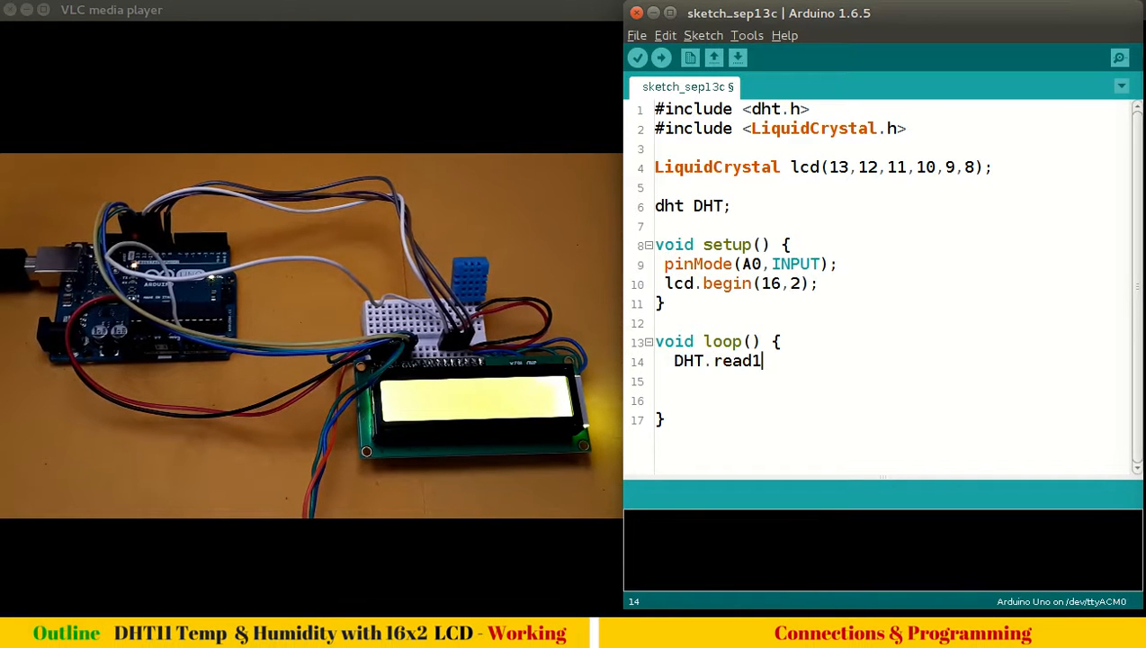
pyautogui.write('1()')
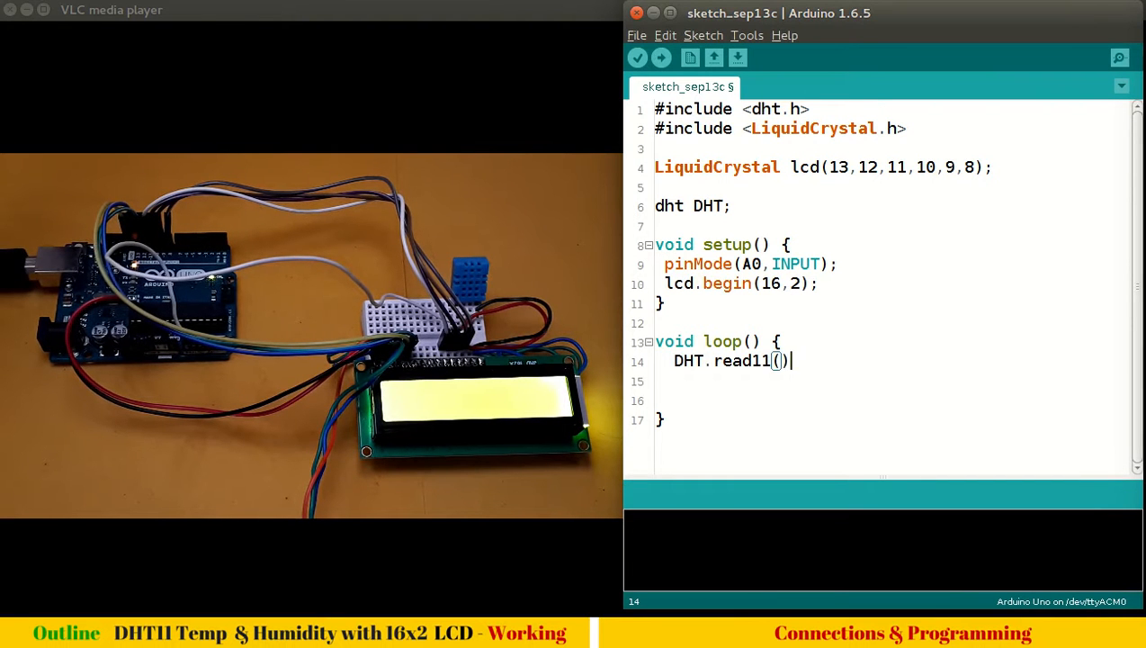
pyautogui.write('A')
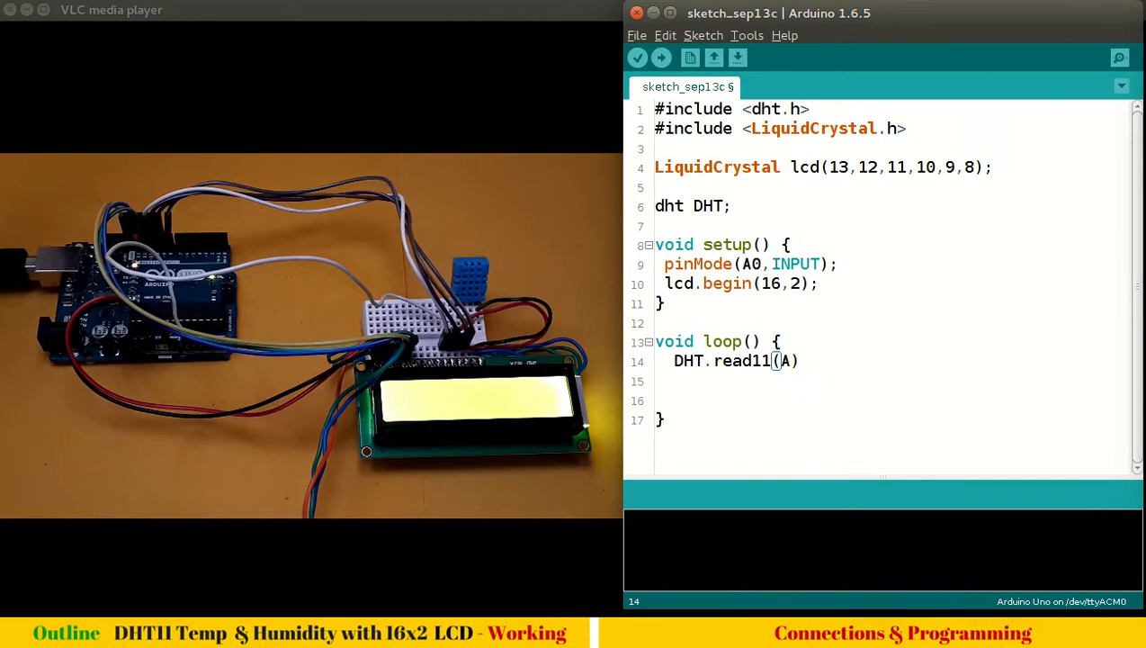
pyautogui.write('0);')
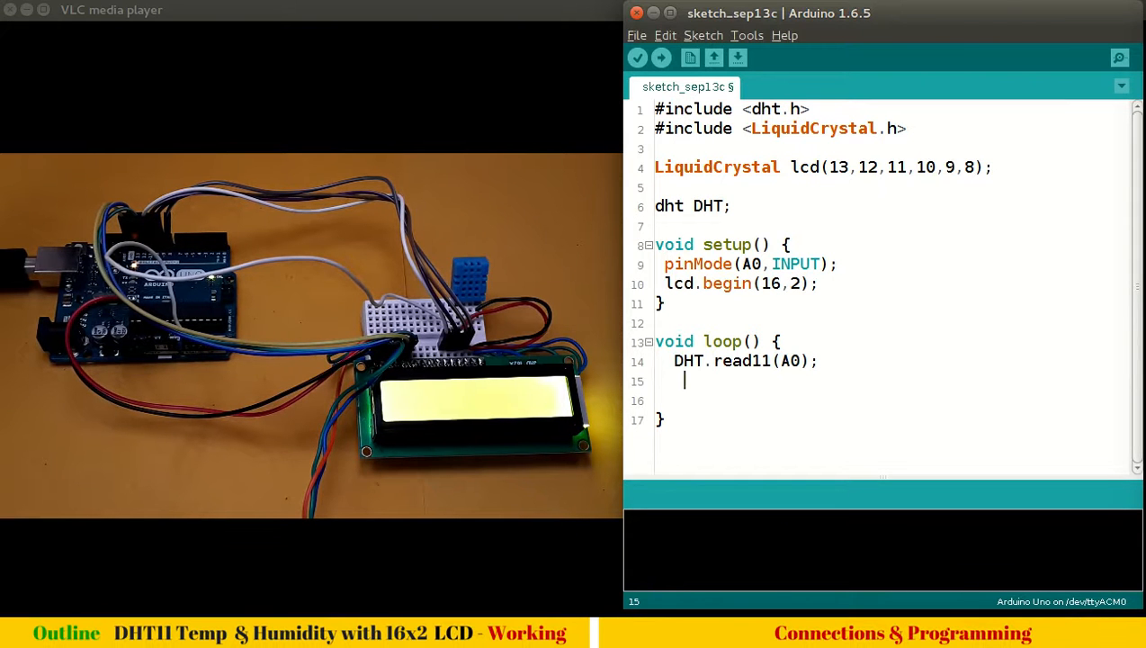
# Add lcd.setCursor(0,0); and lcd.print(DHT.humidity); to show humidity at the first position
pyautogui.write('lcd')
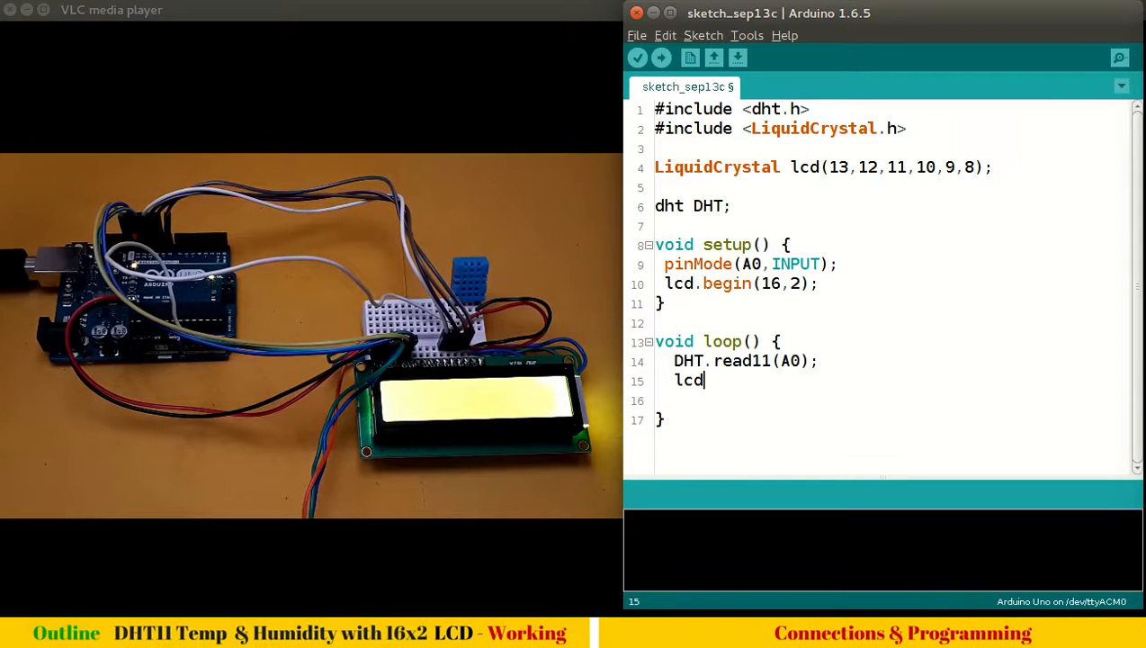
pyautogui.write('.setCur')
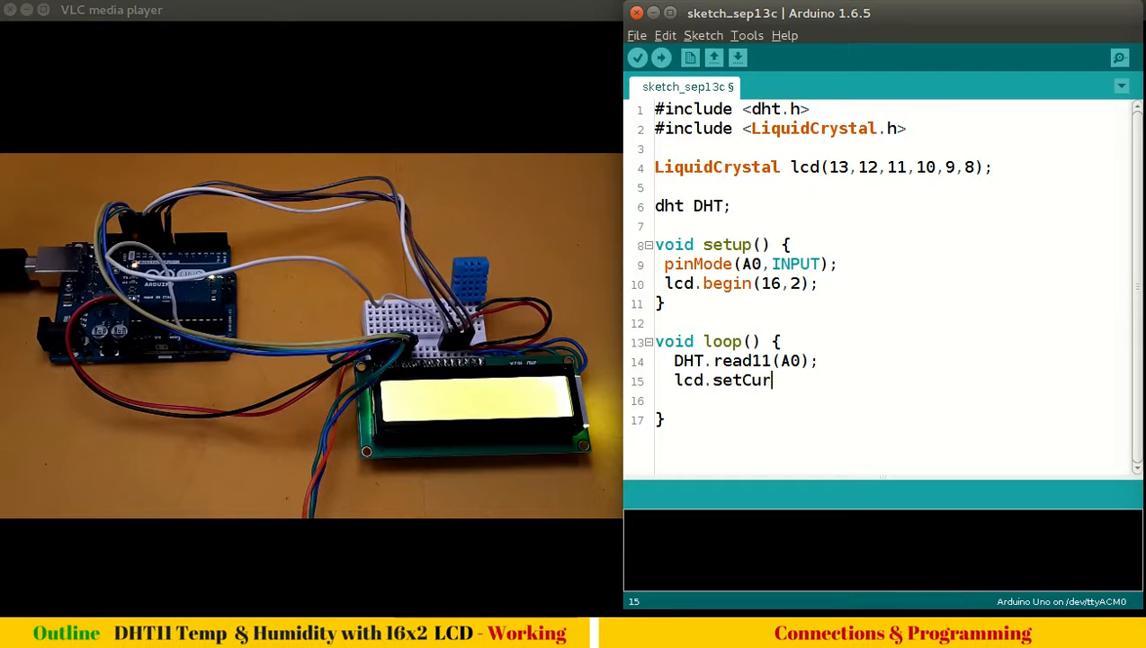
pyautogui.write('sor(0')
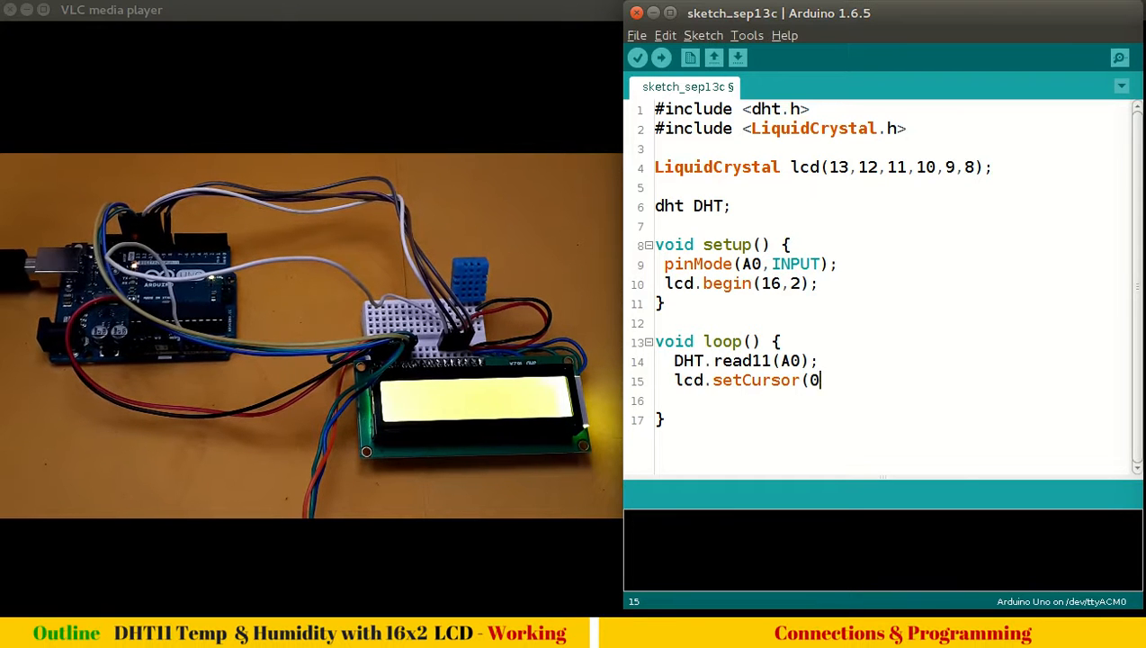
pyautogui.write(',0)')
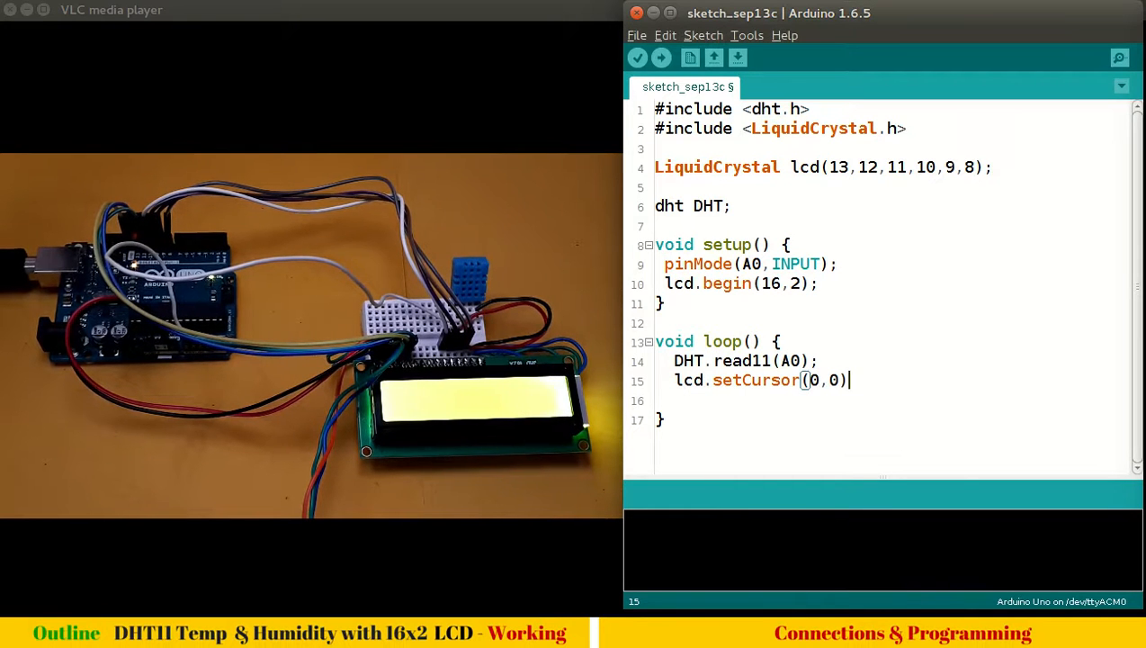
pyautogui.write(';')
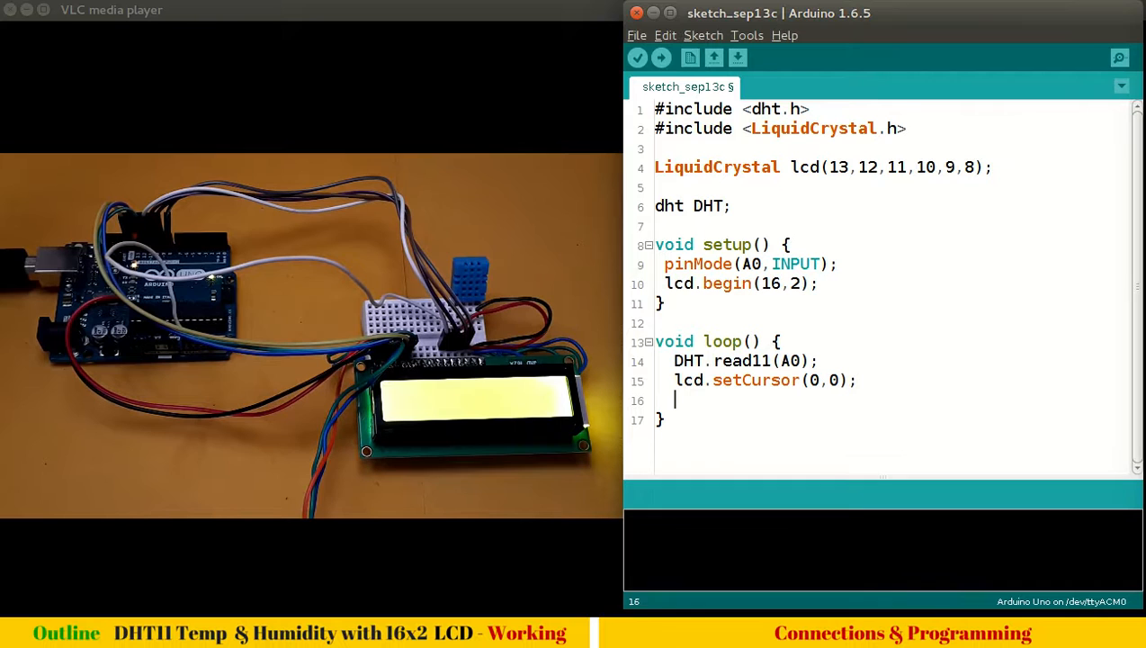
pyautogui.write('lcd.print')
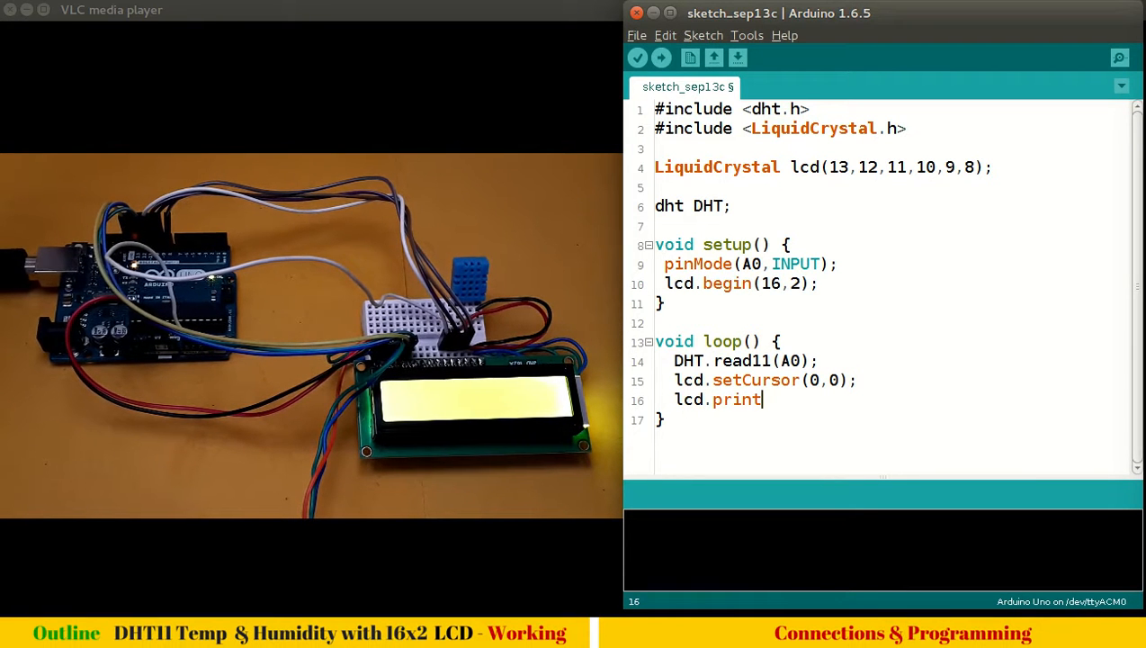
pyautogui.write('(DHT')
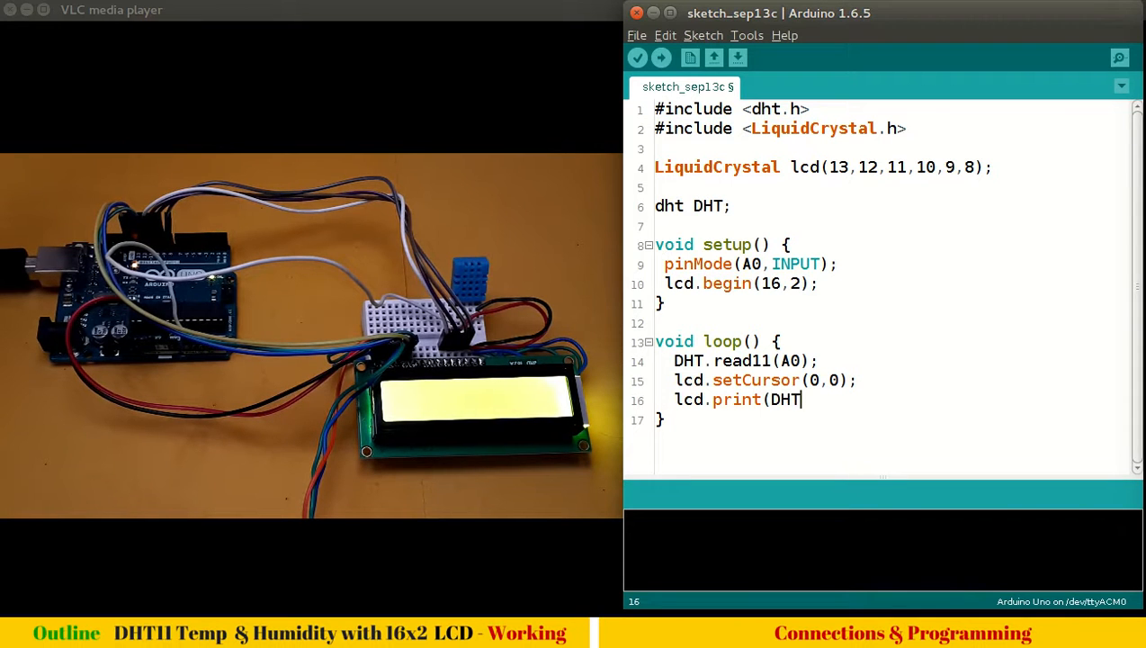
pyautogui.write('.himi')
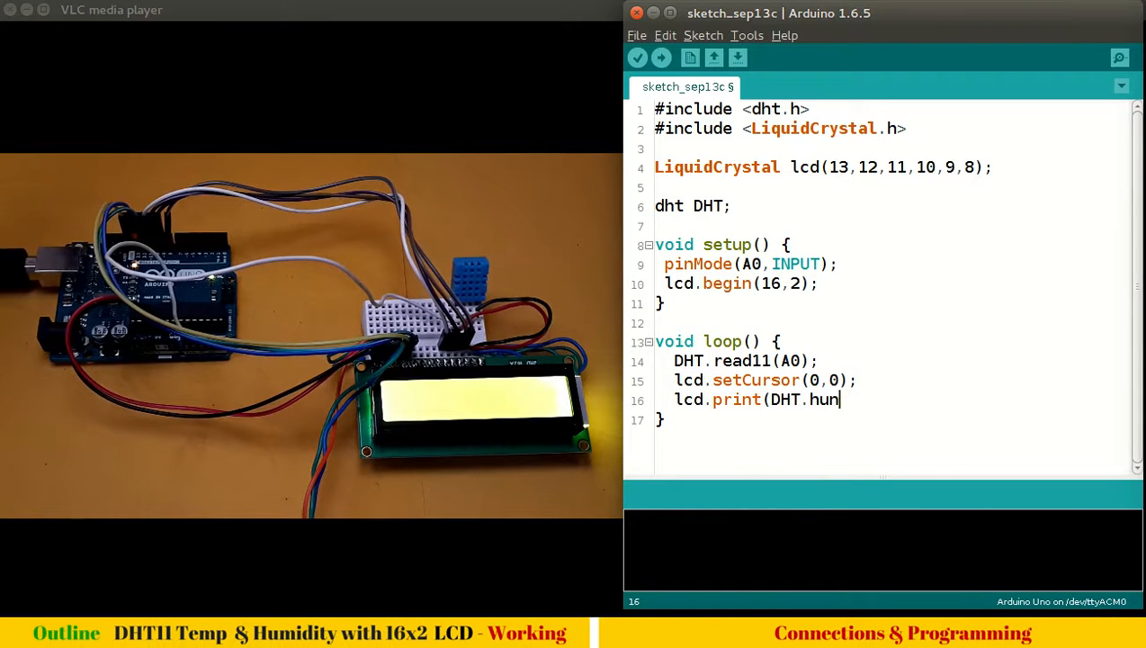
pyautogui.write('midity);')
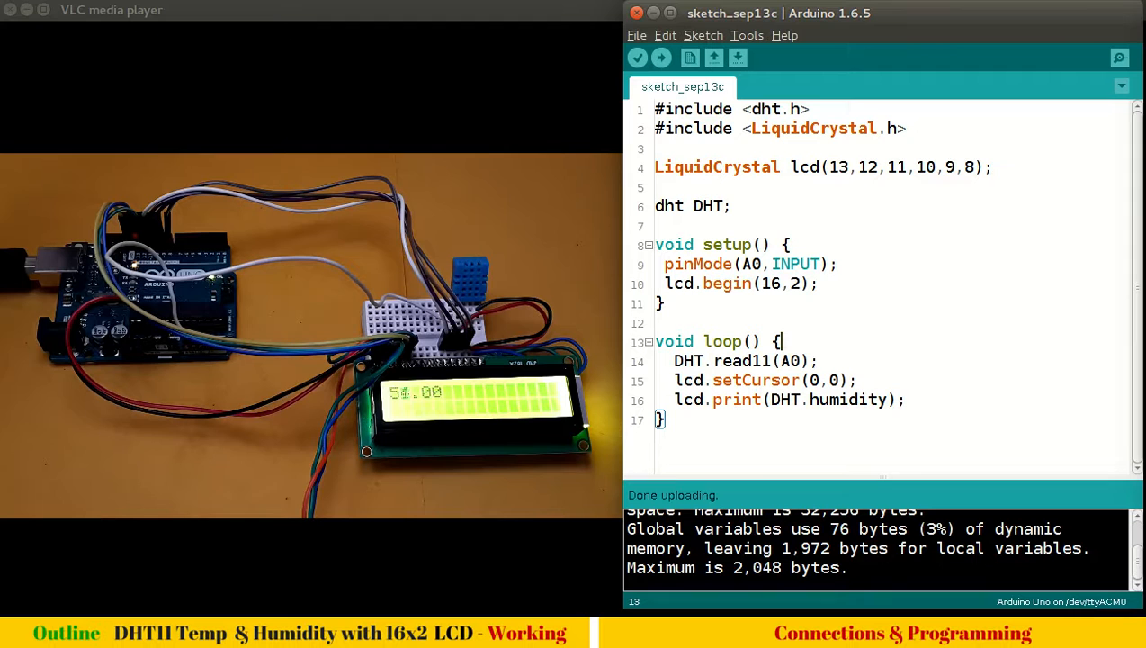
# End loop() with delay(500); and duplicate the setCursor/print pair above it
pyautogui.click(914, 400)
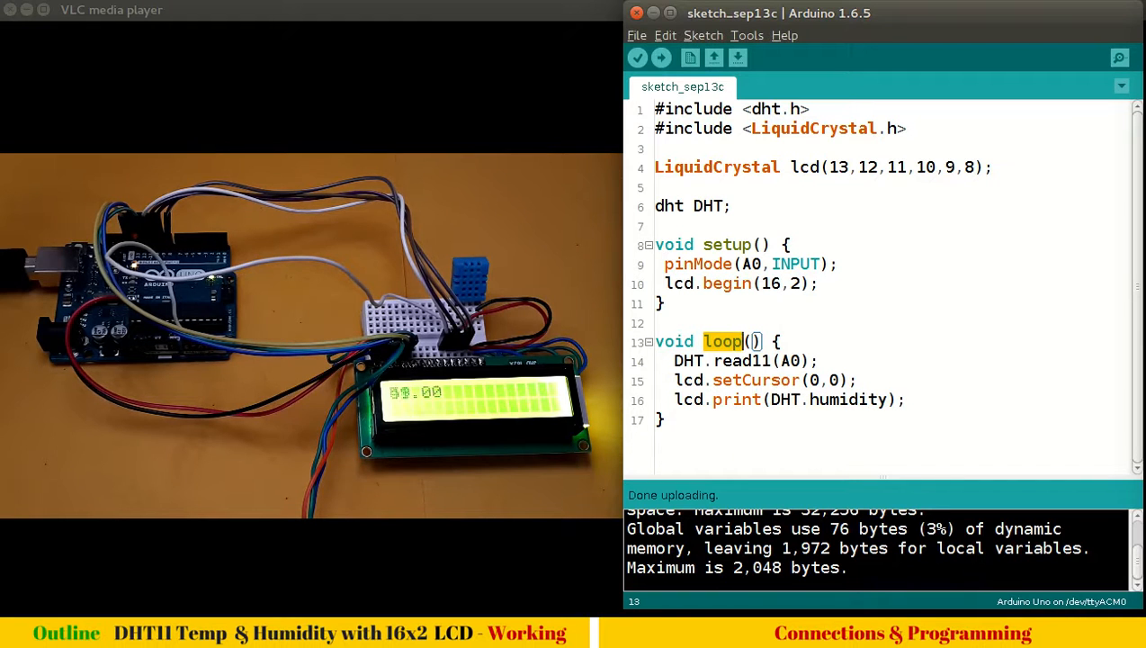
pyautogui.write('de')
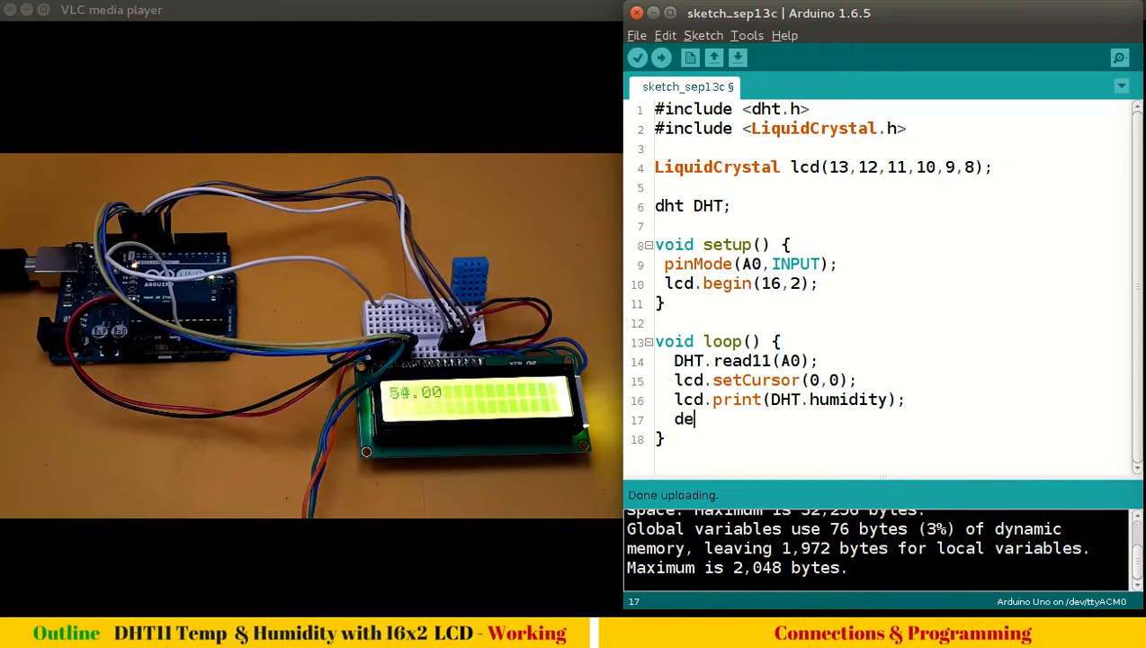
pyautogui.write('lay(5')
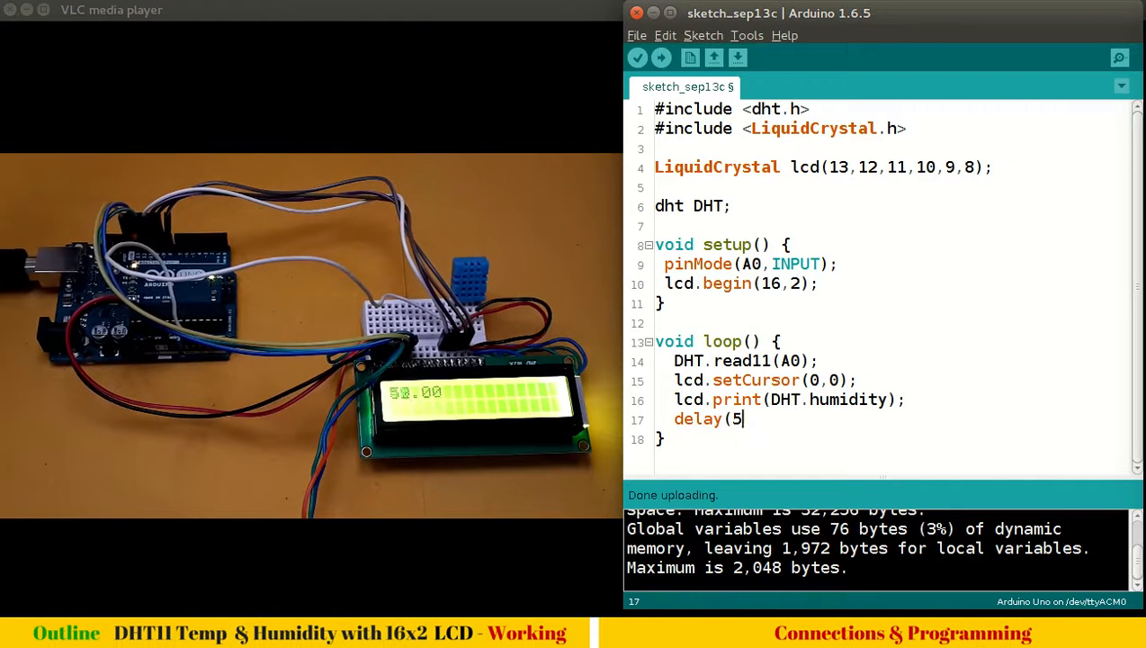
pyautogui.write('00);')
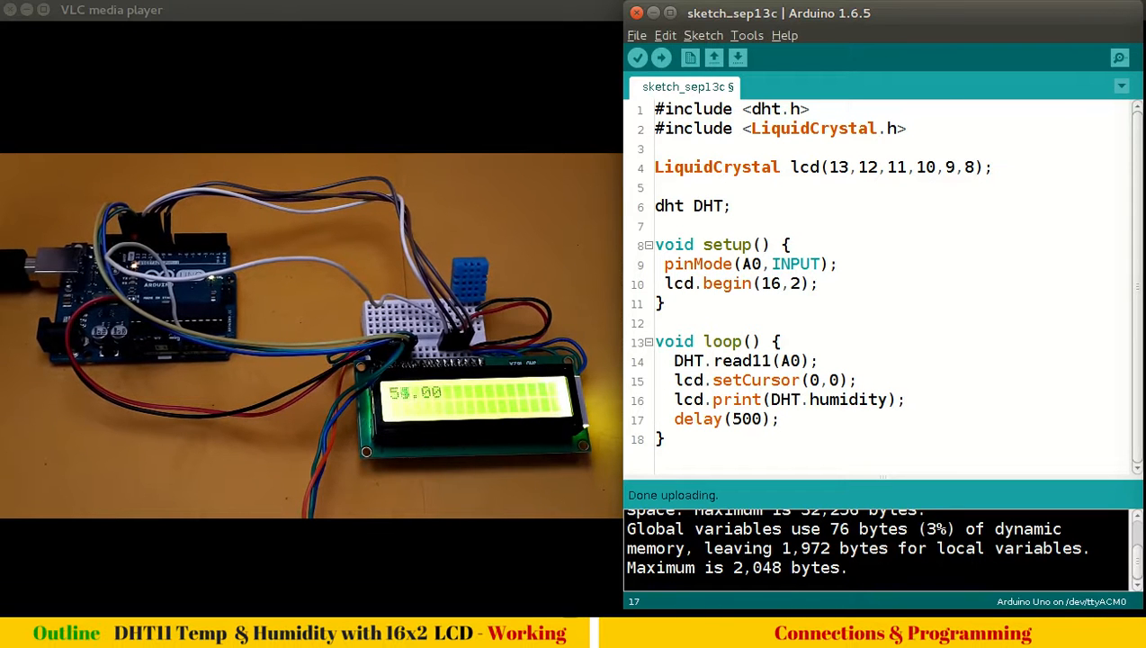
pyautogui.click(660, 56)
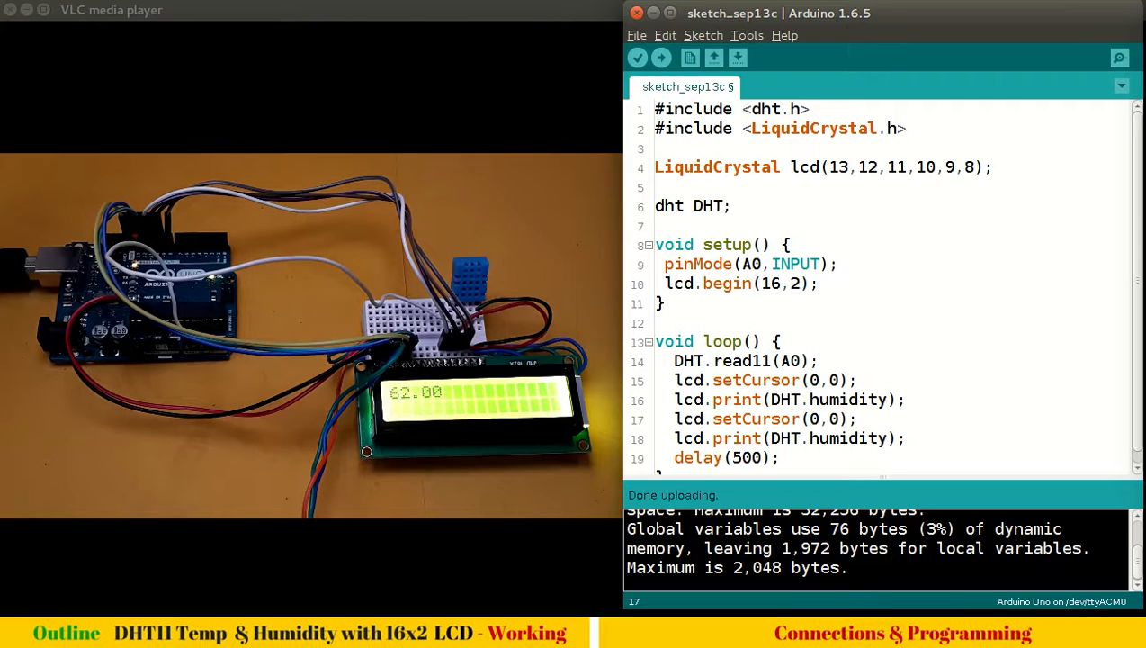
# Change the second pair to setCursor(5,0) printing "% humidity" and upload to the Uno
pyautogui.write('5')
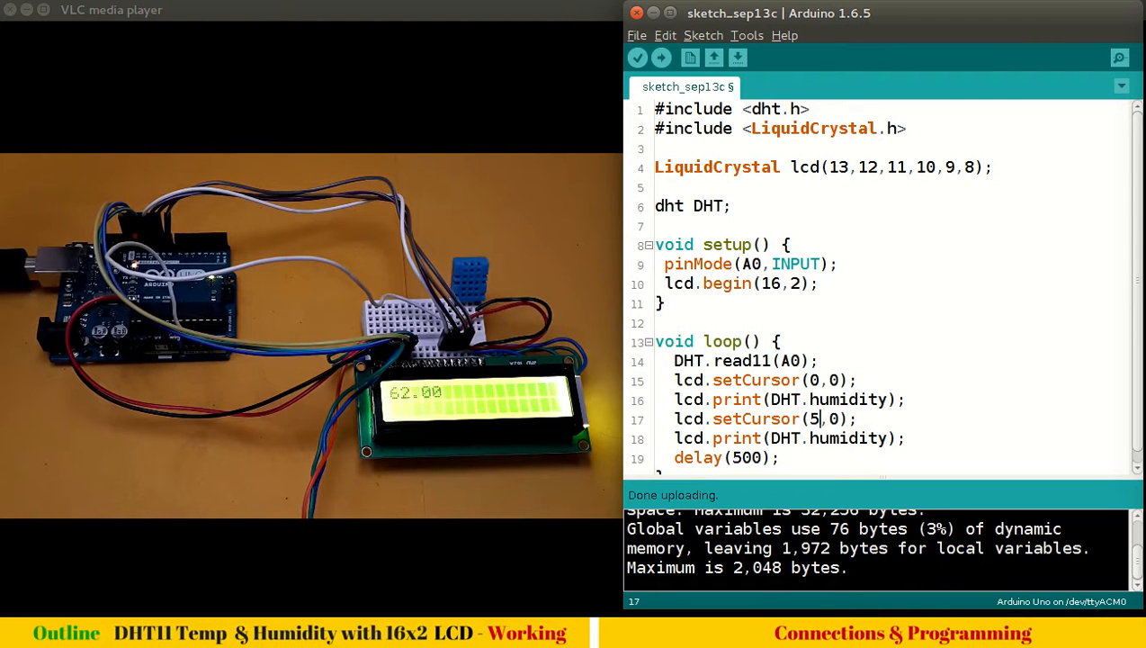
pyautogui.click(763, 440)
pyautogui.write('"')
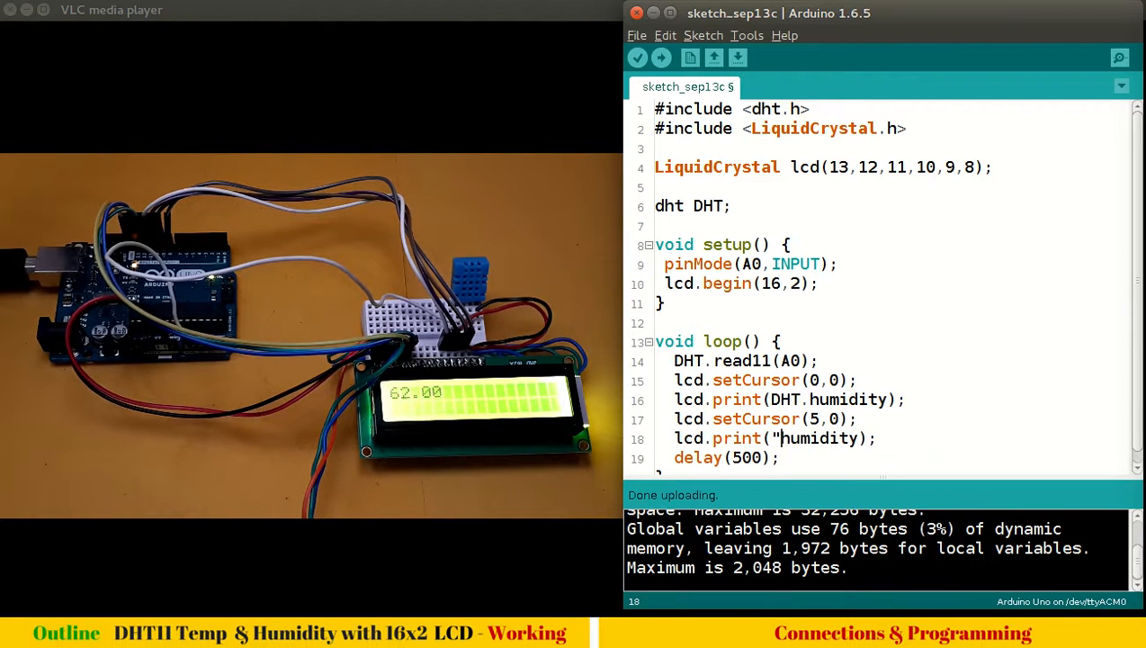
pyautogui.write('%')
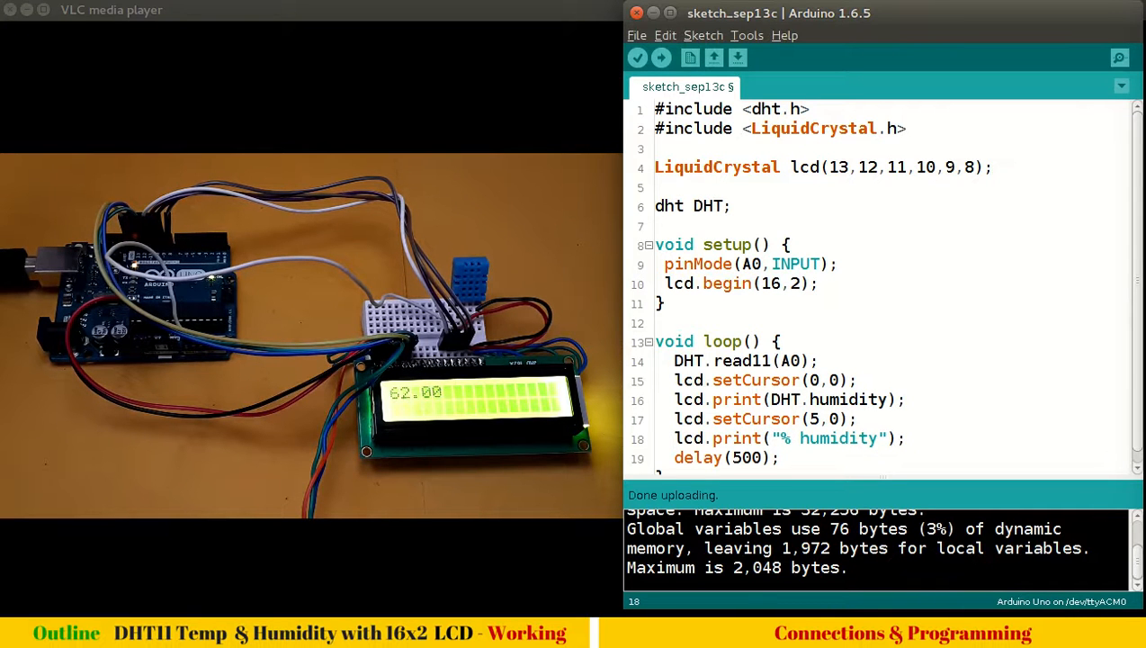
pyautogui.click(660, 56)
pyautogui.write('l')
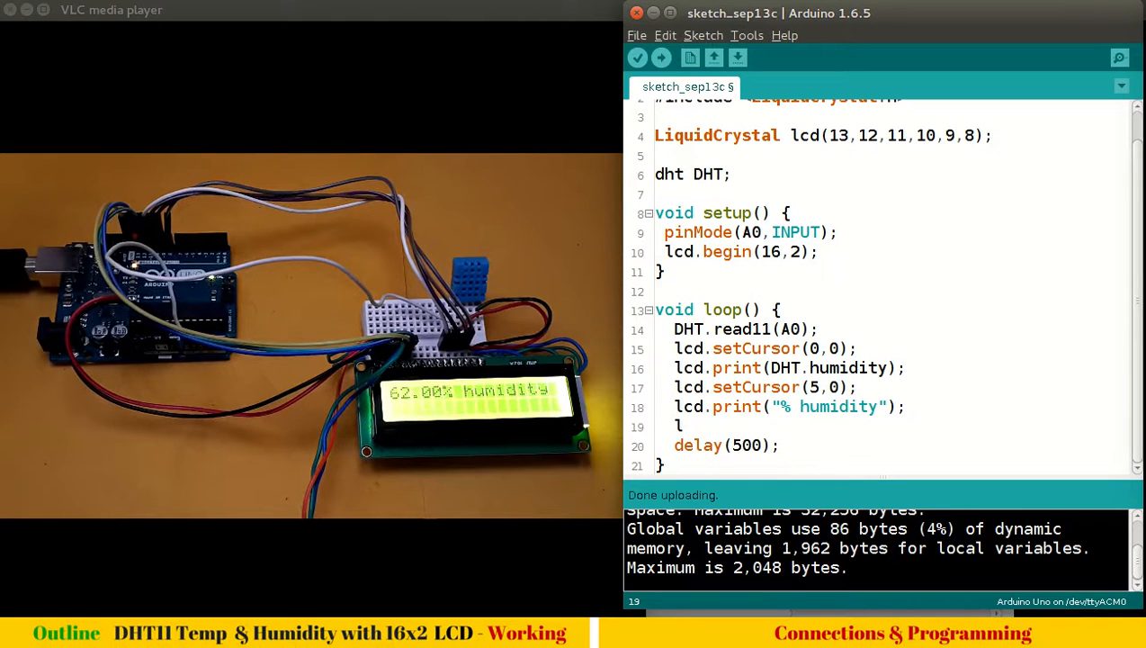
# Add lcd.setCursor(0,1); and lcd.print(DHT.temperature); for the second row
pyautogui.write('cd')
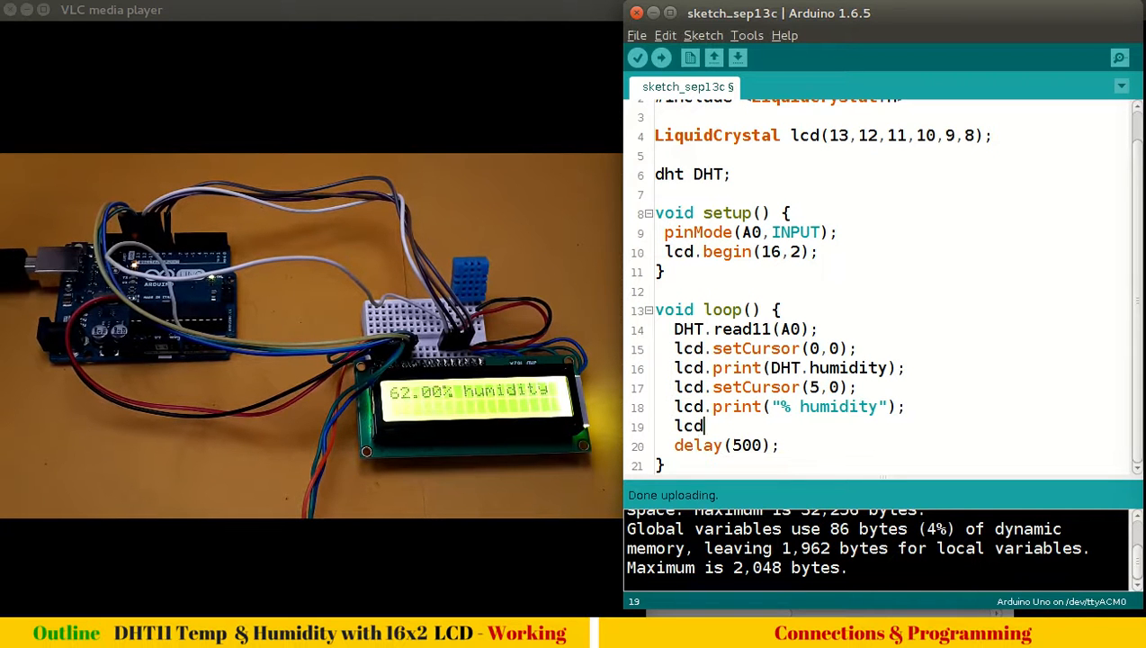
pyautogui.write('.setCursor')
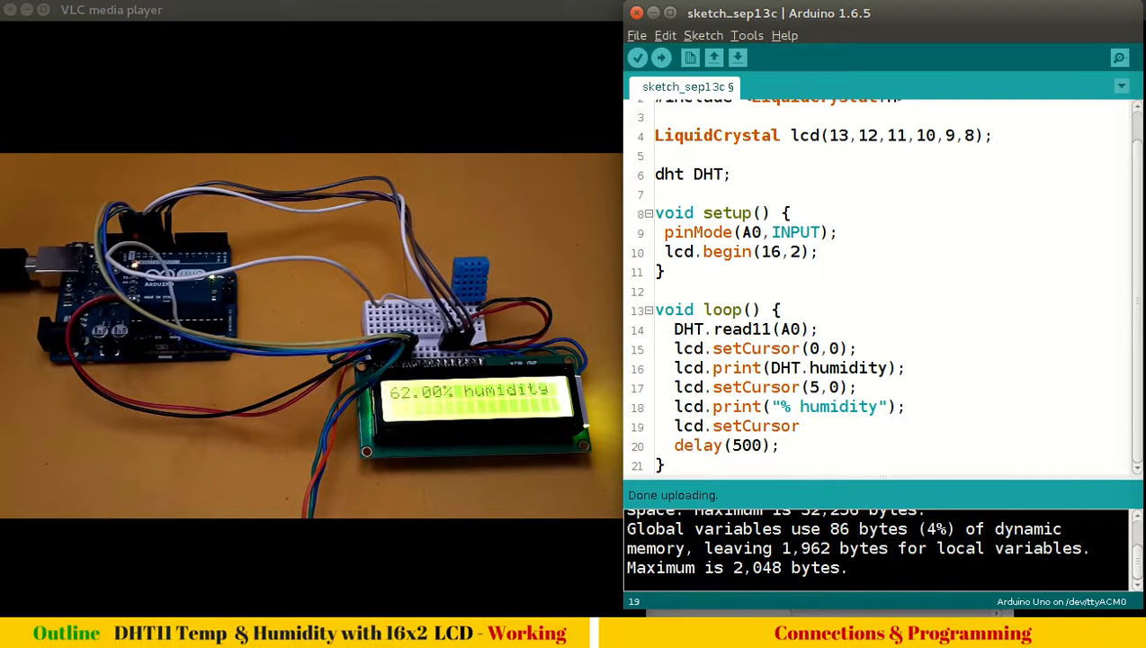
pyautogui.write('(0')
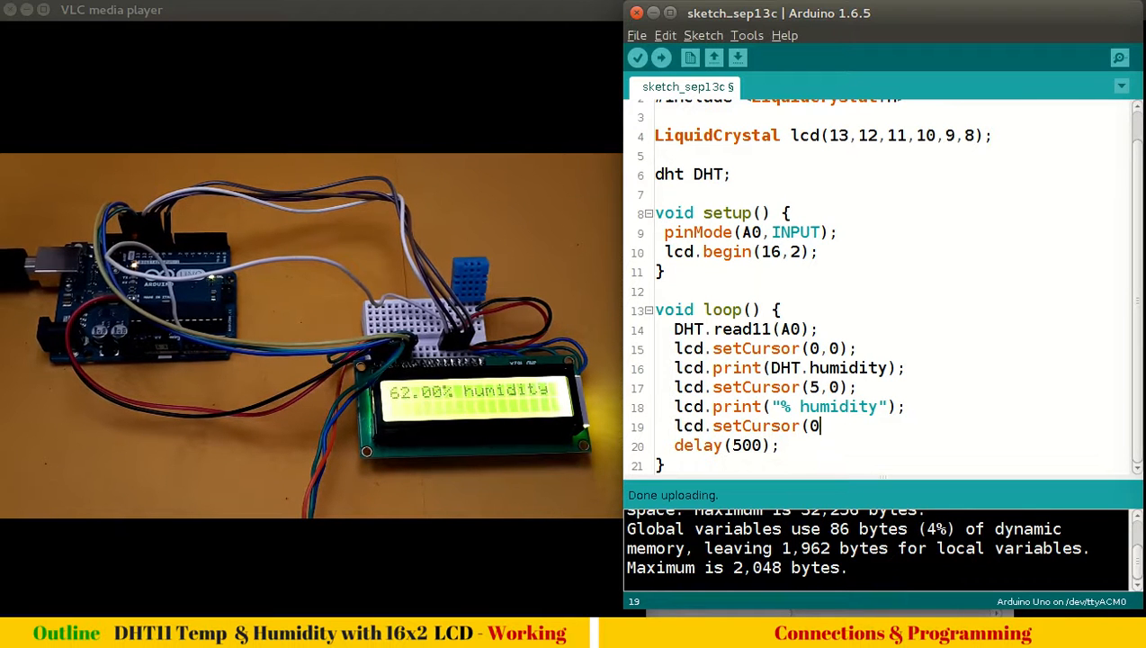
pyautogui.write(',1);')
pyautogui.write('l')
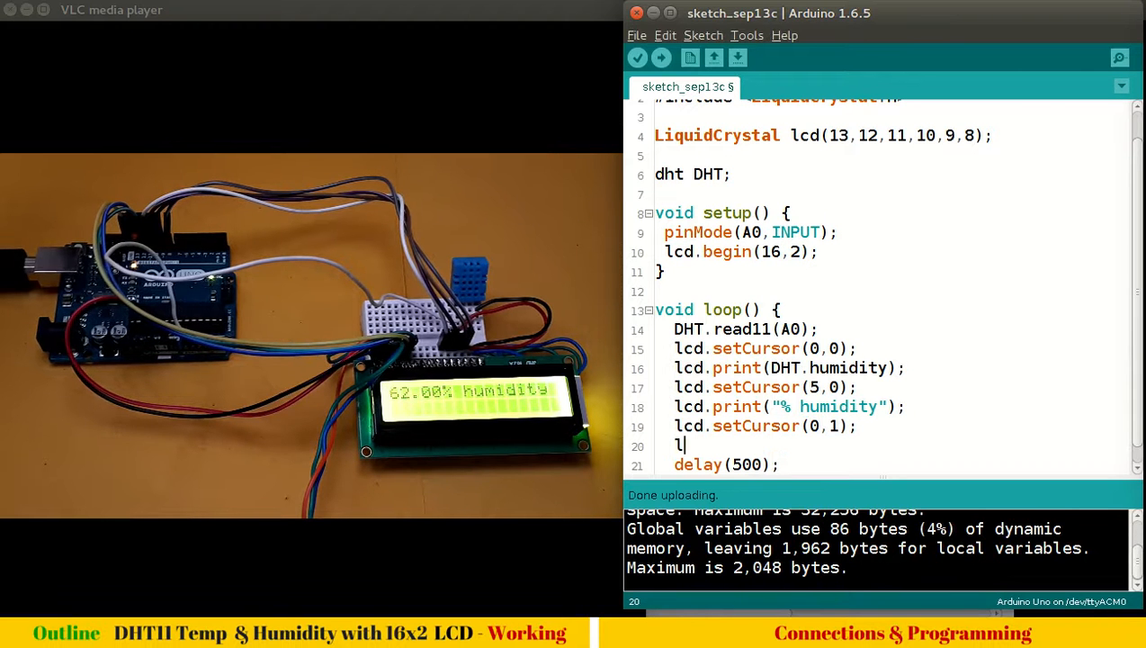
pyautogui.write('cd.prin')
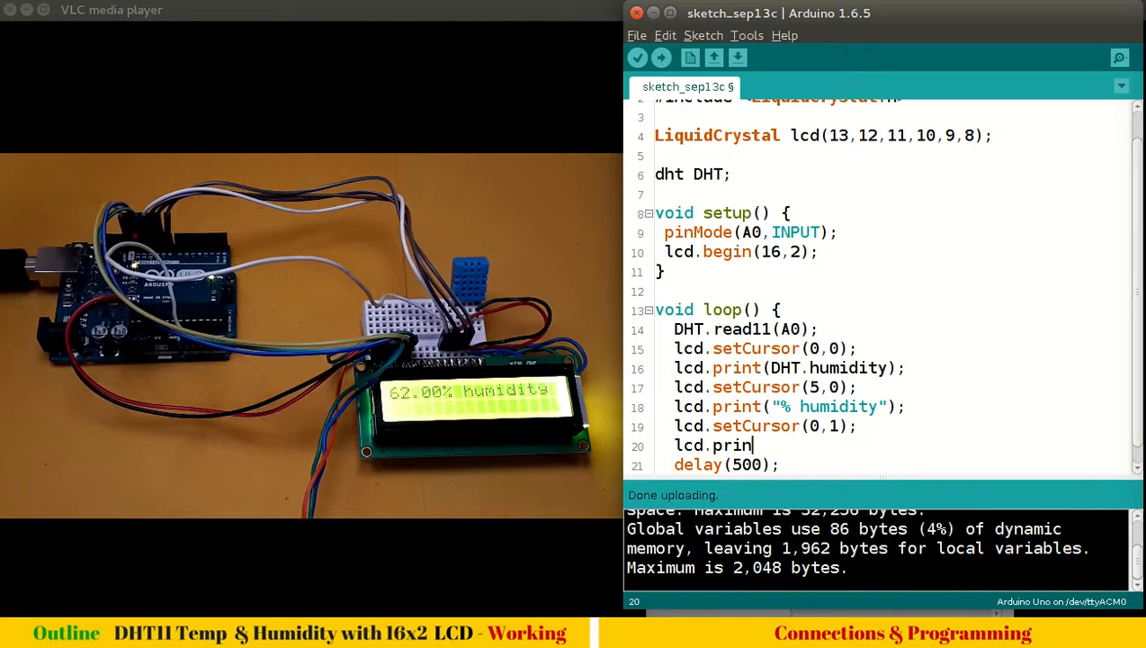
pyautogui.write('t(')
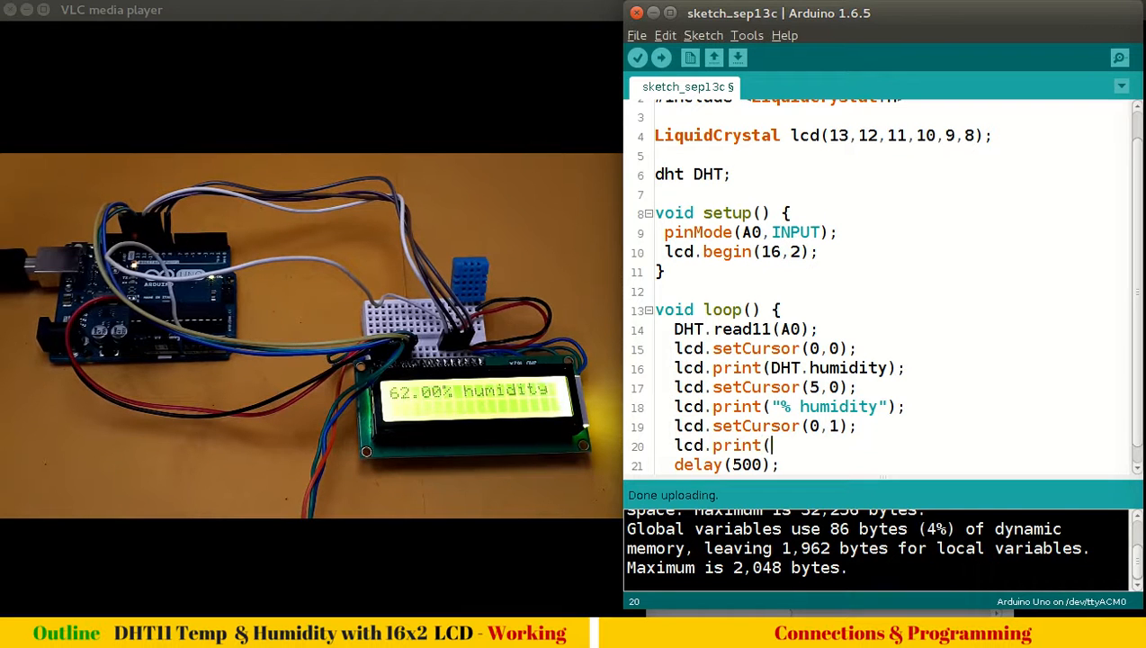
pyautogui.write('DHT.')
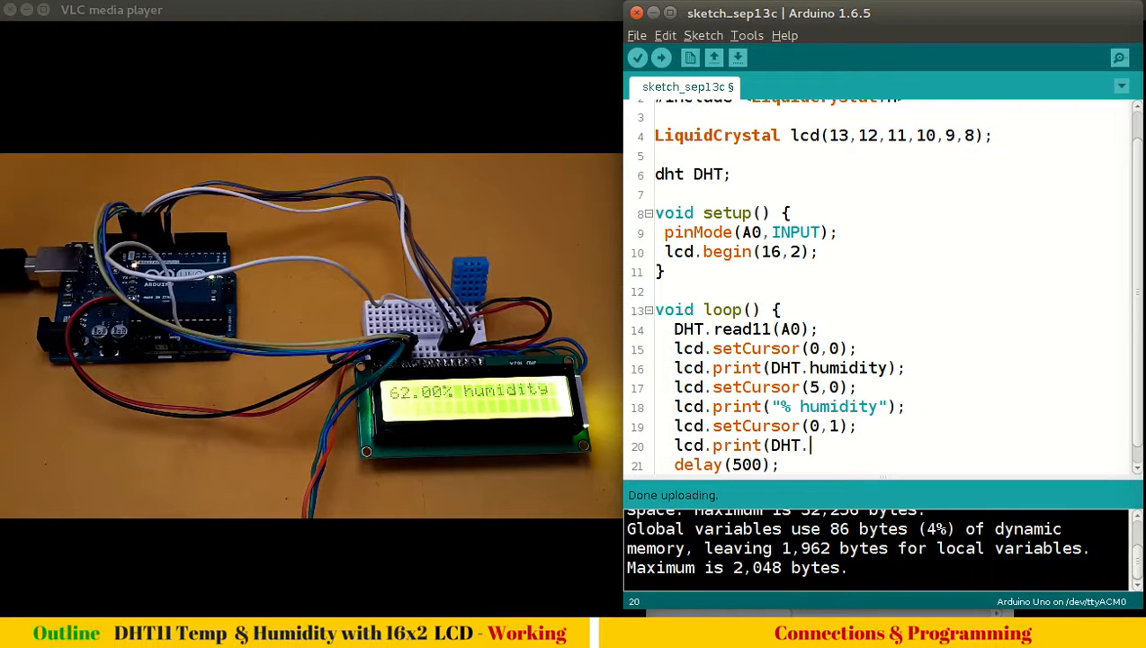
pyautogui.write('temper')
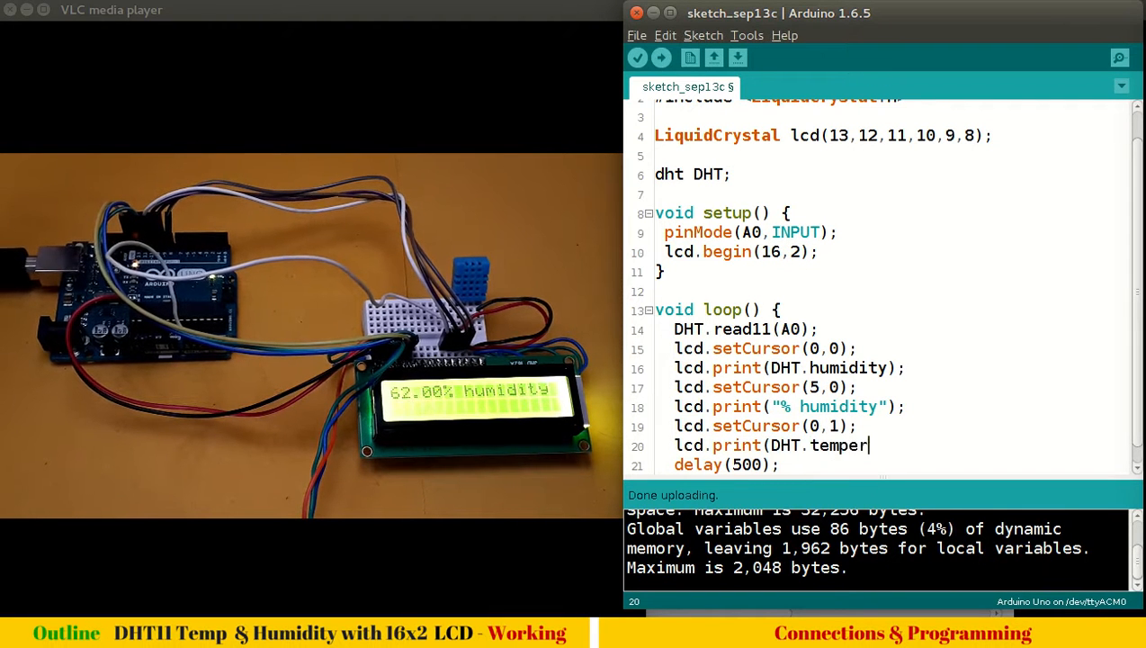
pyautogui.write('ature);')
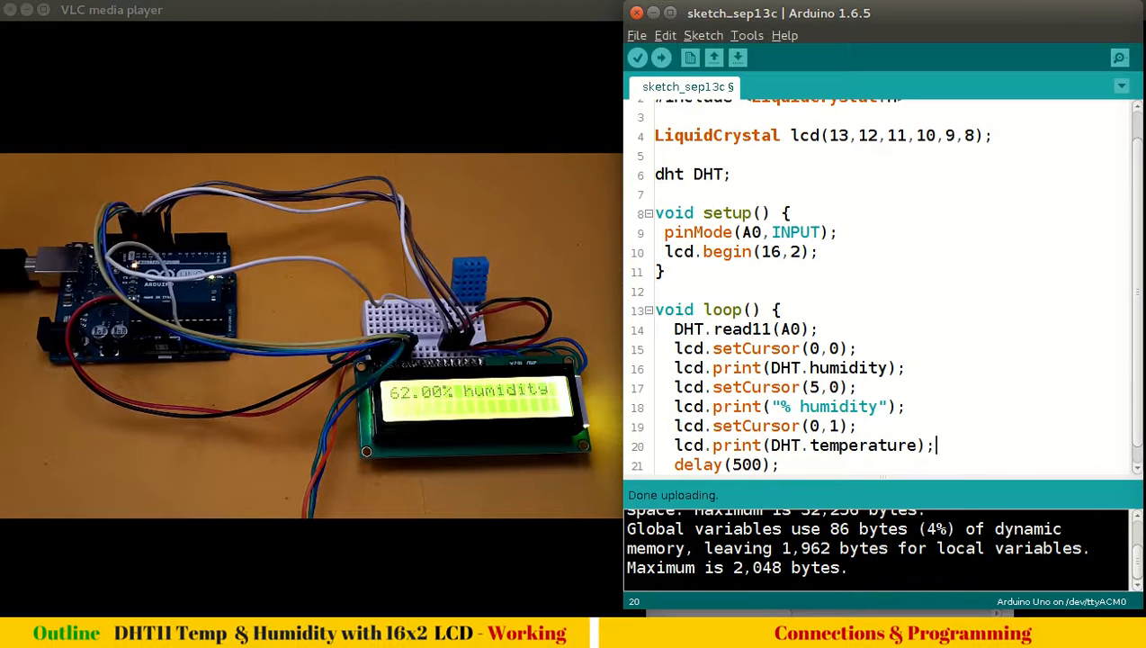
# Reuse the label lines for row 1 printing "deg C" and upload the sketch
pyautogui.press('BackSpace')
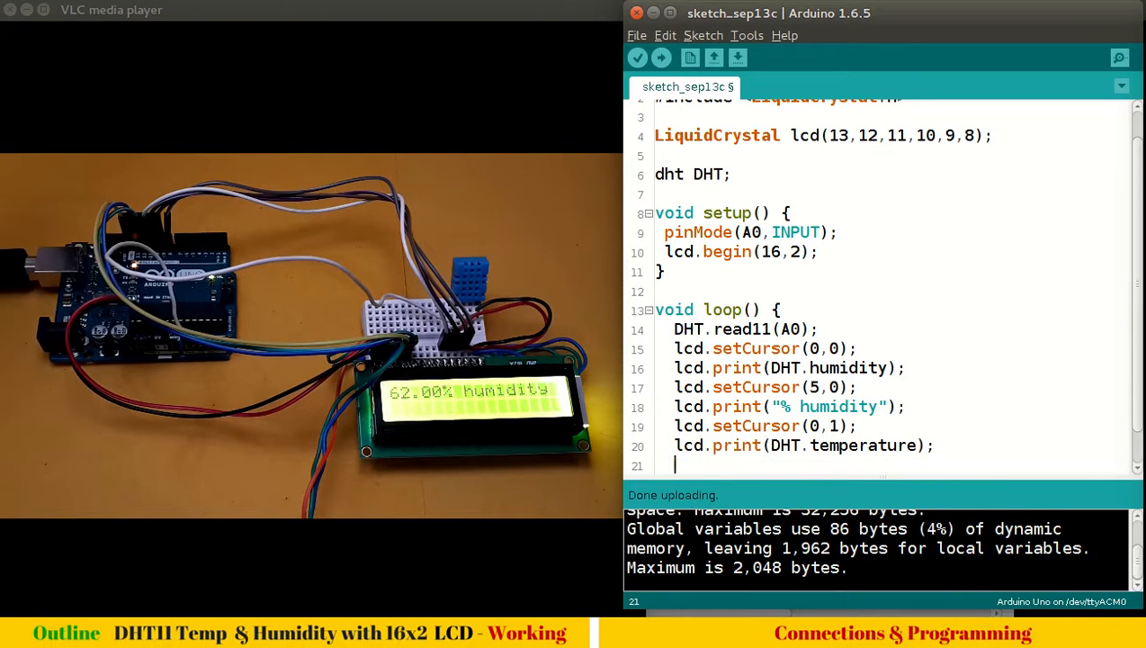
pyautogui.click(675, 407)
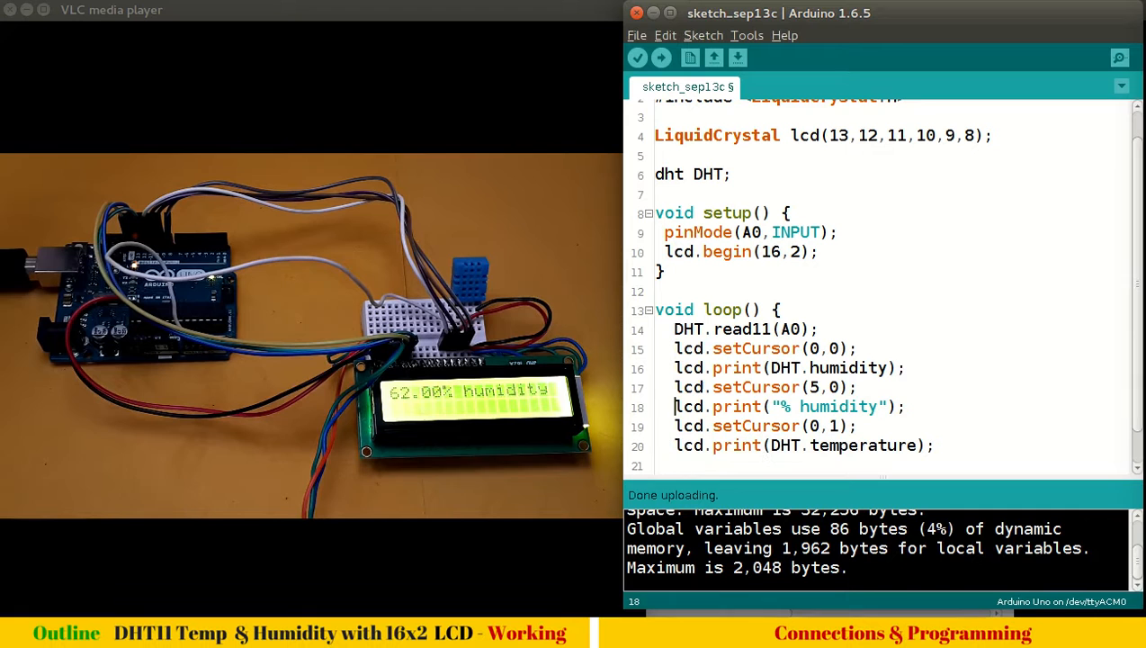
pyautogui.moveTo(675, 386); pyautogui.dragTo(912, 407)
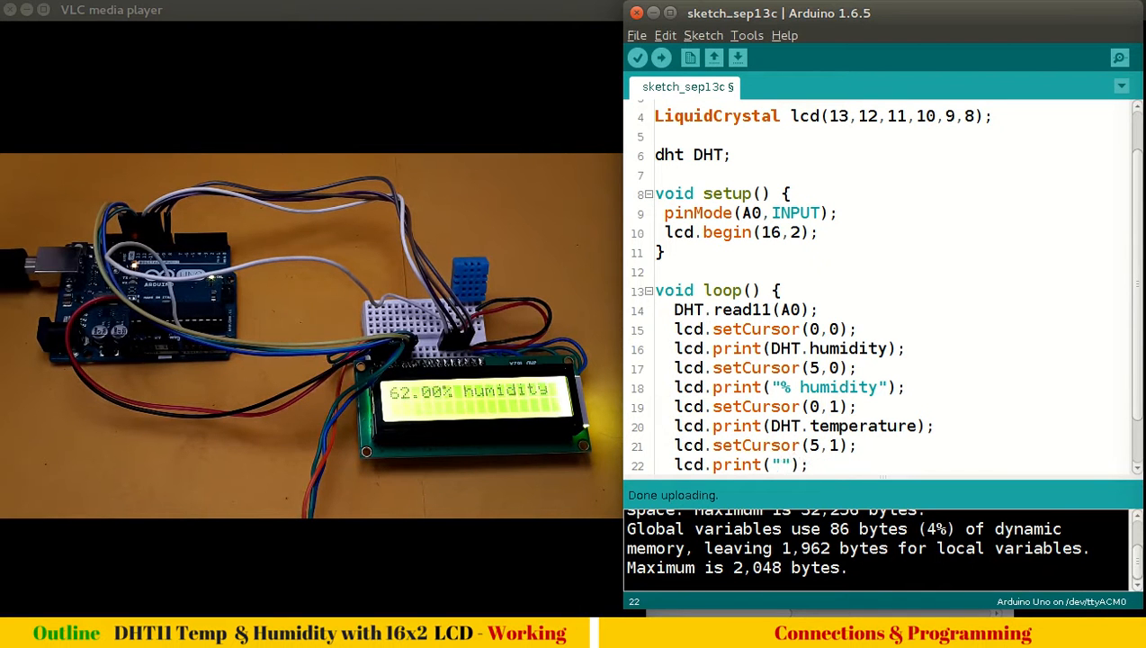
pyautogui.write('deg C')
pyautogui.write('delay(500);')
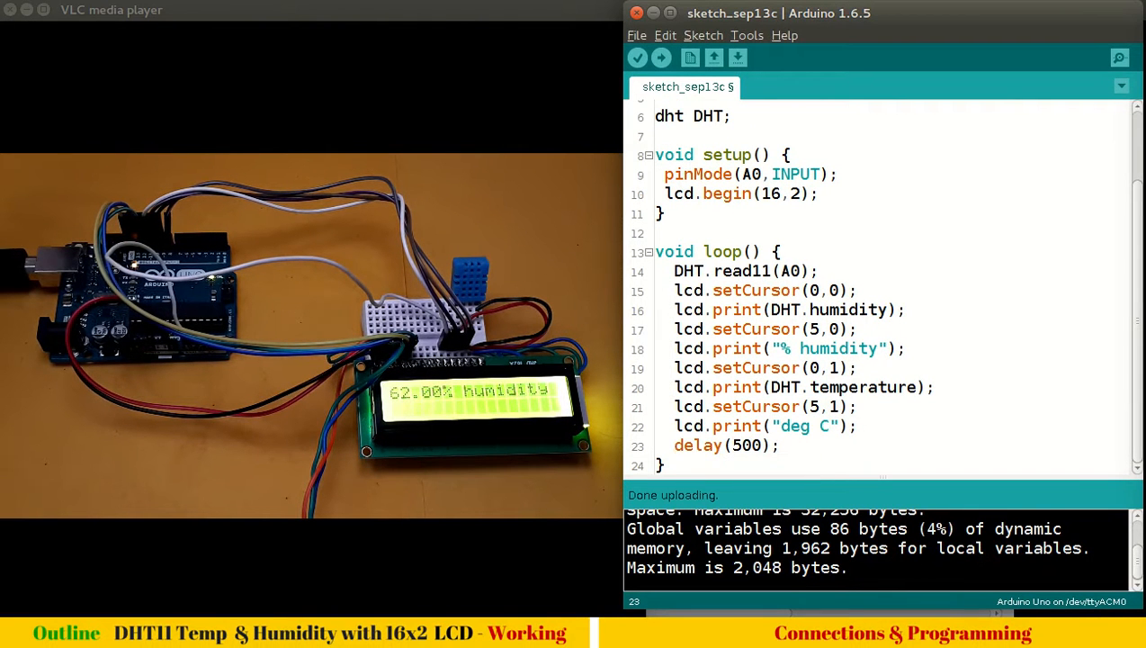
pyautogui.click(661, 55)
pyautogui.write('6')
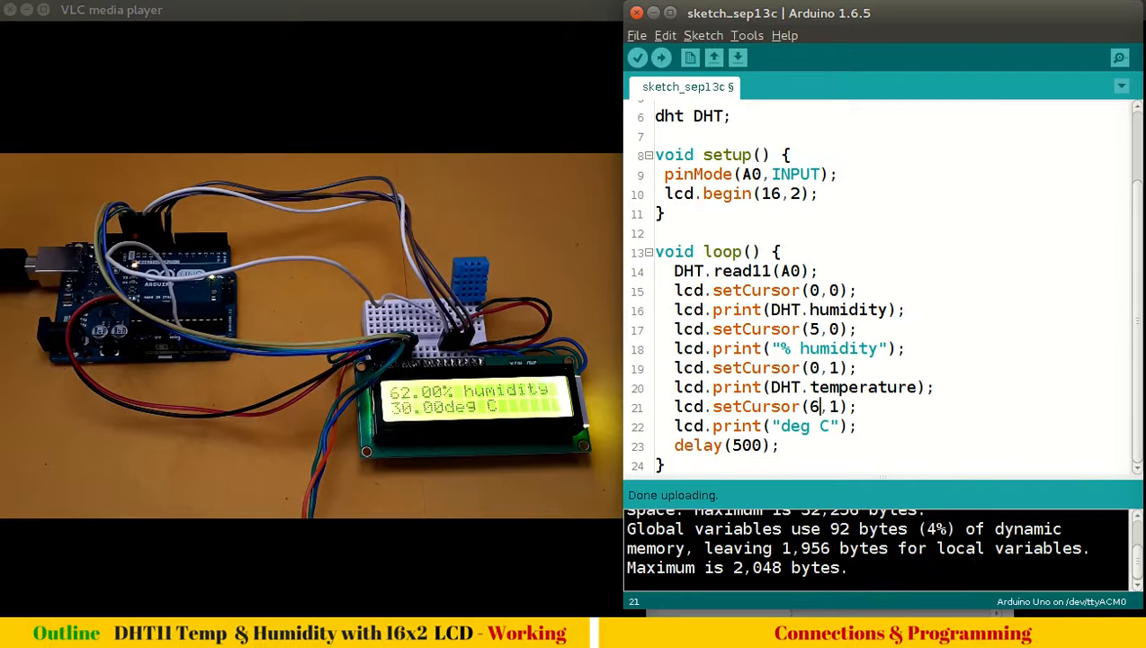
# Switch to Firefox showing the dht11_test.ino example on GitHub
pyautogui.click(660, 56)
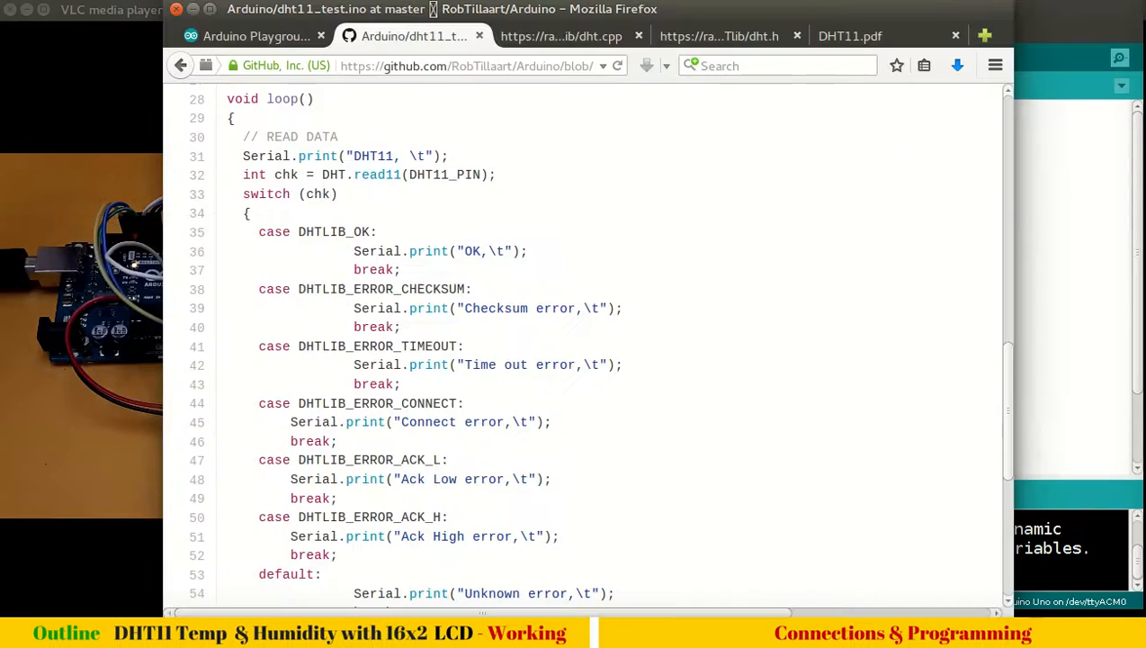
# Skim the read11 and read functions in dht.cpp, then bring up the DHT11.pdf datasheet
pyautogui.click(562, 36)
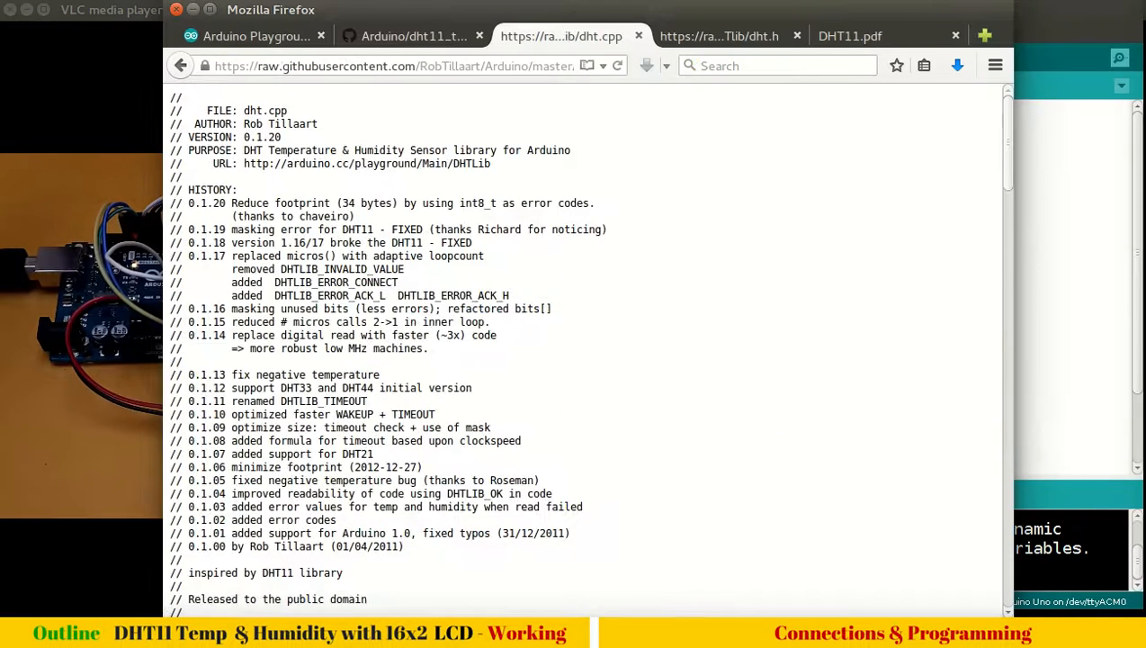
pyautogui.scroll(-3)
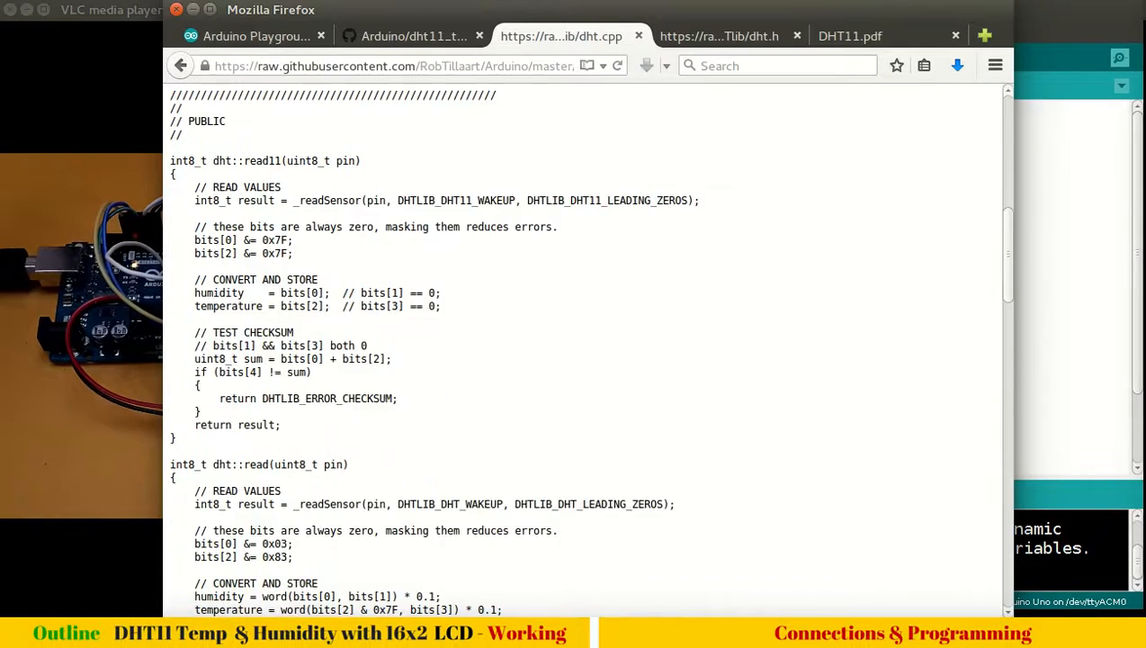
pyautogui.scroll(-3)
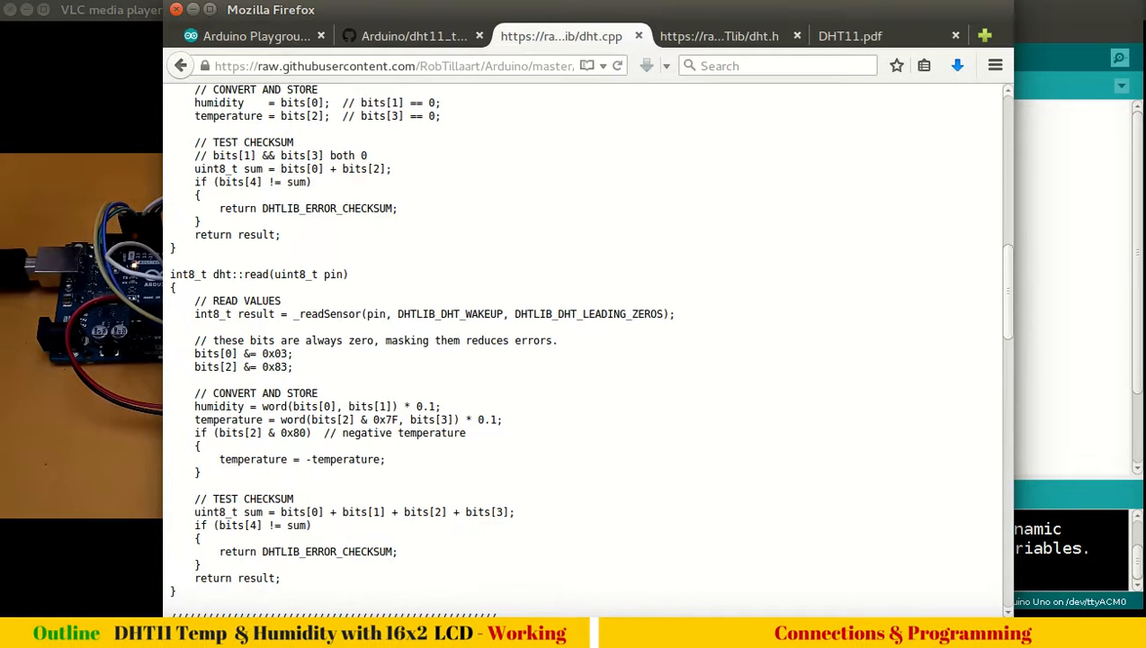
pyautogui.click(850, 36)
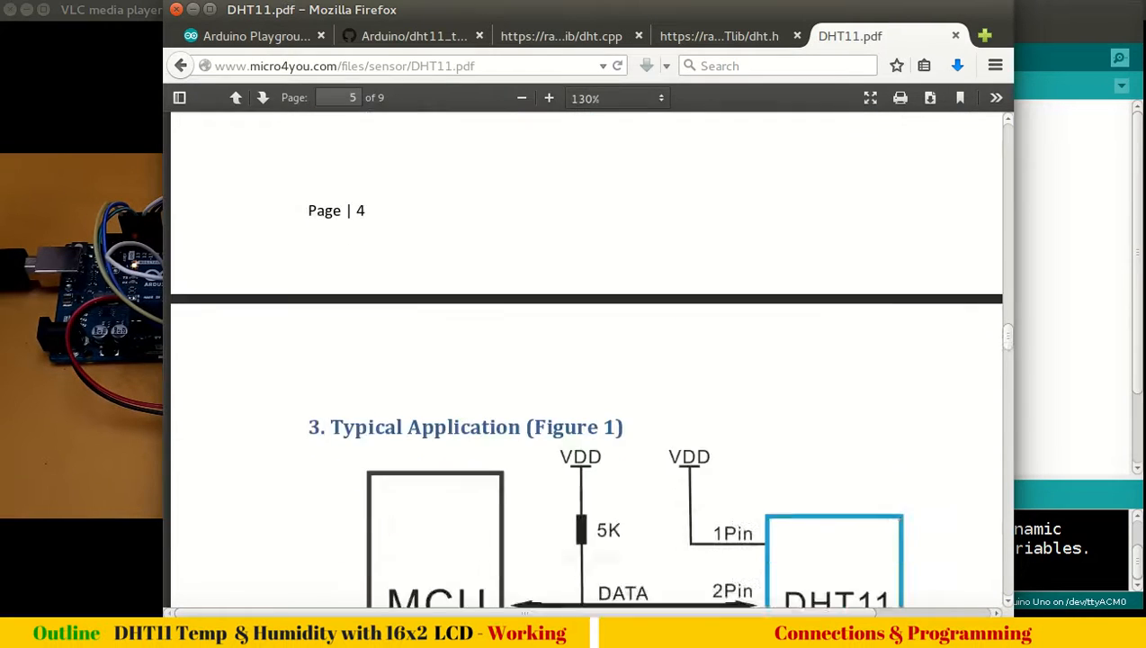
# Scroll through the datasheet's communication process and data bit signalling pages, returning to section 5.3
pyautogui.scroll(-3)
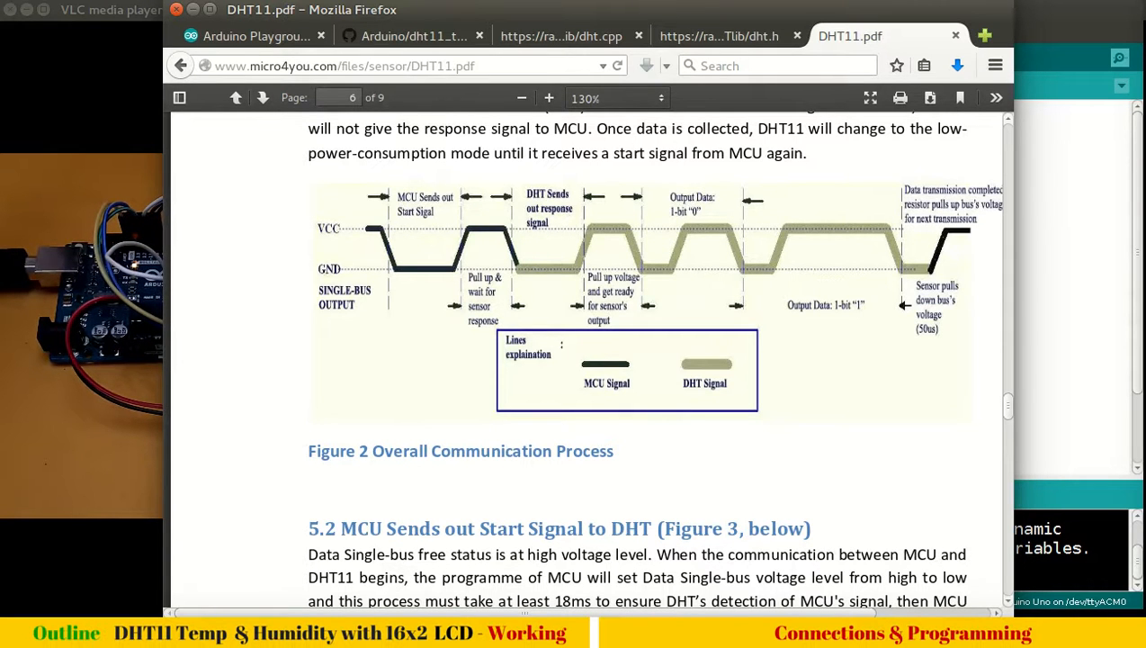
pyautogui.scroll(-3)
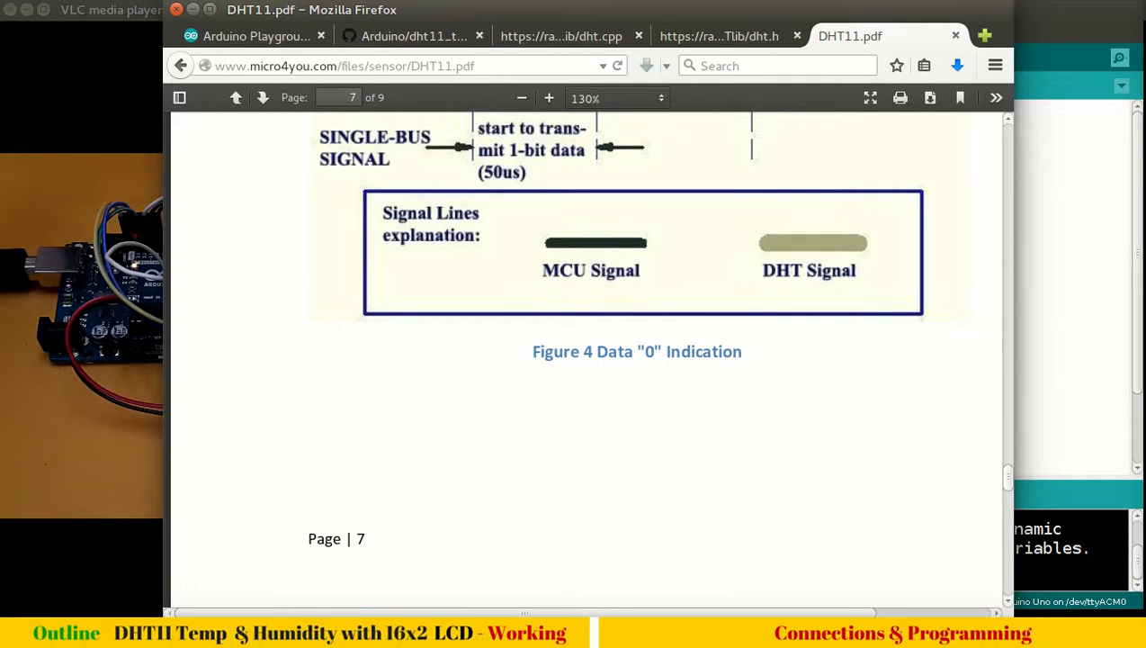
pyautogui.scroll(-3)
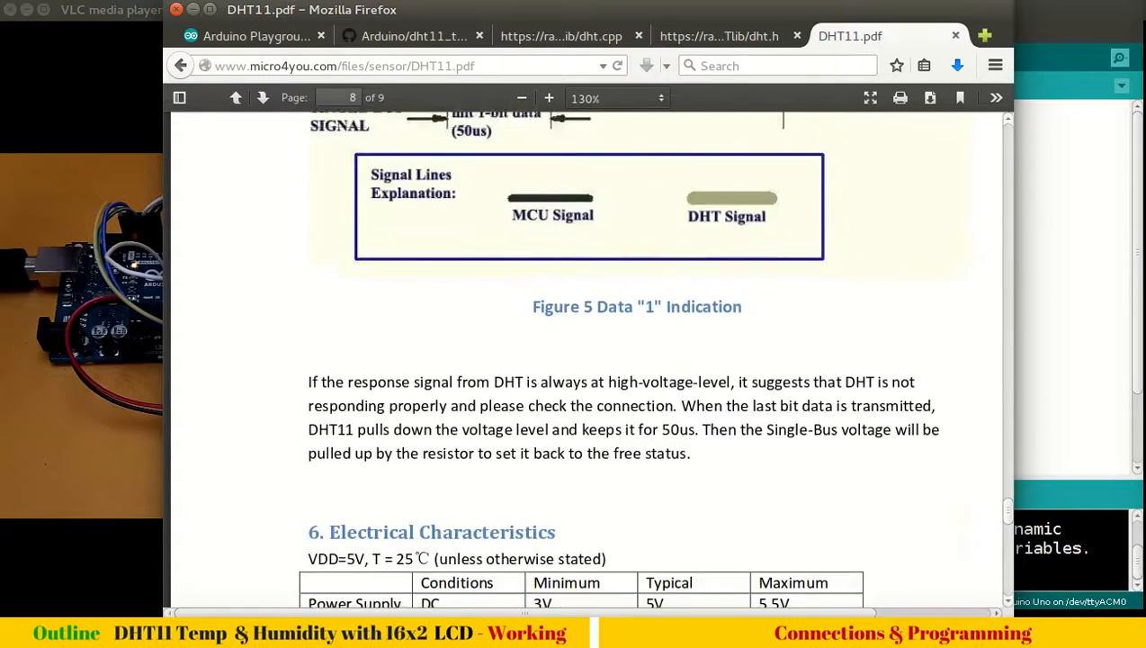
pyautogui.click(236, 97)
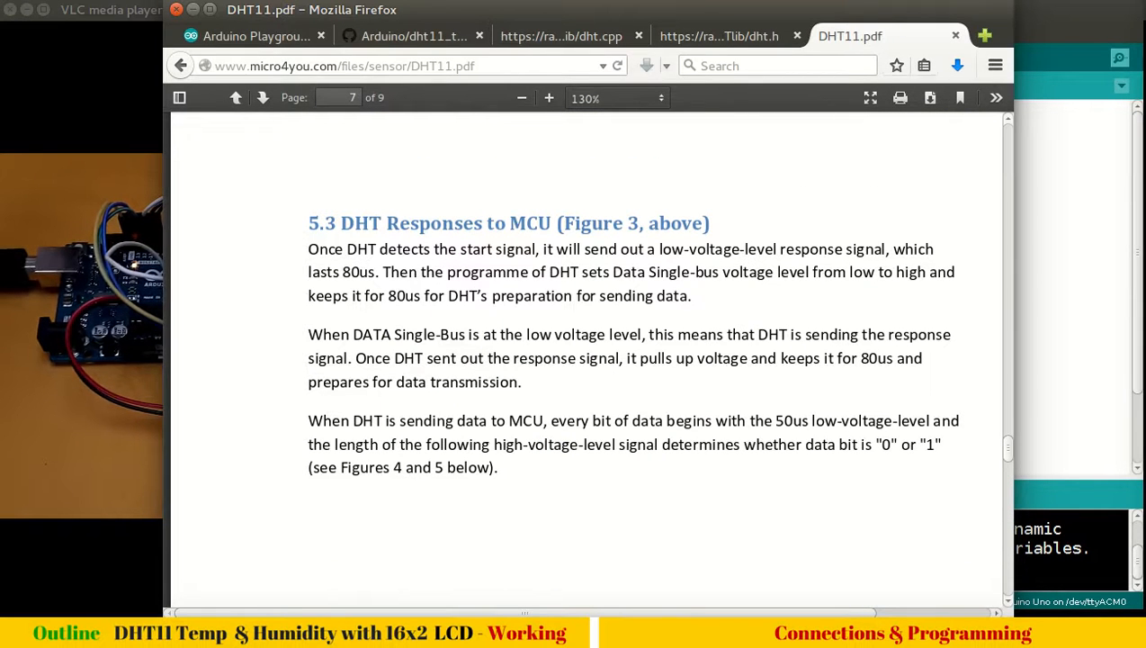